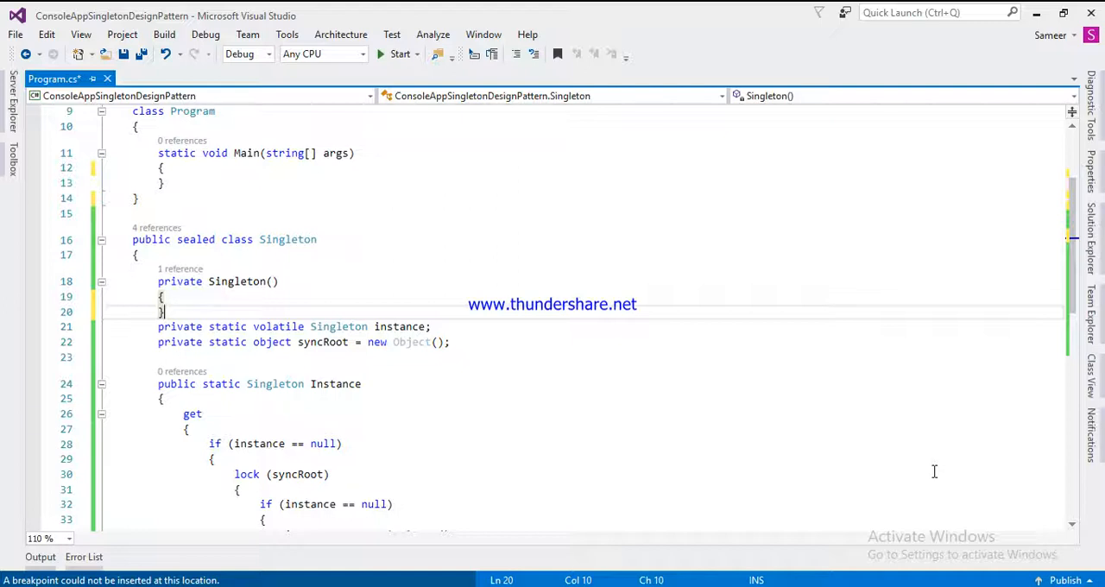
pyautogui.moveTo(844, 460)
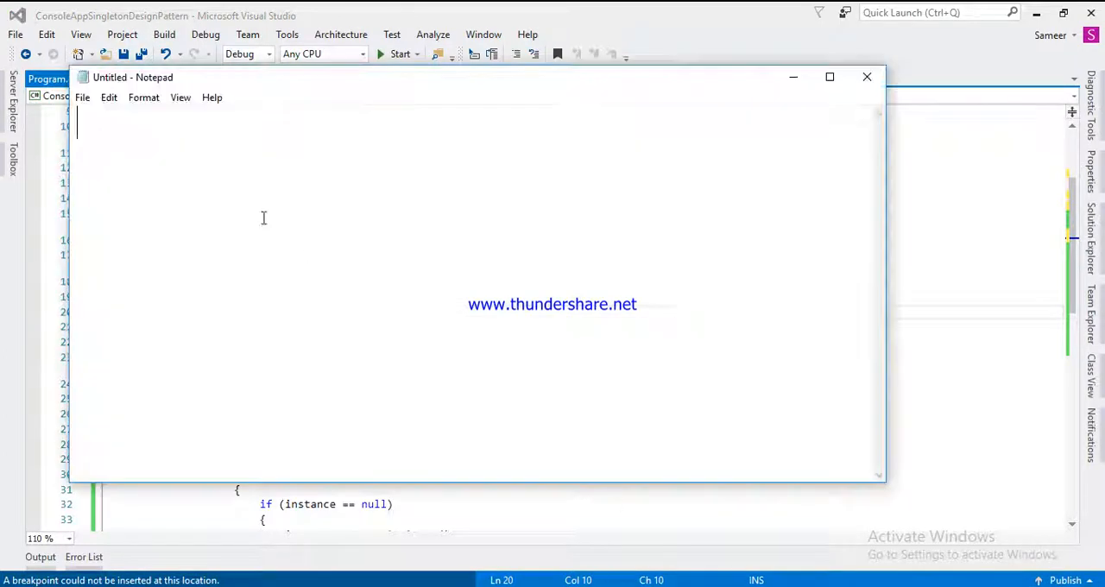
pyautogui.moveTo(203, 142)
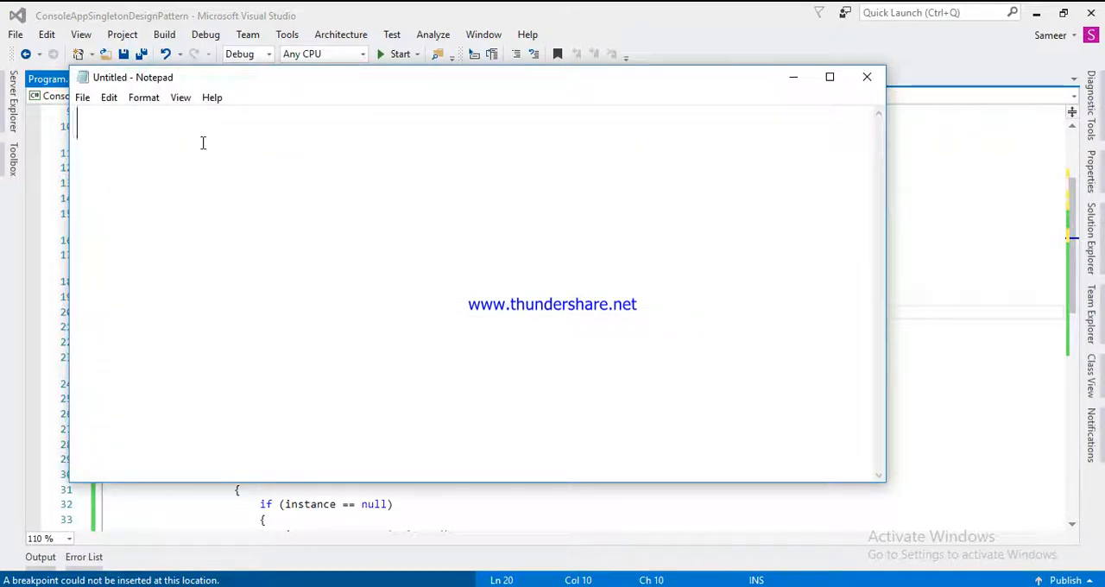
# Write the note 'Singleton is pattern and not a keyword.'
pyautogui.write('Singl')
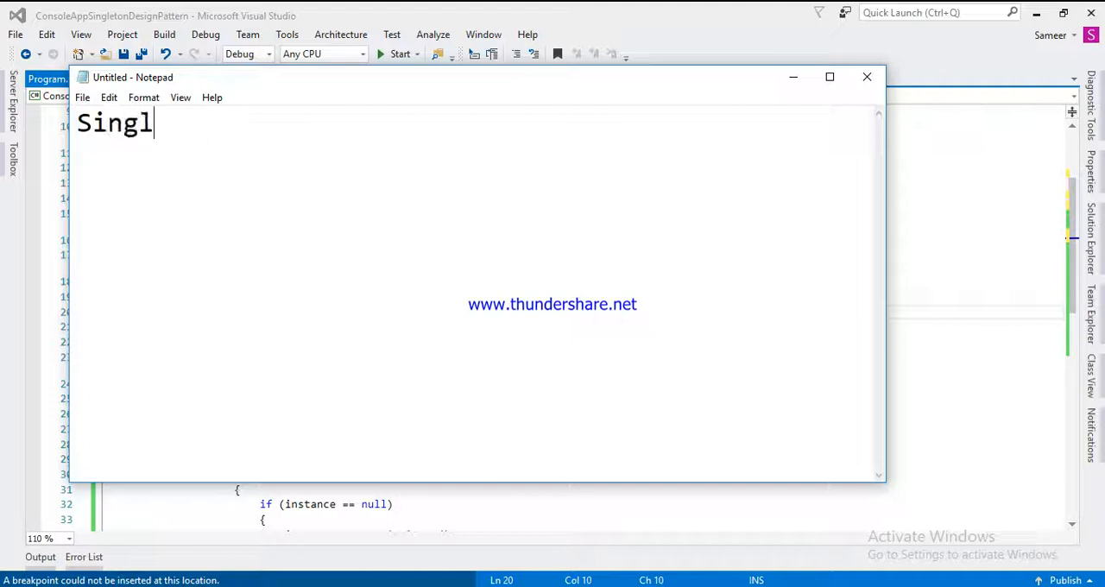
pyautogui.write('eton is')
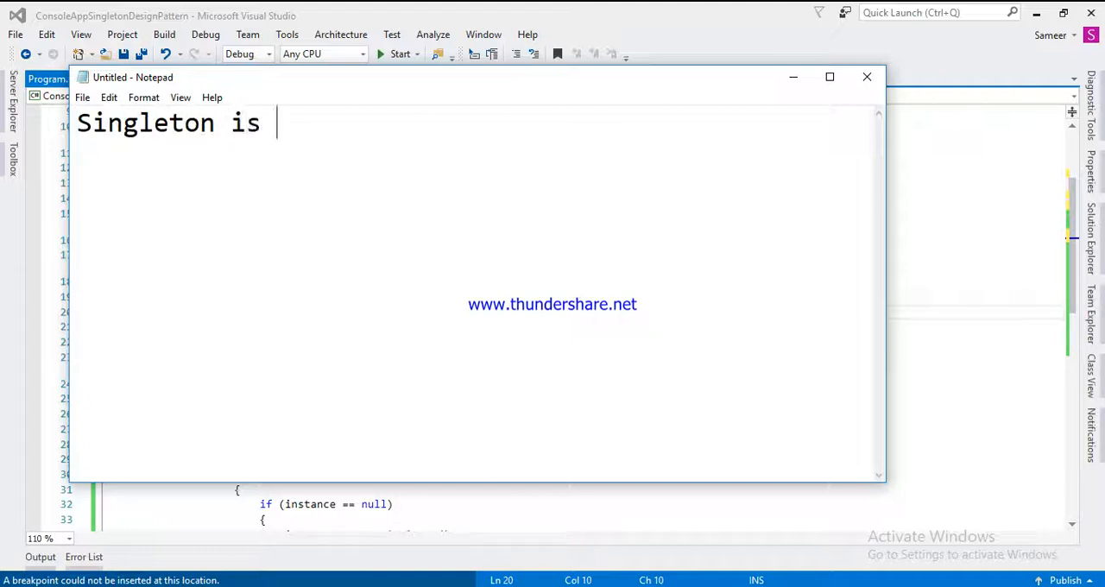
pyautogui.write('pattern')
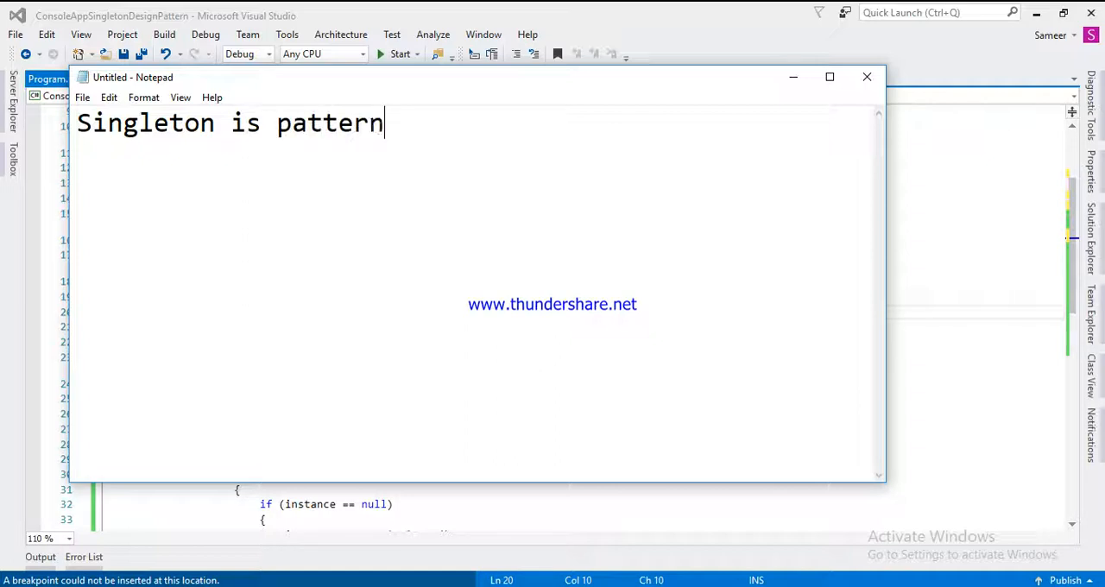
pyautogui.write('and')
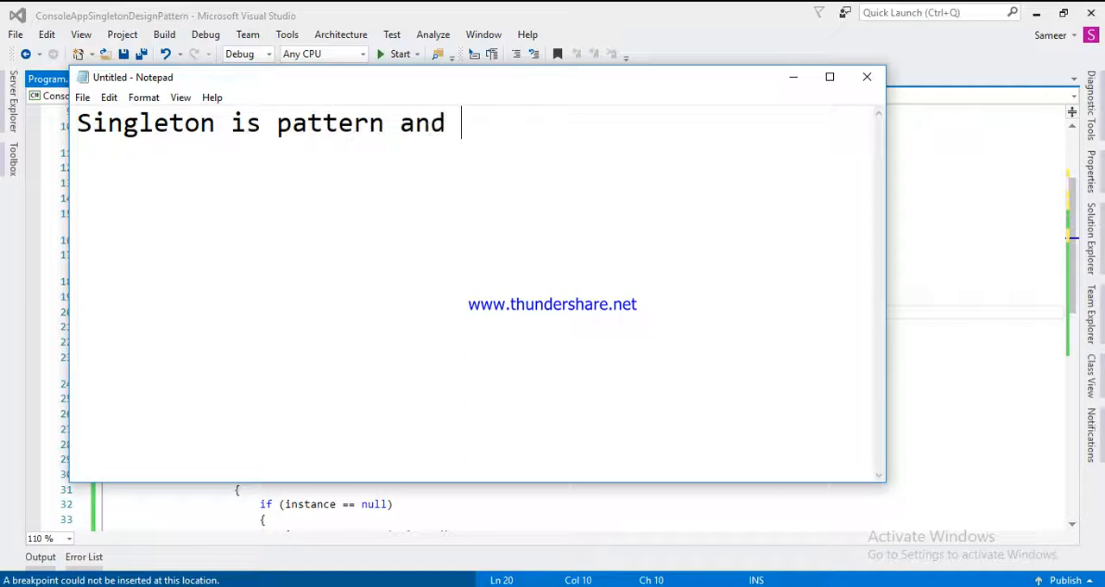
pyautogui.write('not k')
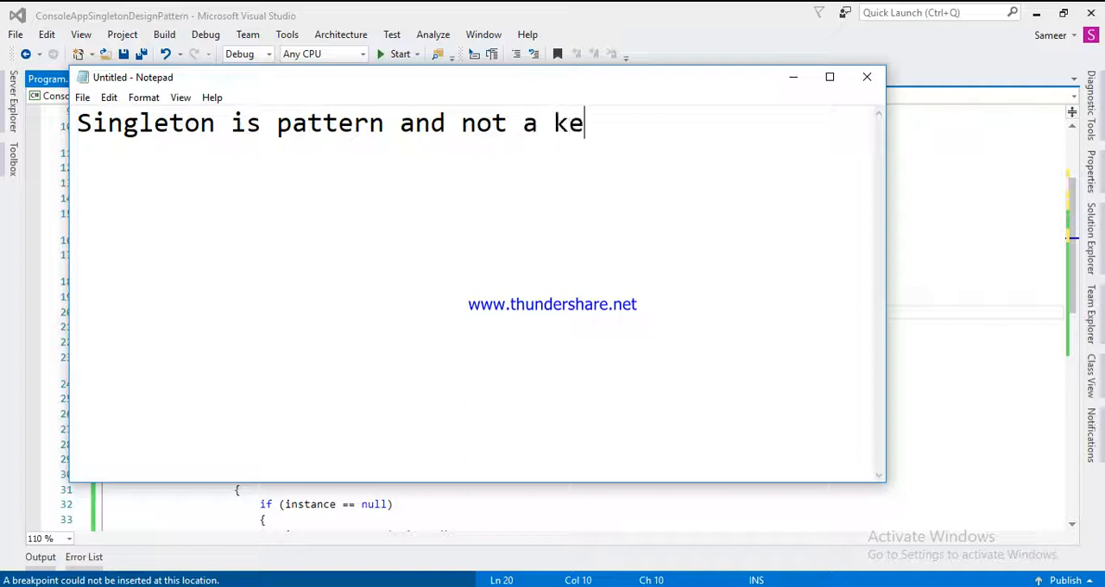
pyautogui.write('y')
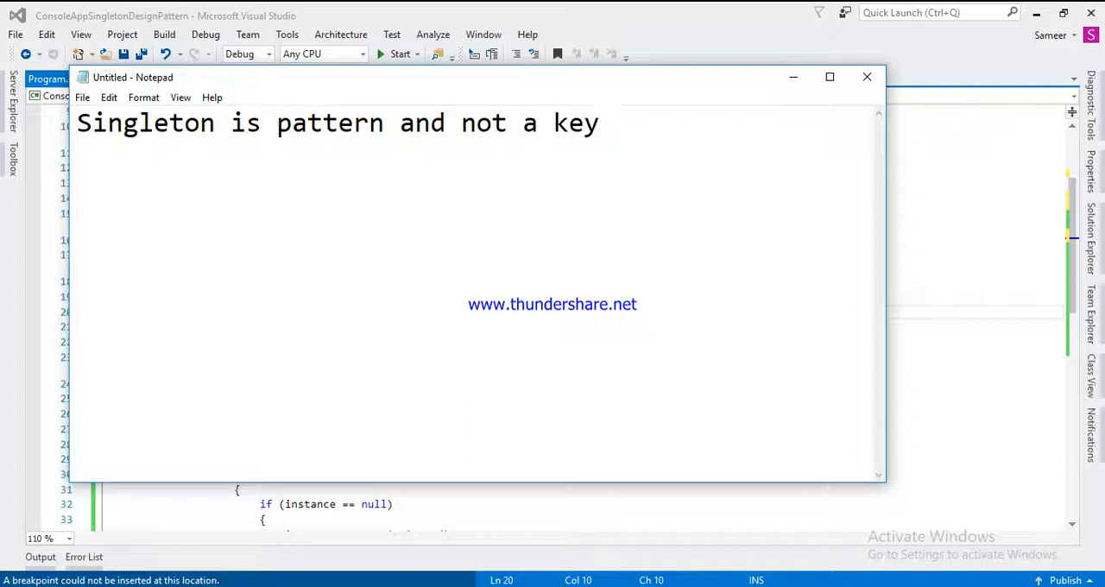
pyautogui.write('word')
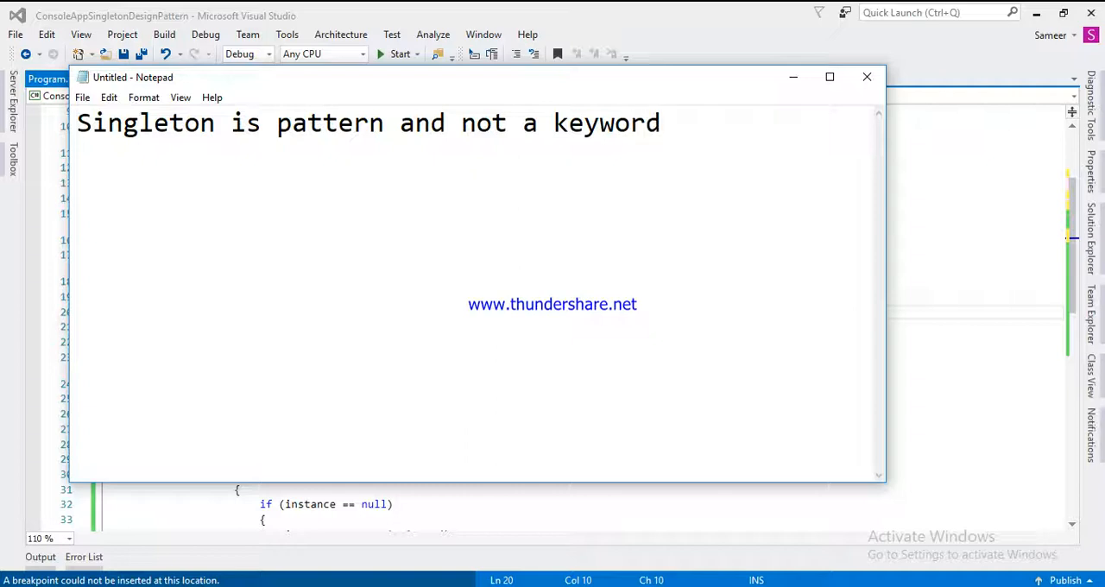
pyautogui.write('.')
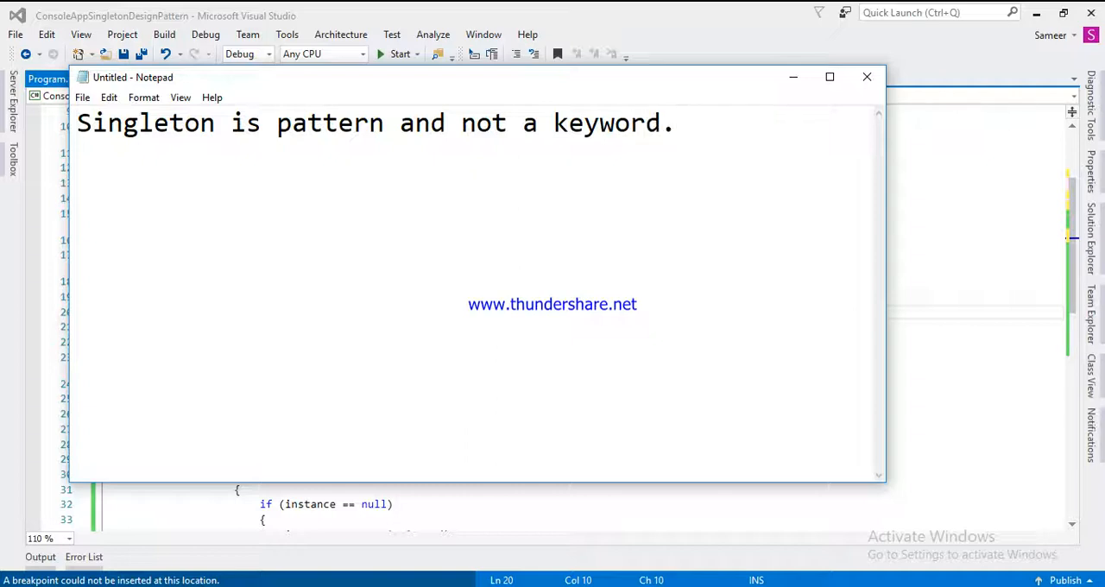
# Add the line 'static is the keyword' below it
pyautogui.write('stat')
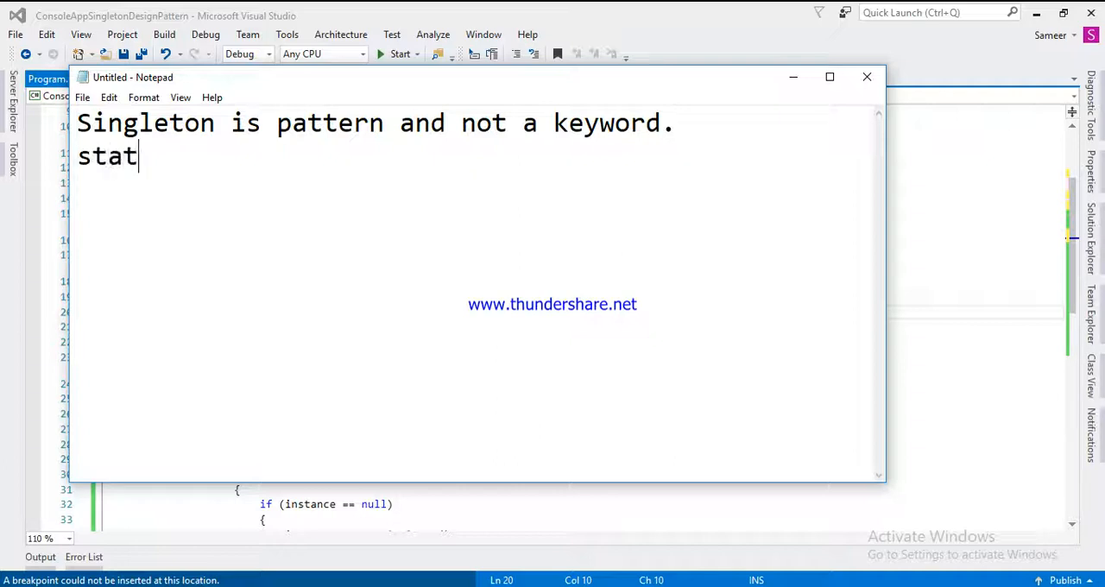
pyautogui.write('ic is')
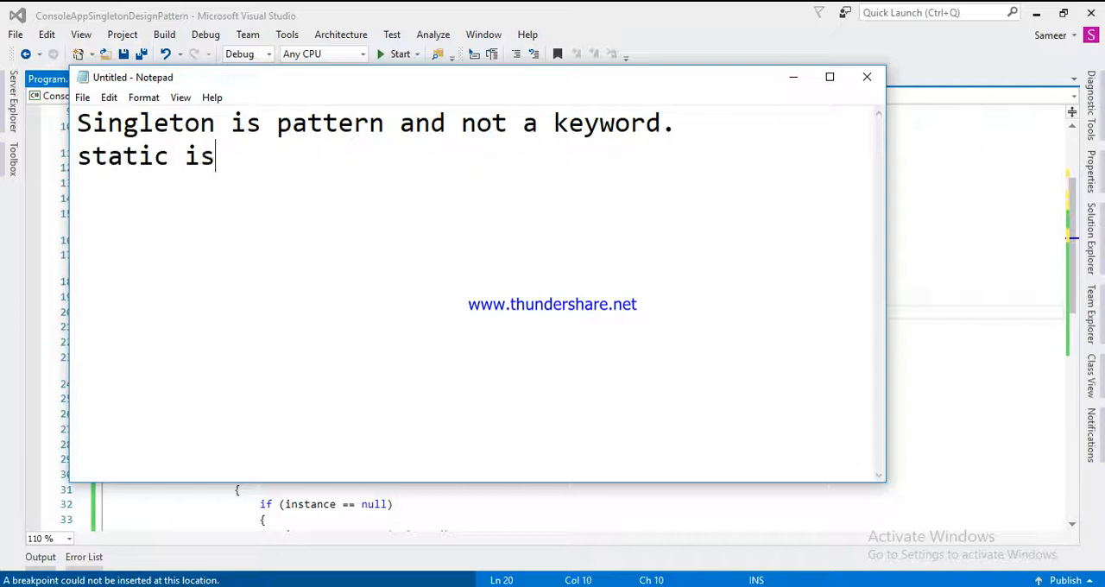
pyautogui.write('the key')
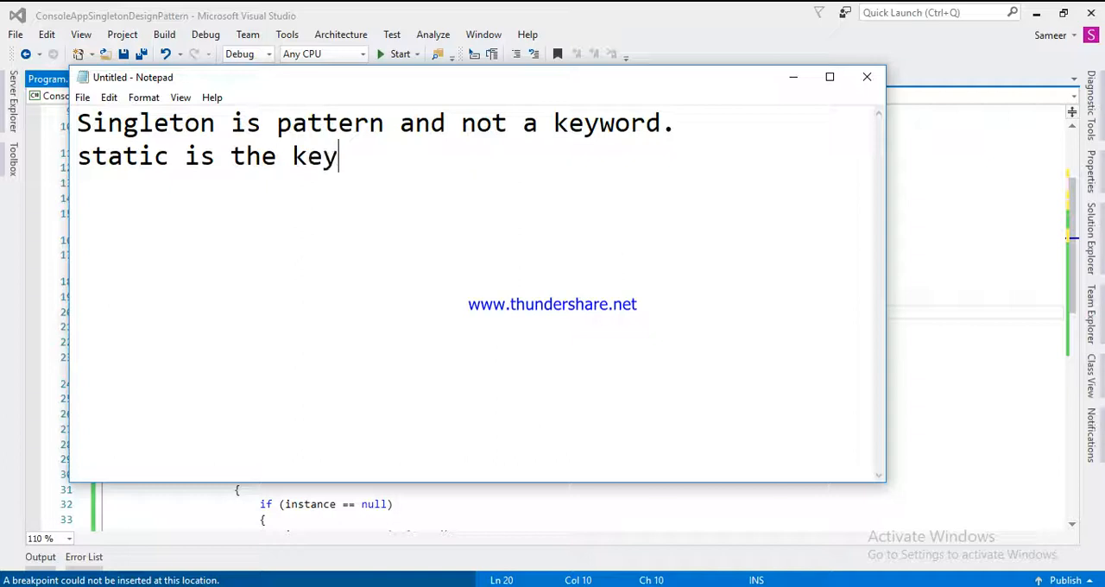
pyautogui.write('wor')
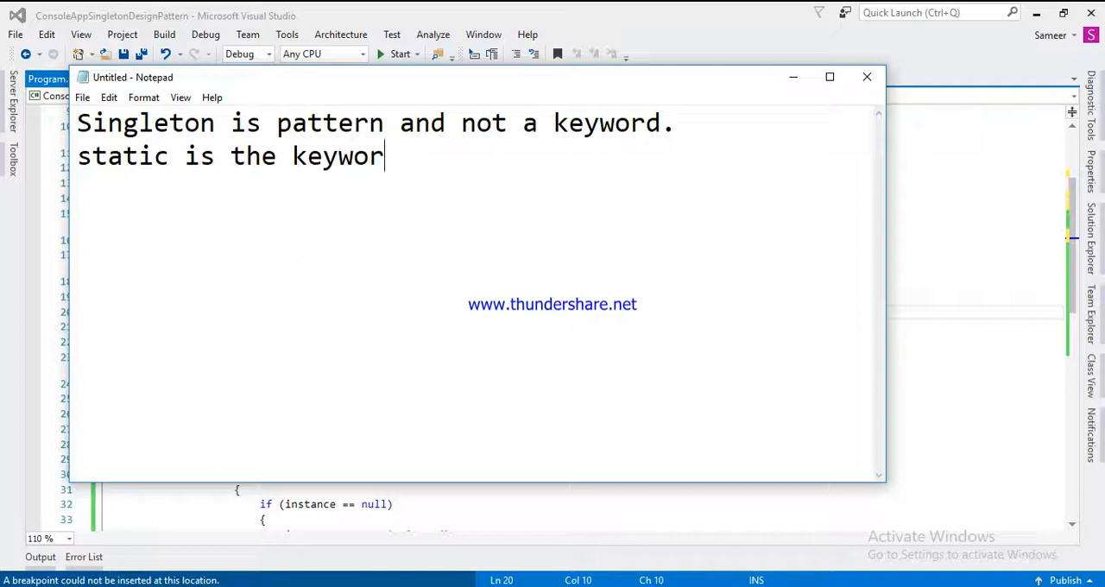
pyautogui.write('d')
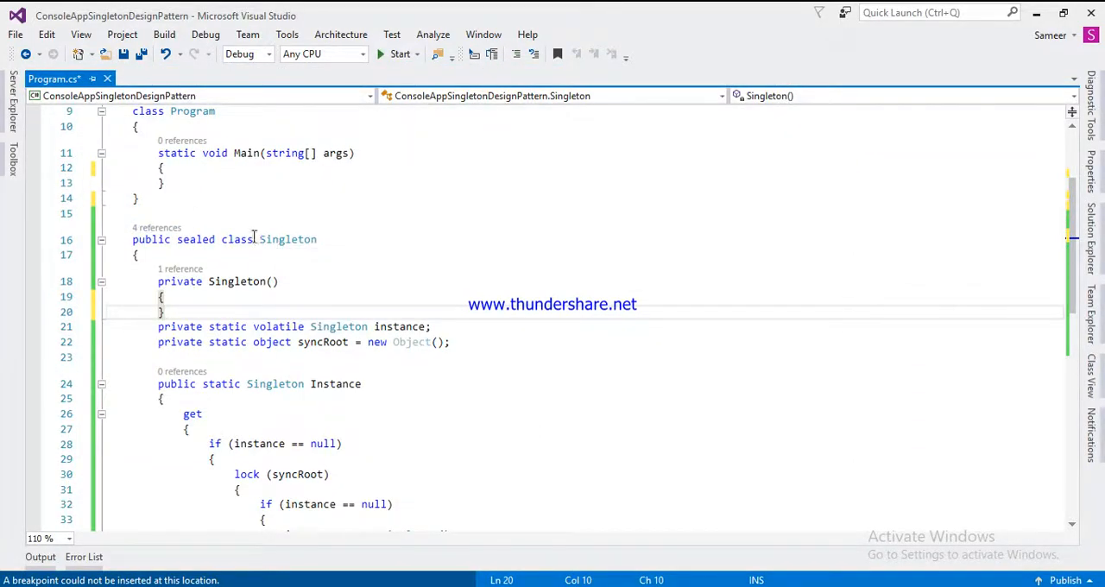
# Insert 'public static class StaticClass' after the Program class and save Program.cs
pyautogui.click(148, 198)
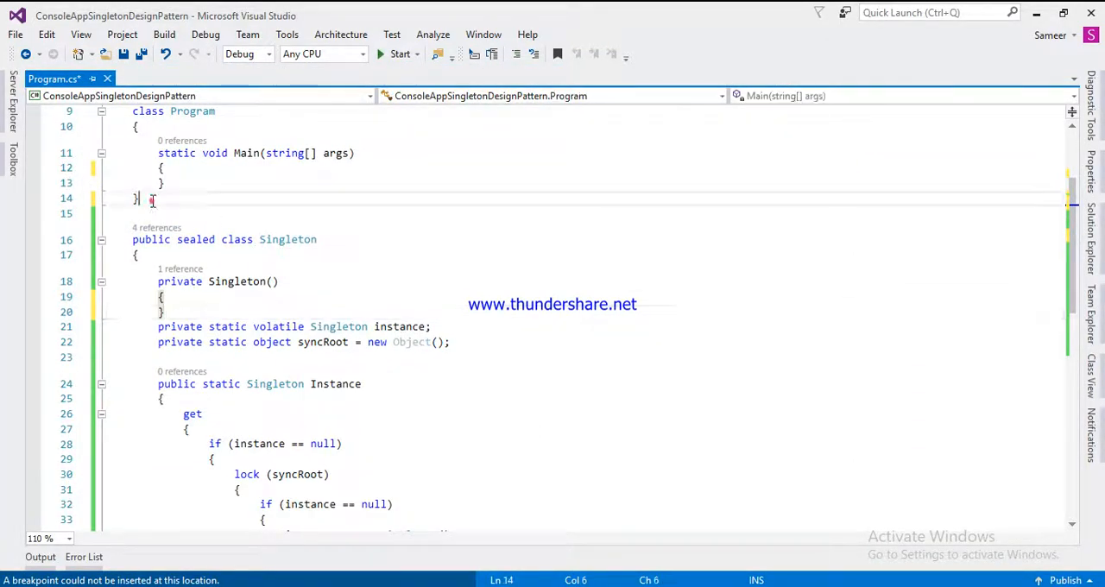
pyautogui.doubleClick(288, 239)
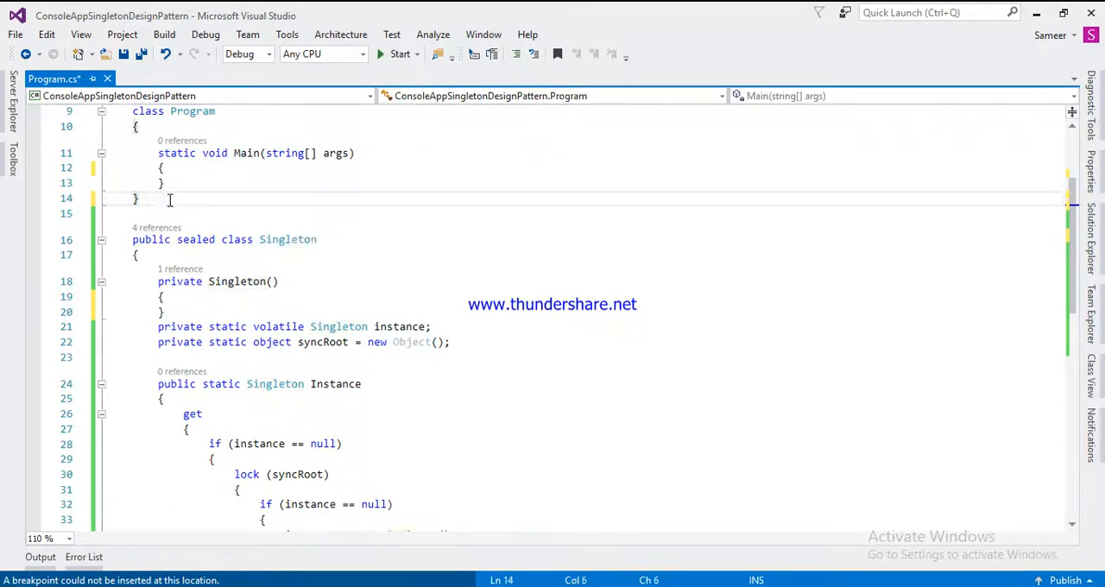
pyautogui.press('enter')
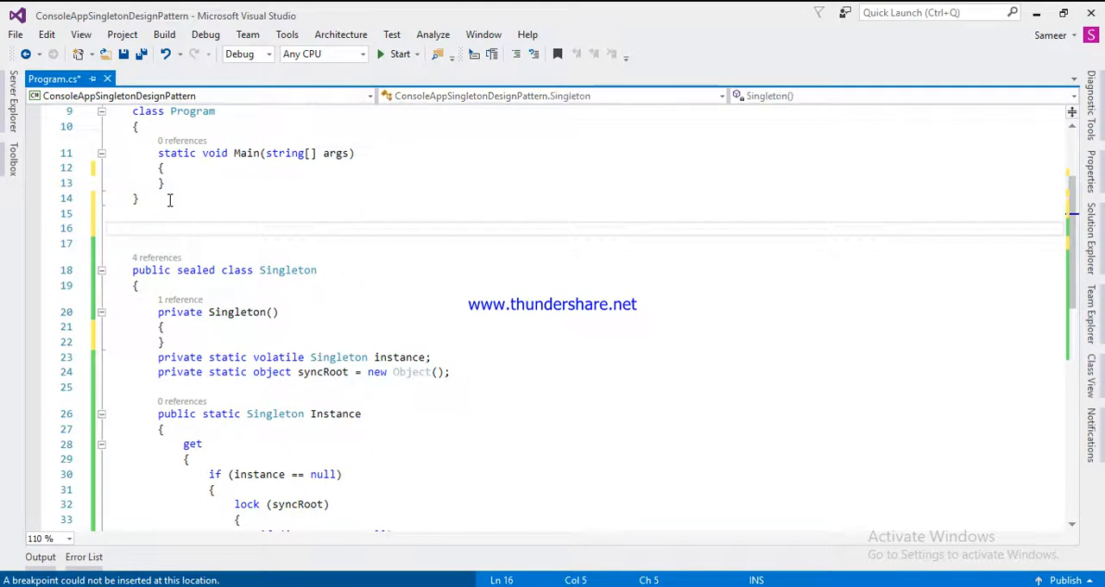
pyautogui.write('public cl')
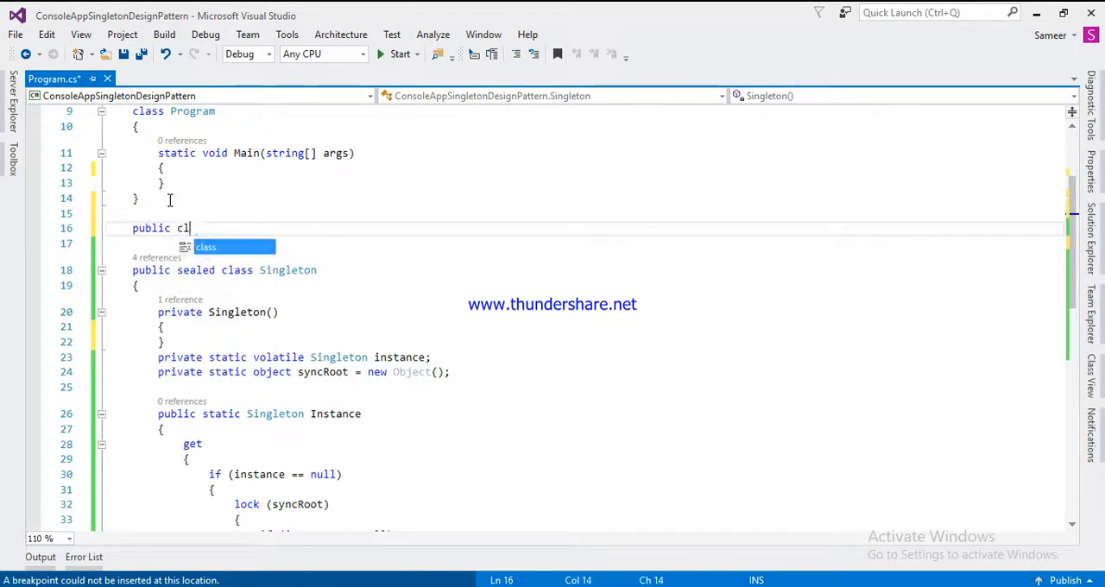
pyautogui.write('ass')
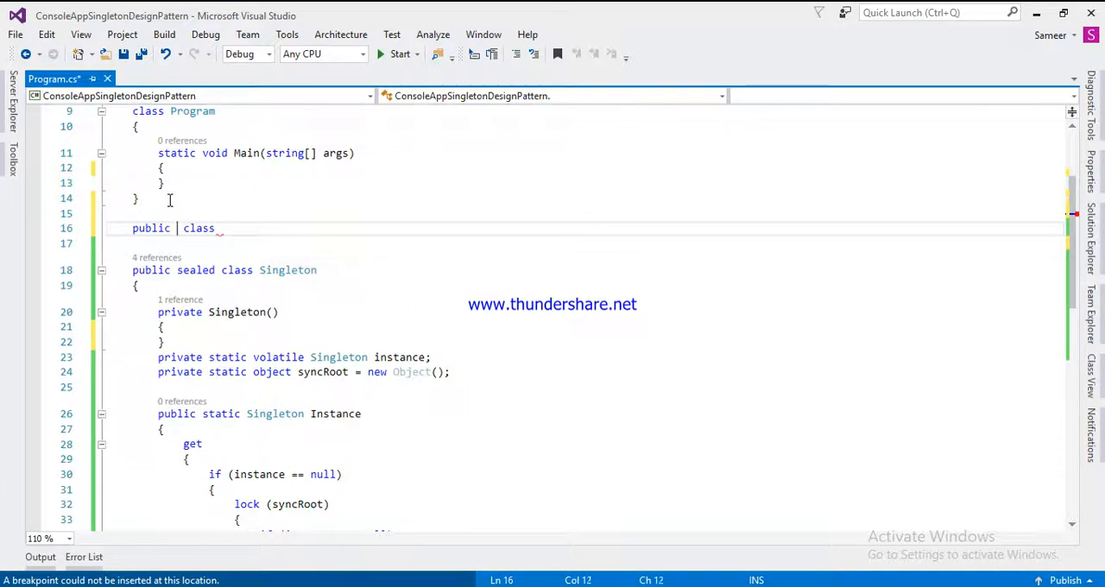
pyautogui.write('static')
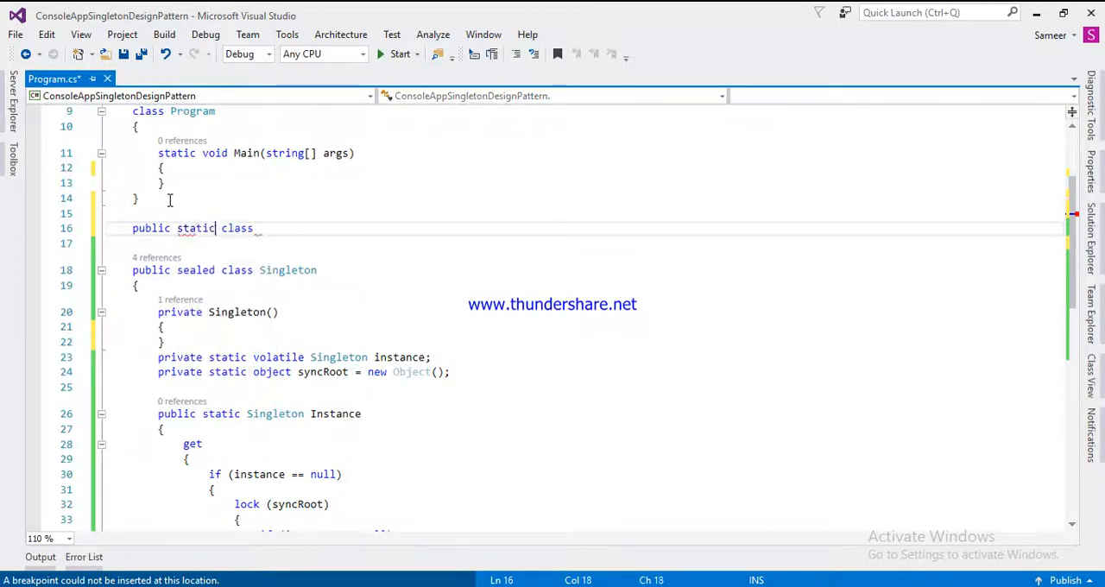
pyautogui.write('StaticClass')
pyautogui.click(587, 243)
pyautogui.write('{')
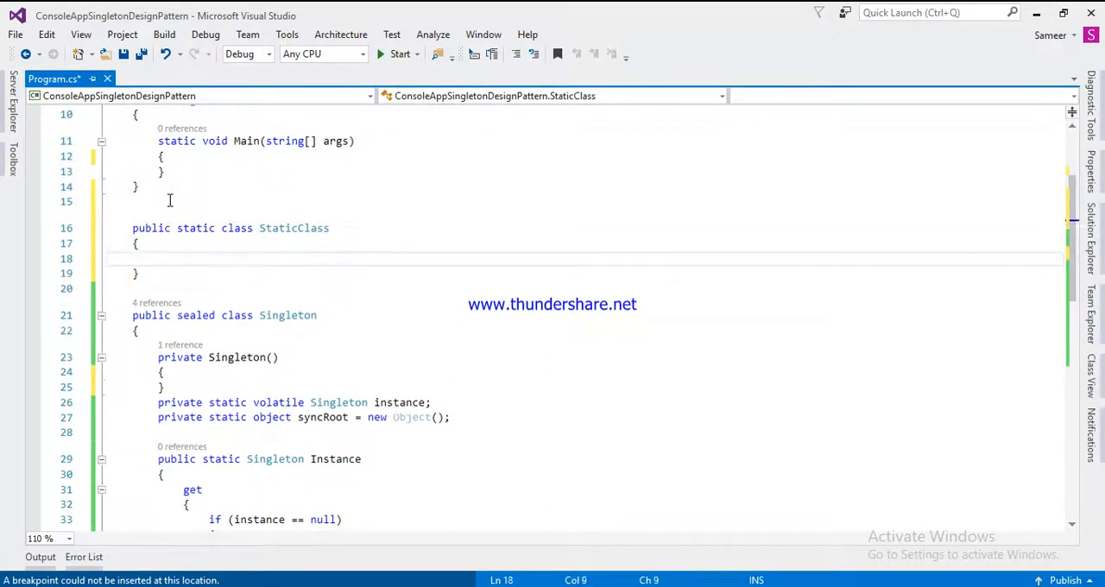
pyautogui.press('ctrl+s')
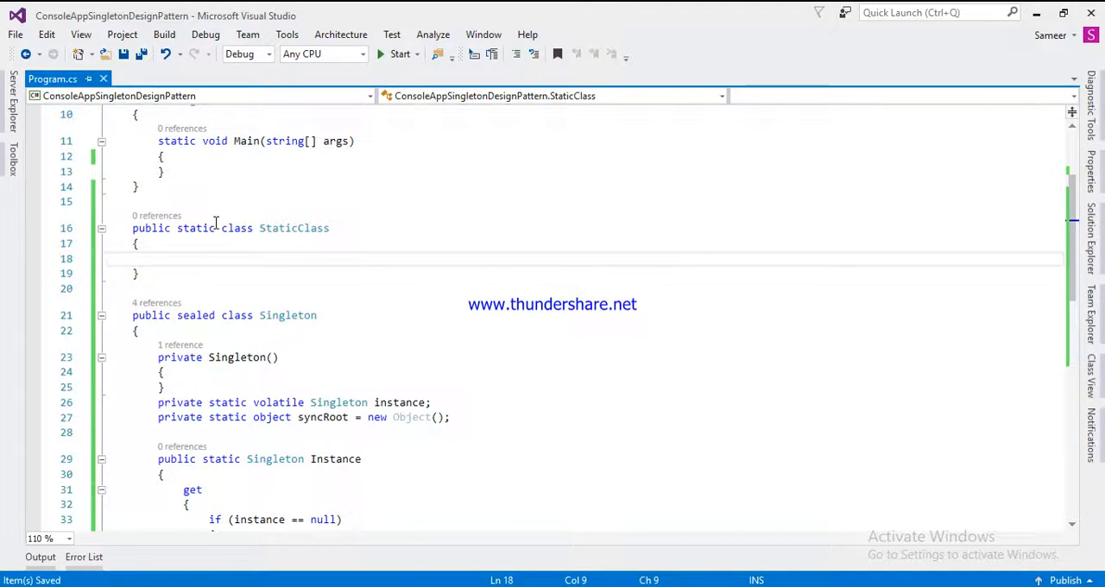
pyautogui.moveTo(410, 266)
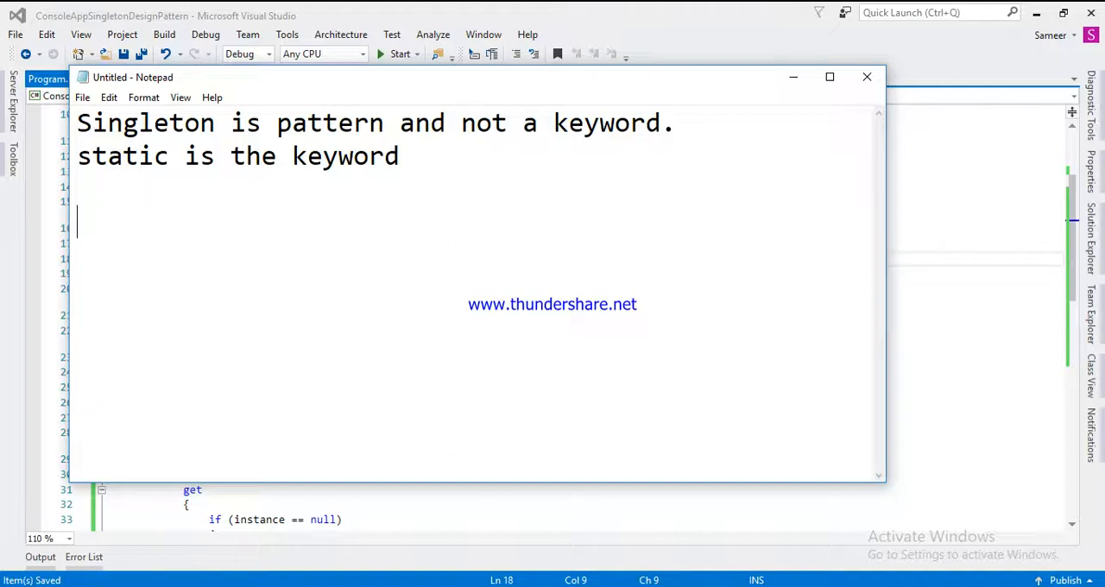
# Note that a singleton can implement interfaces and allow inheritance
pyautogui.write('A single')
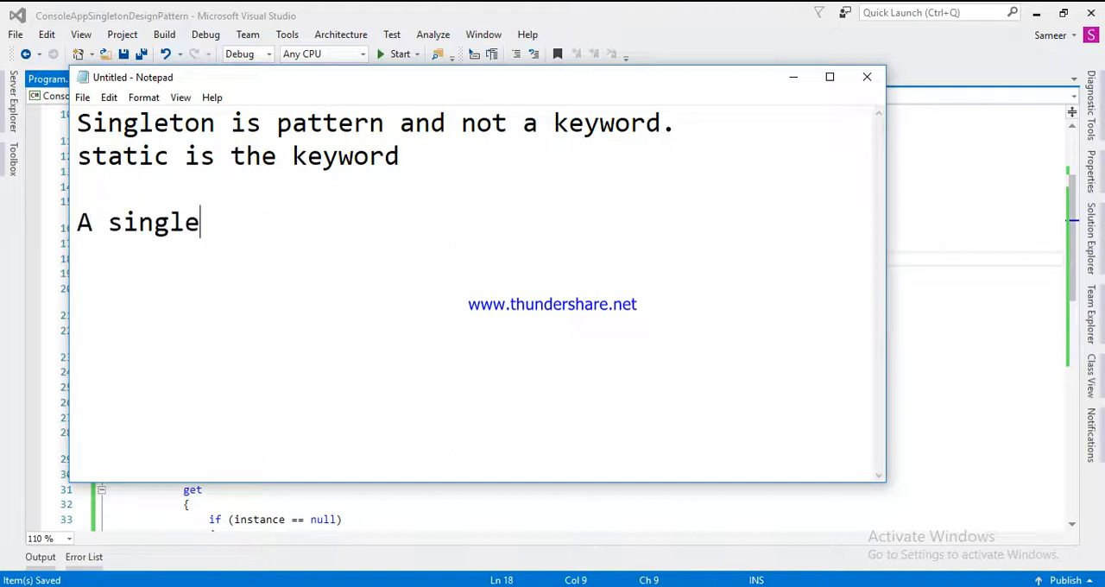
pyautogui.write('tone')
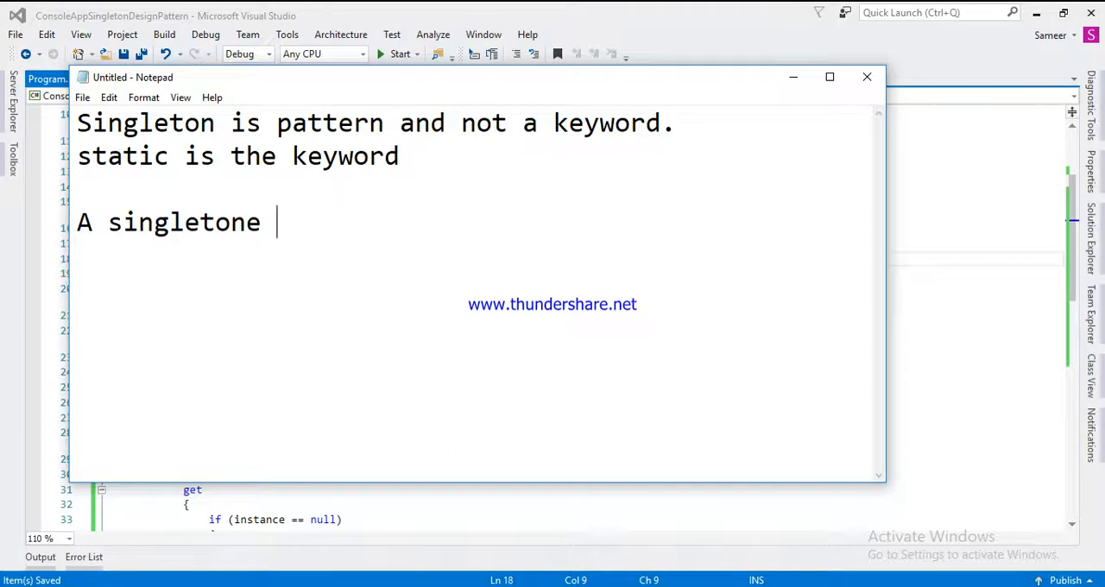
pyautogui.write('can')
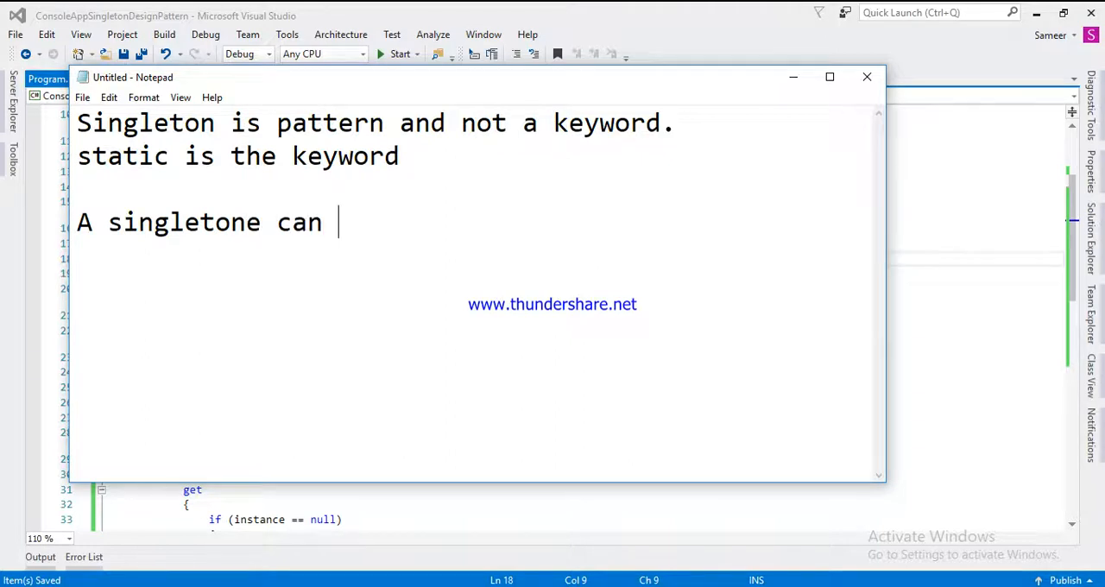
pyautogui.write('i')
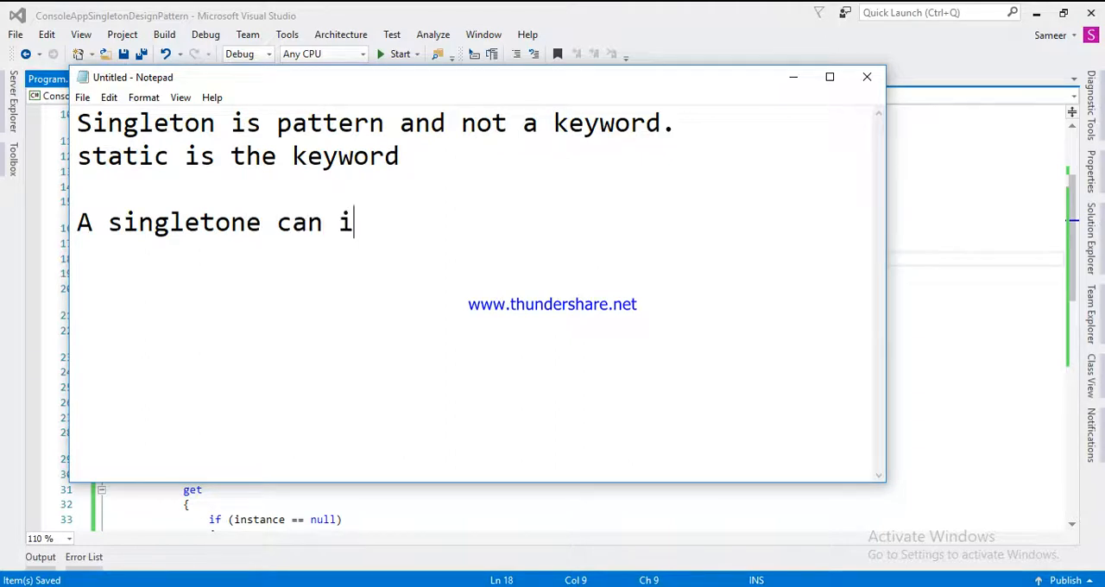
pyautogui.write('mplement')
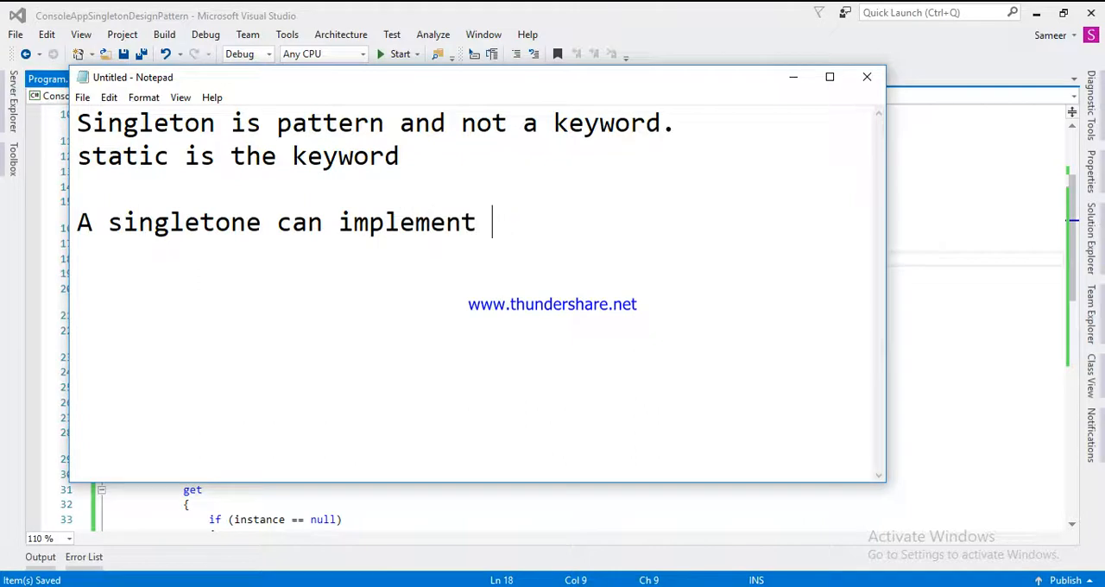
pyautogui.write('interface')
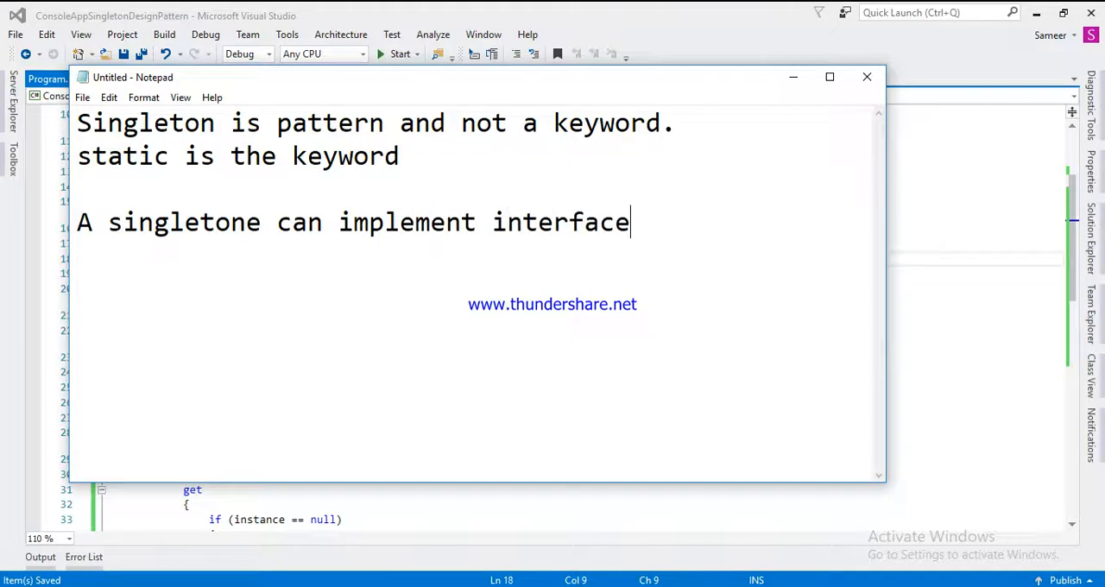
pyautogui.write('s')
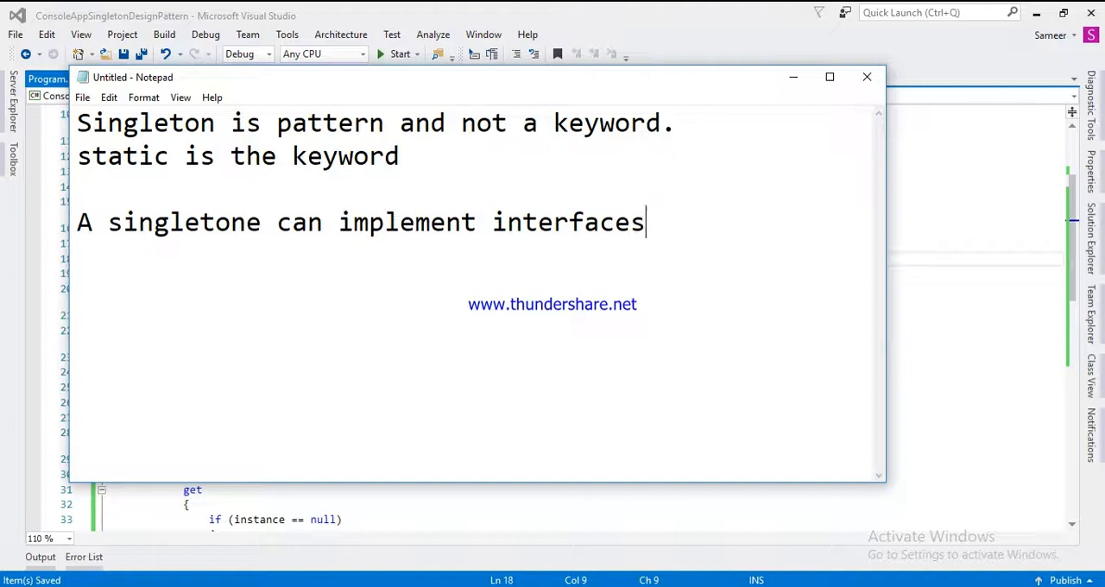
pyautogui.write(', inh')
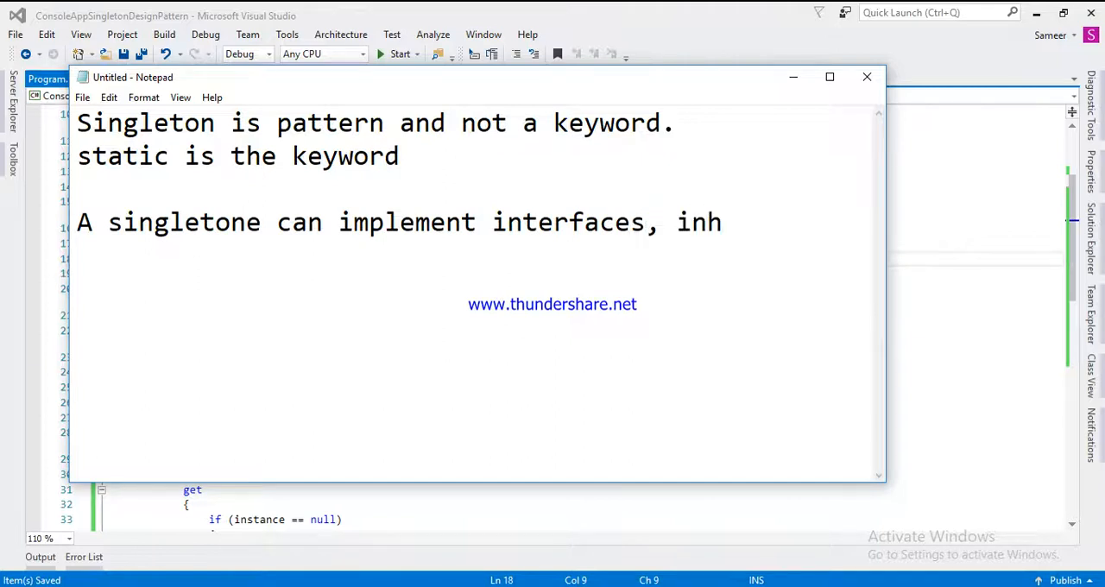
pyautogui.write('erit f')
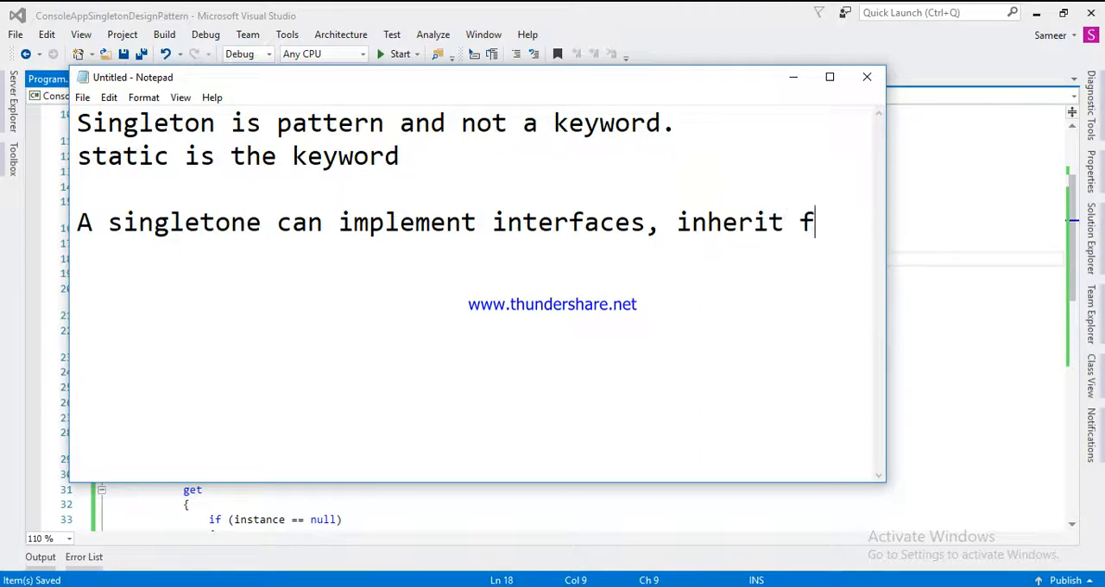
pyautogui.write('rom other cla')
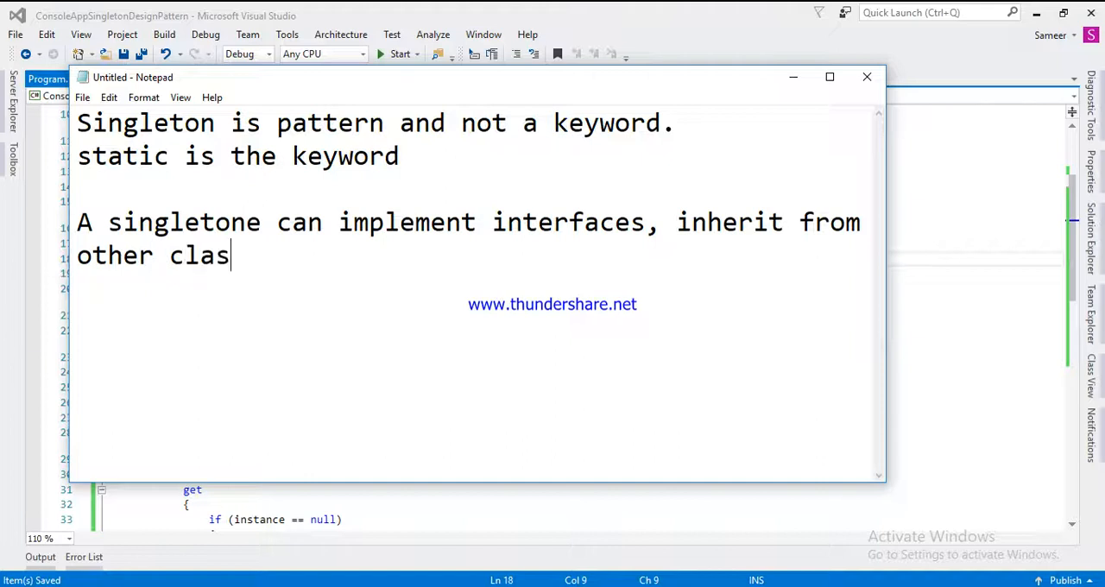
pyautogui.write('ses and allo')
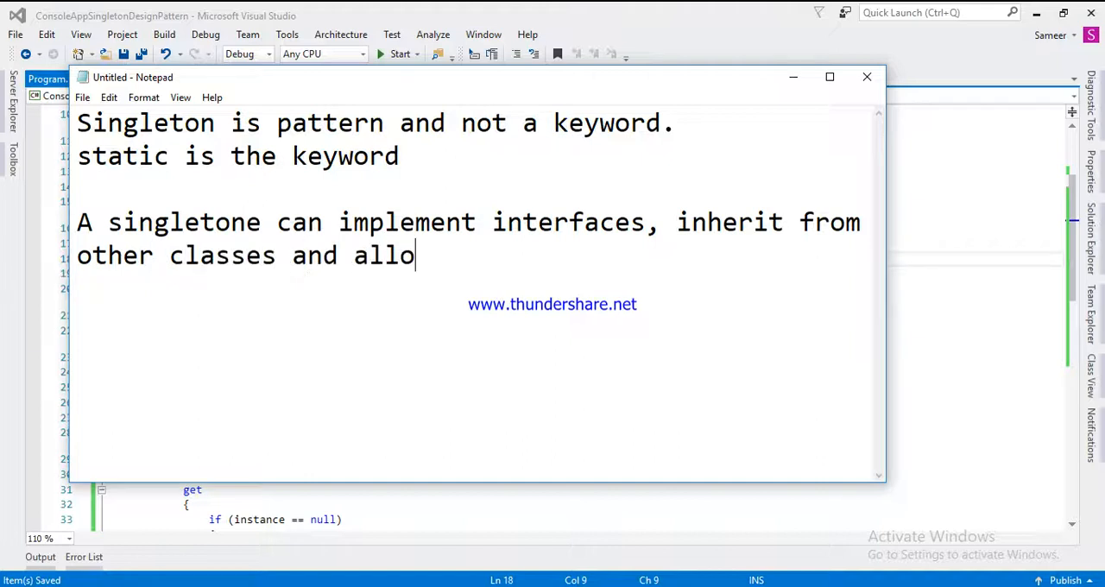
pyautogui.write('w int')
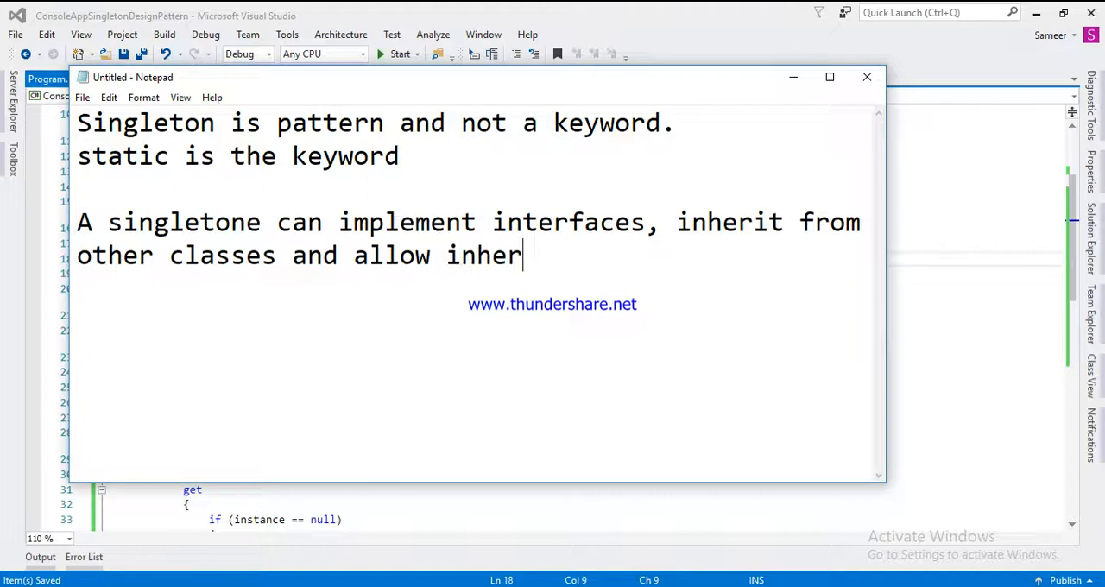
pyautogui.write('it')
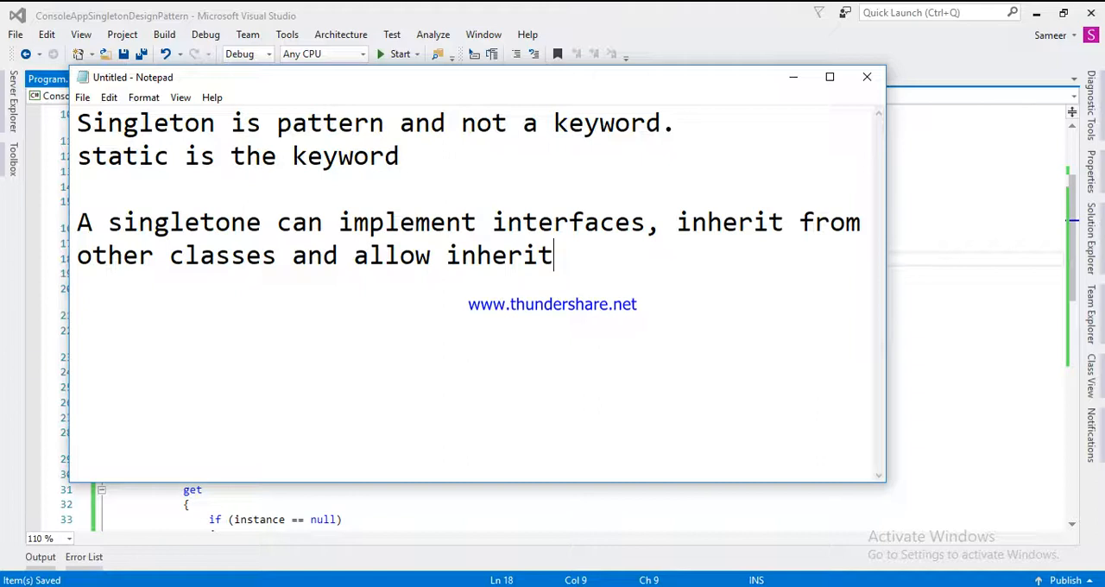
pyautogui.write('ance')
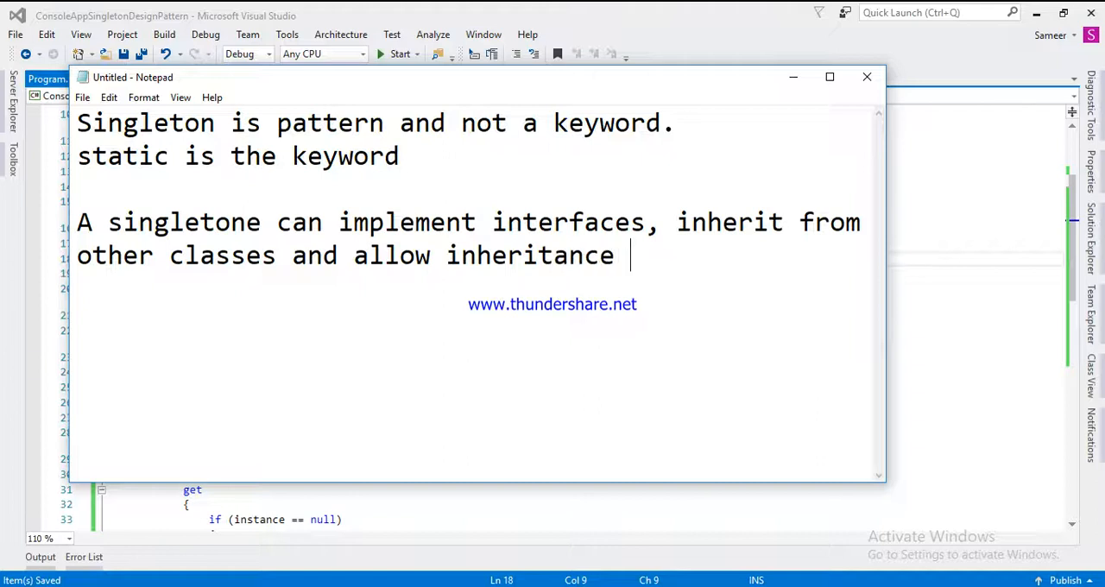
# Add that a static class cannot inherit instance members, deleting the stray letters
pyautogui.write('while a')
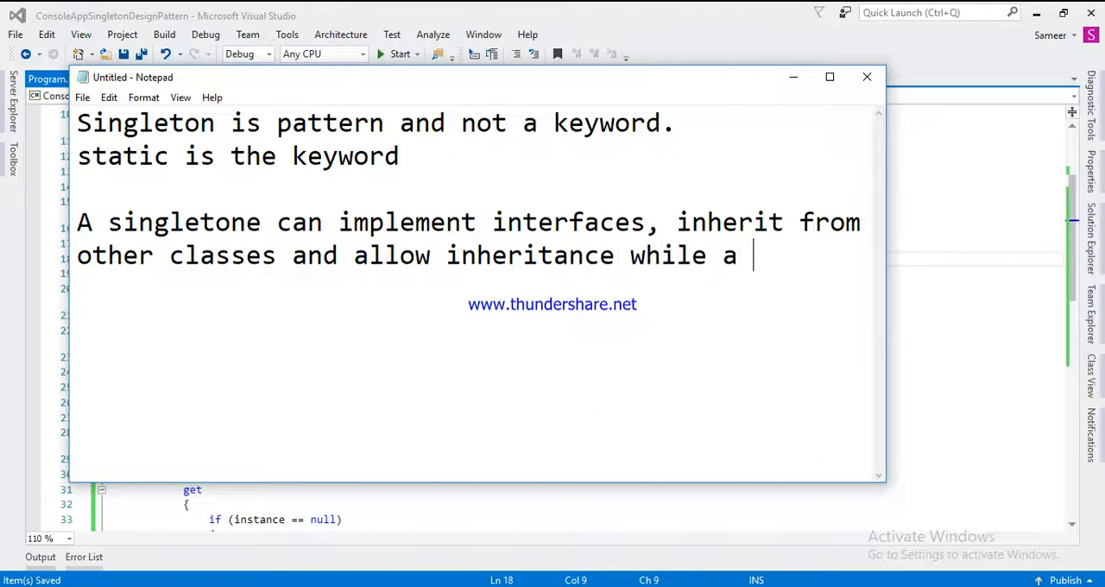
pyautogui.write('static class ca')
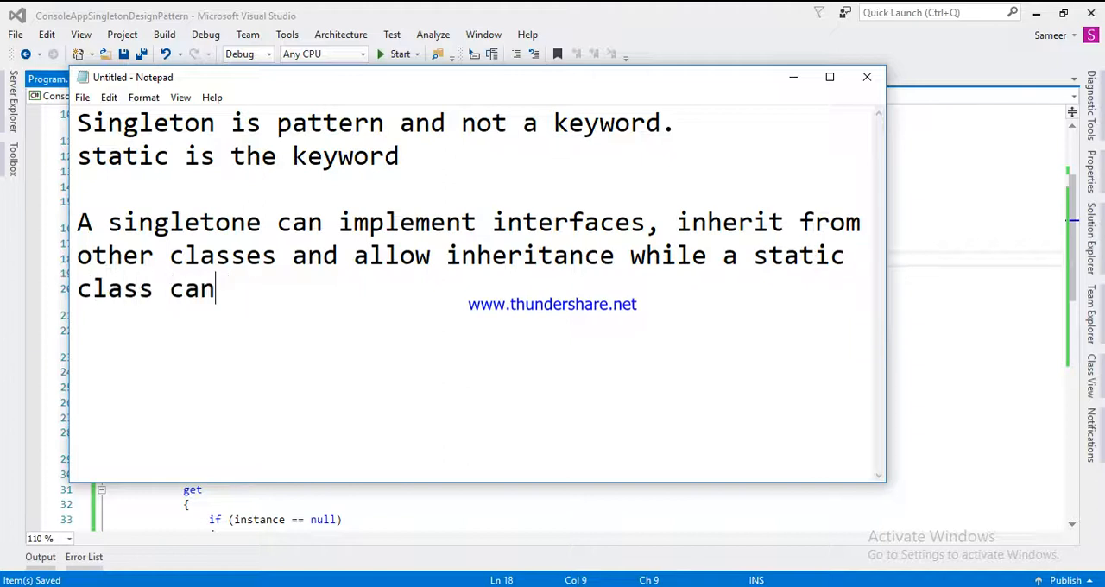
pyautogui.write('not')
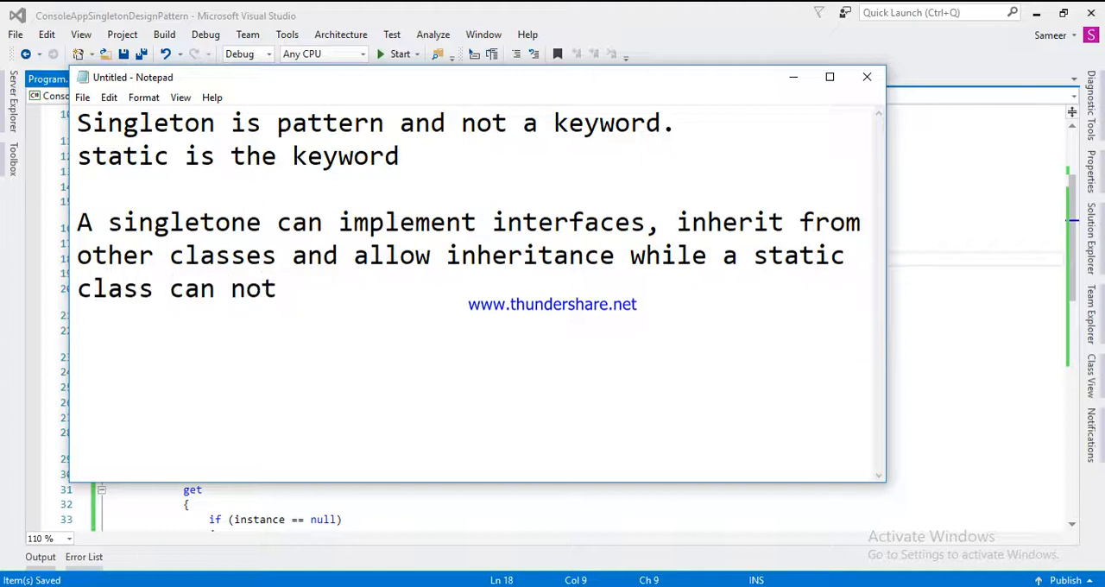
pyautogui.write('inh')
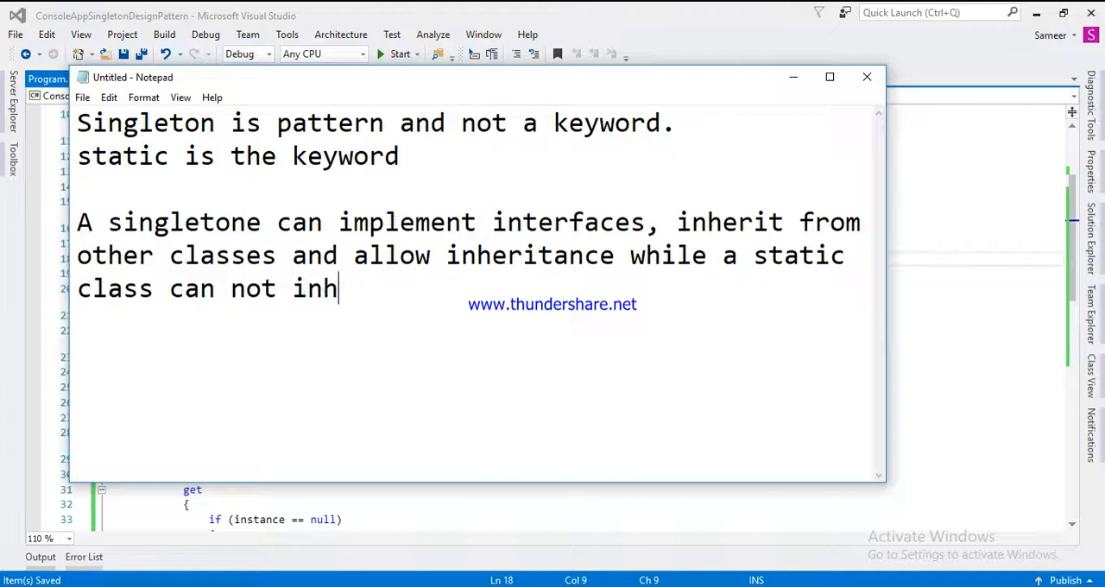
pyautogui.write('er')
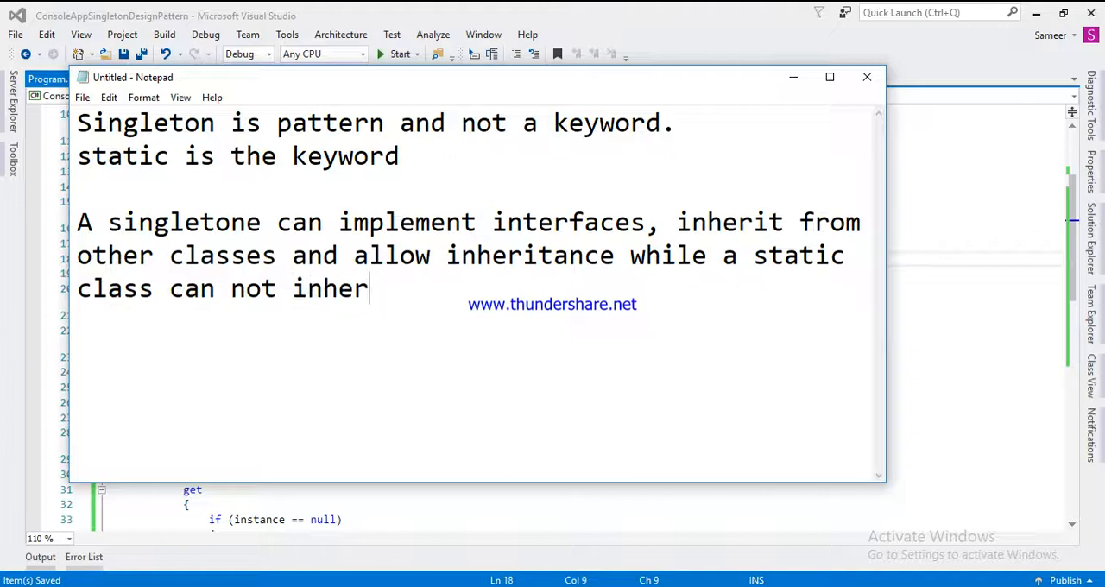
pyautogui.write('it')
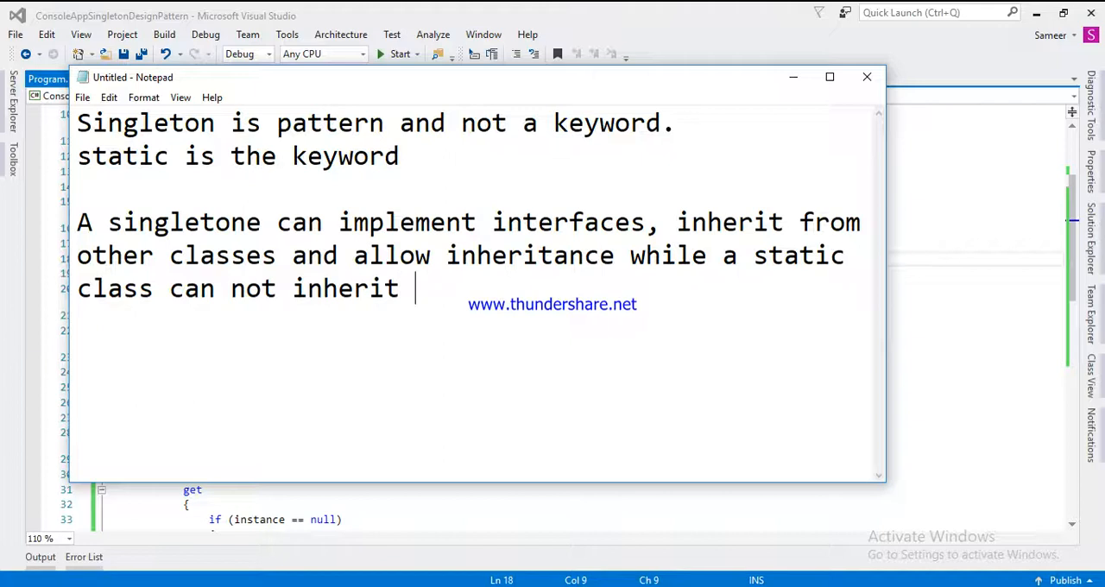
pyautogui.write('their inst')
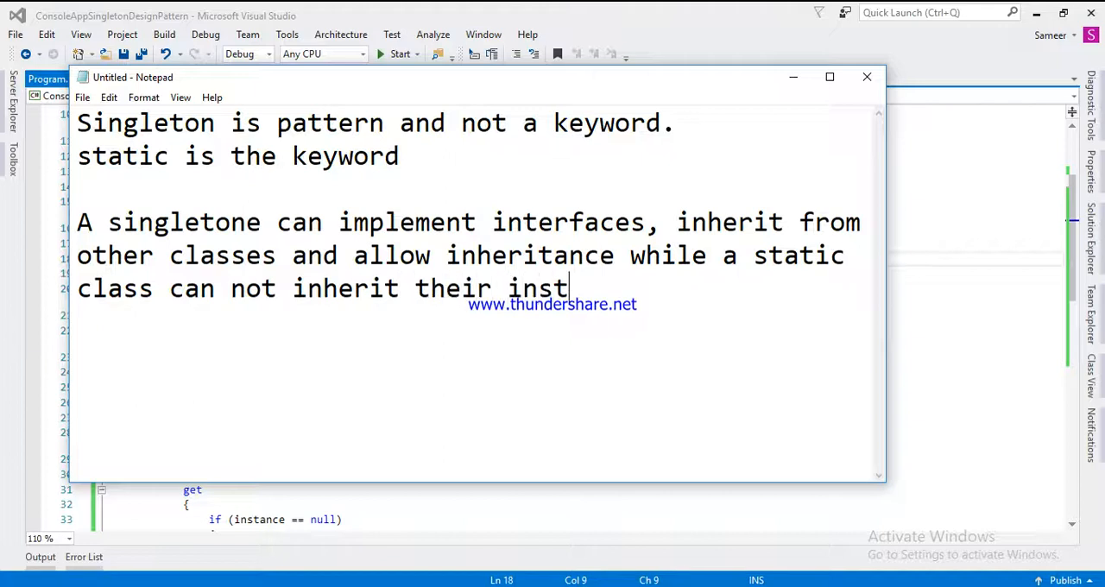
pyautogui.write('ance')
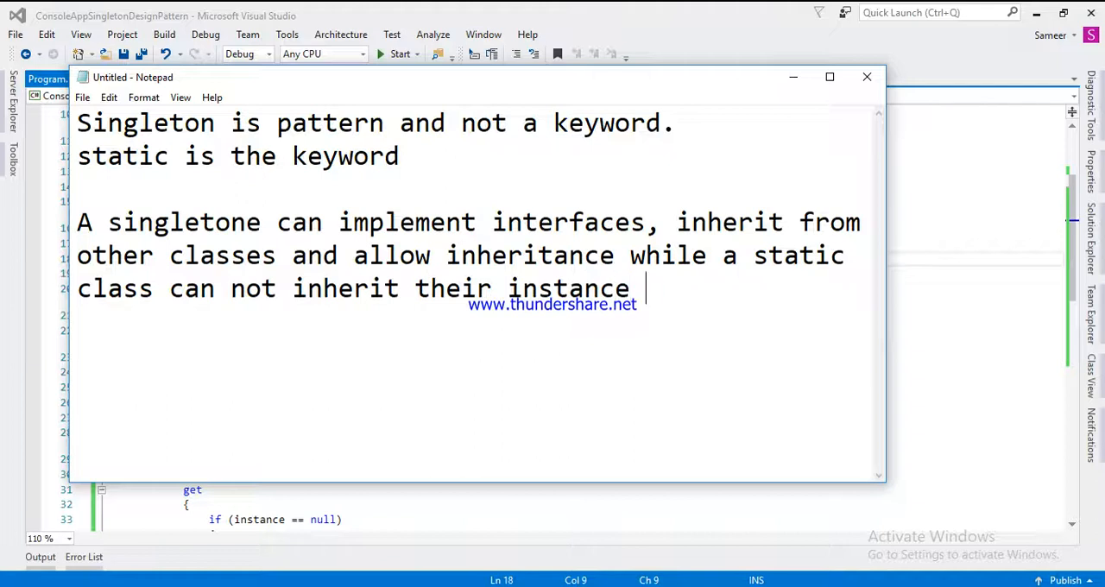
pyautogui.write('member')
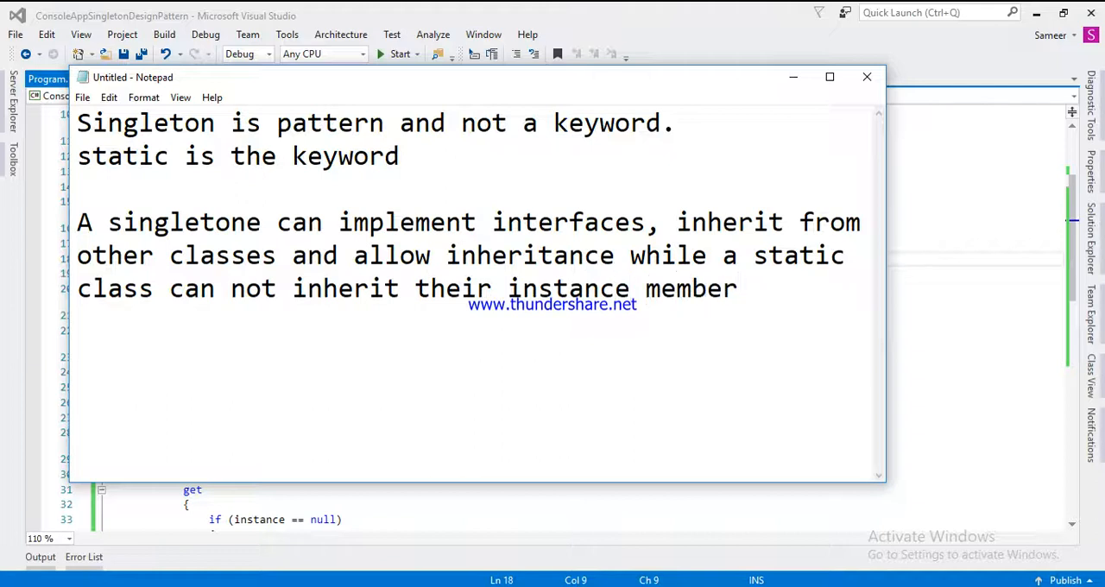
pyautogui.write('s')
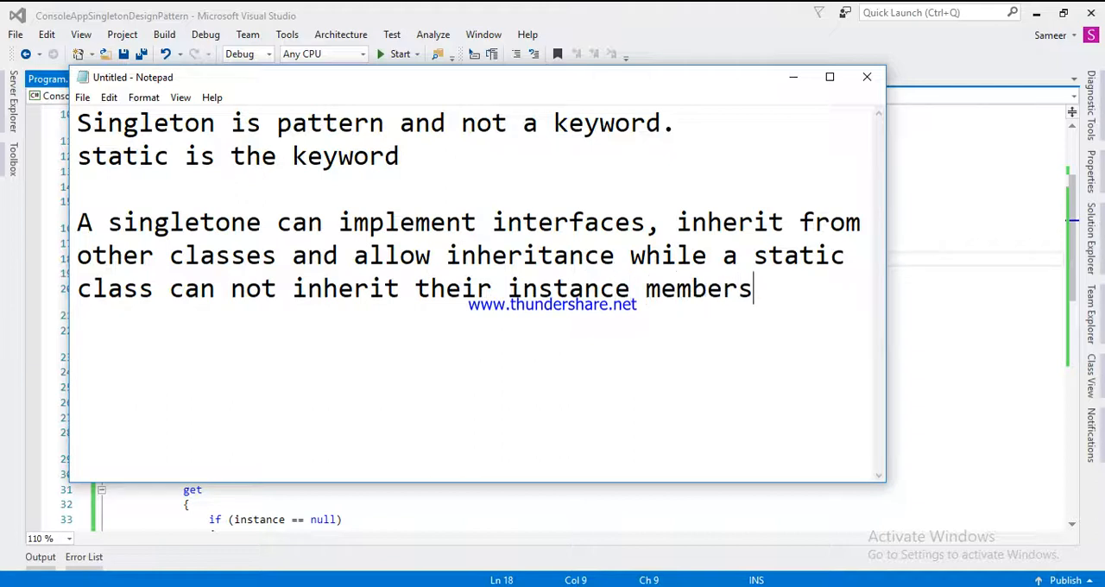
pyautogui.write('. So si')
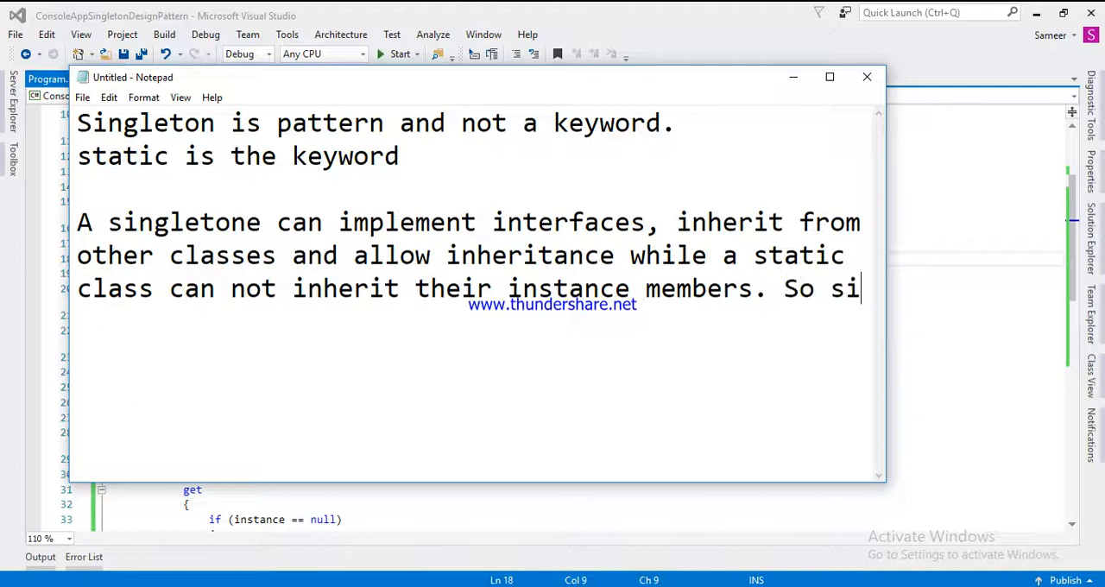
pyautogui.press('Backspace')
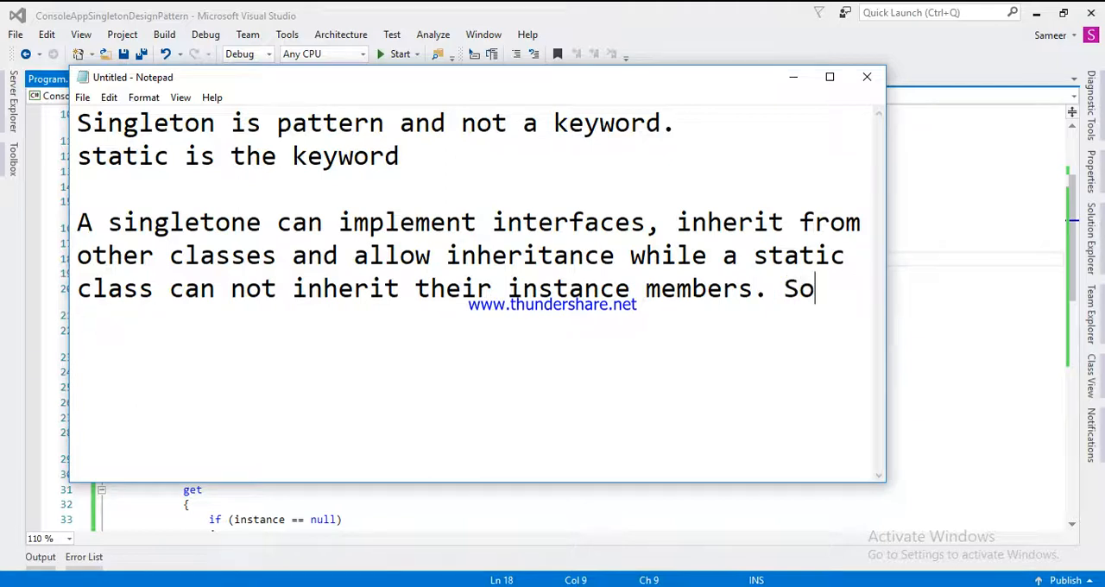
pyautogui.press('BackSpace')
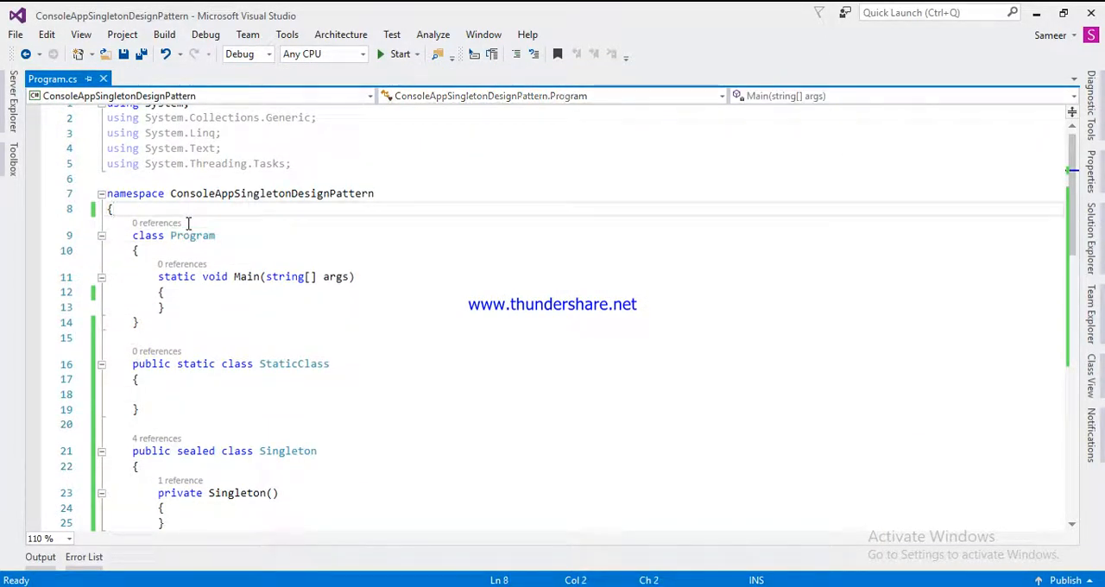
# Declare interface Interface1 containing 'void TestInterface();' above class Program
pyautogui.write('interface')
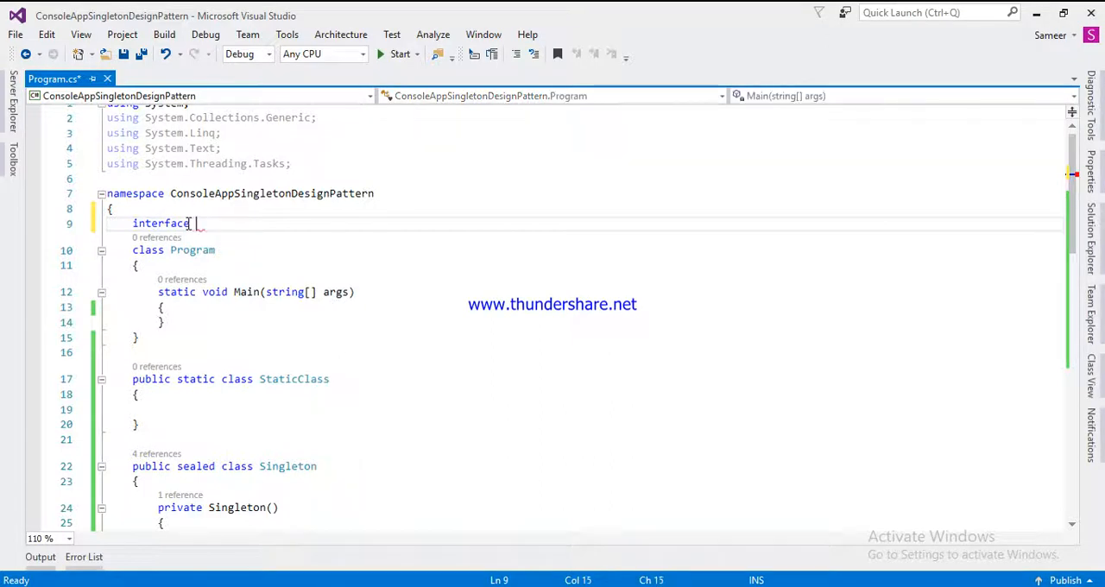
pyautogui.write('Interface1')
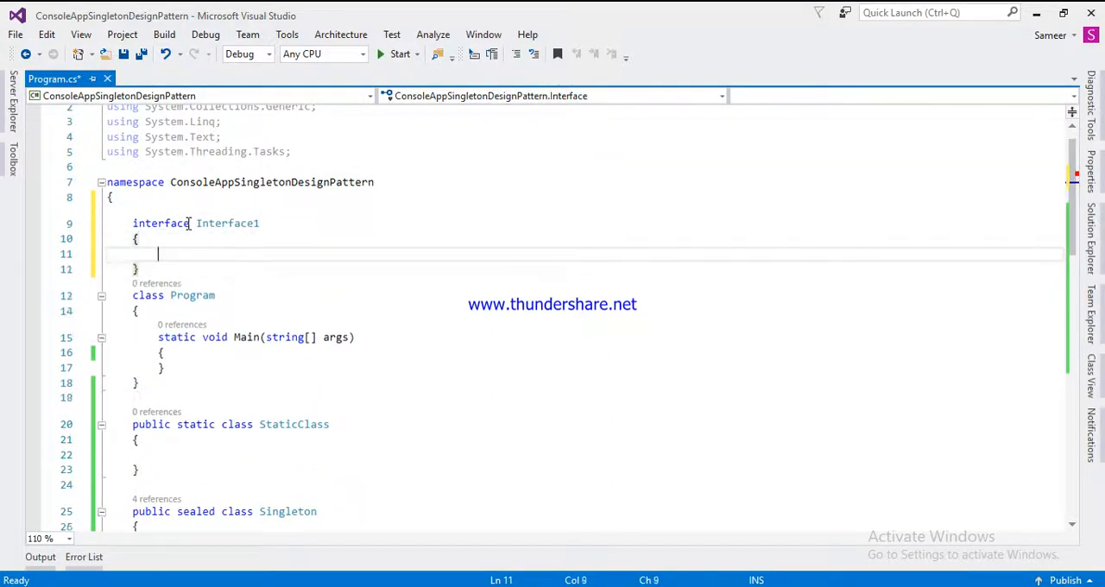
pyautogui.write('void')
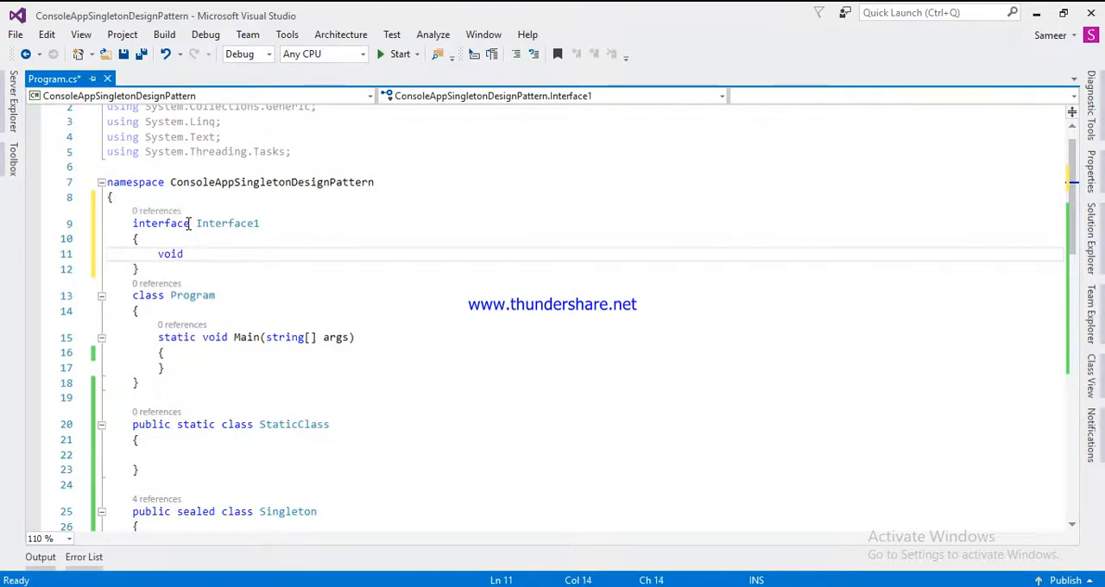
pyautogui.write('Test')
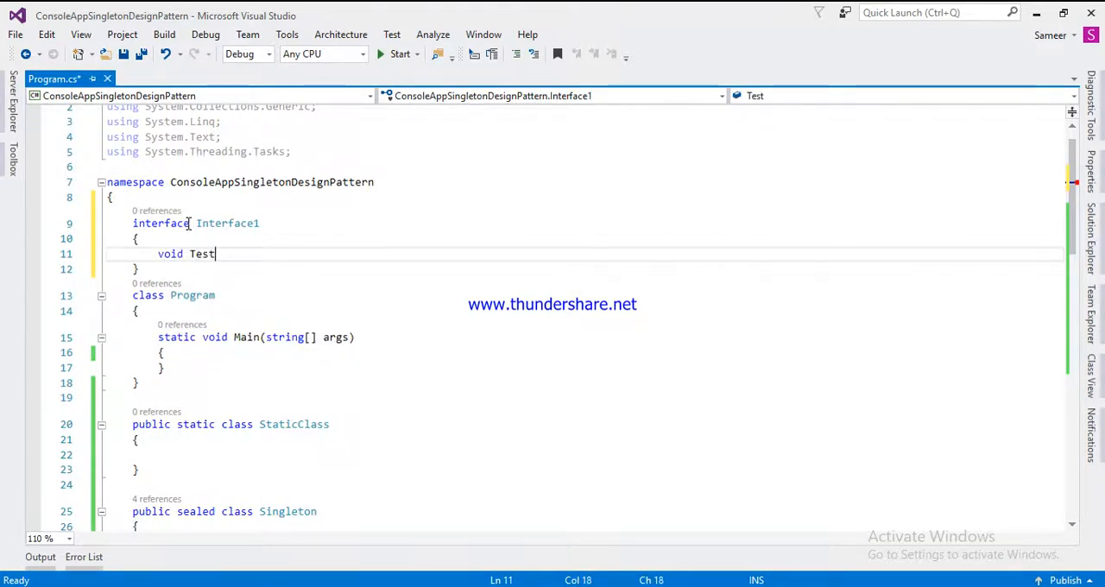
pyautogui.write('Interface')
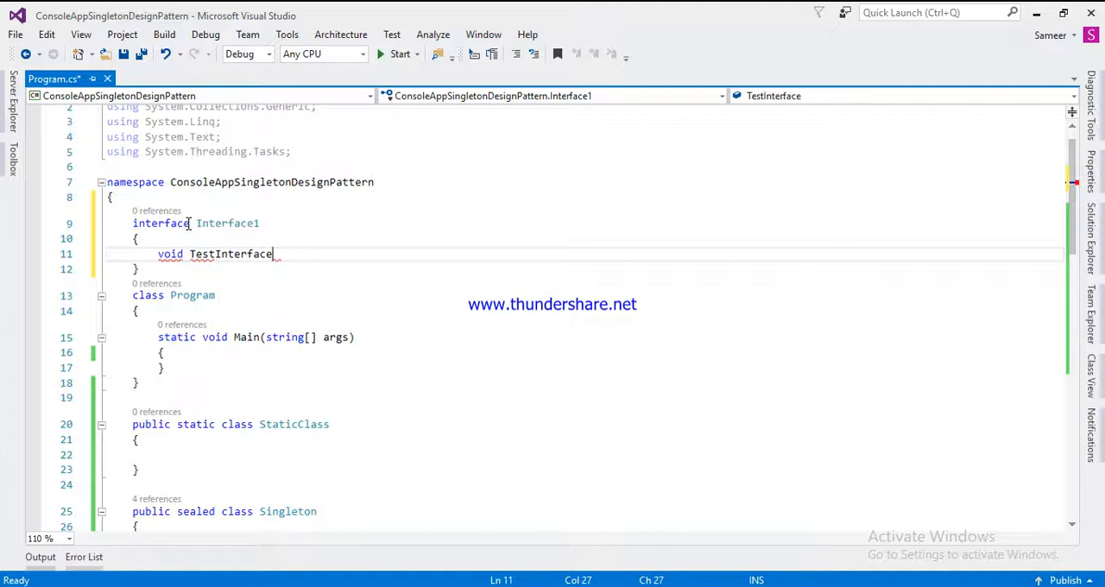
pyautogui.write('();')
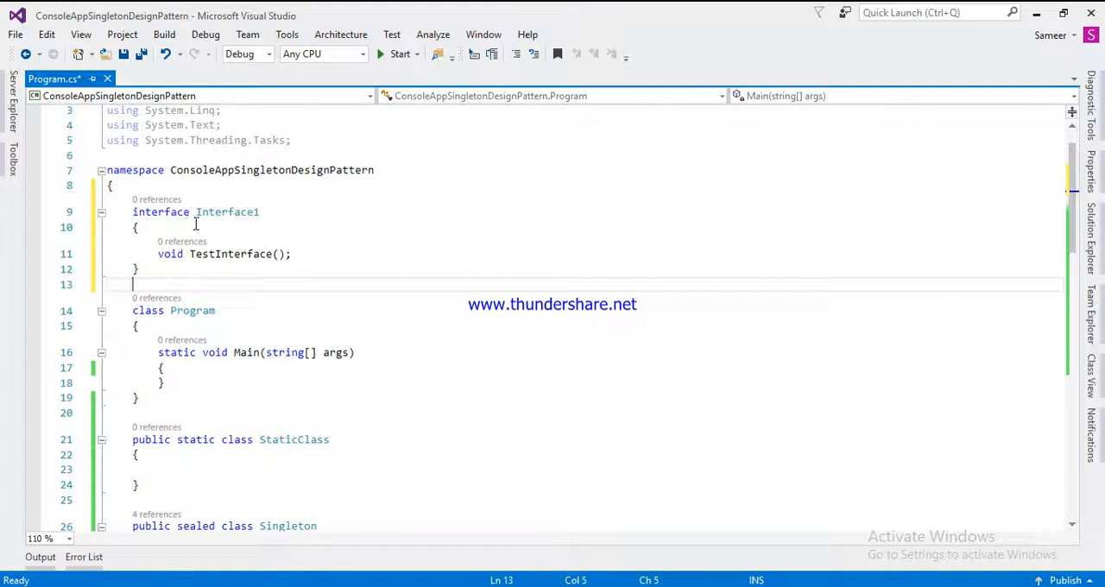
# Add ': Interface1' to Singleton and StaticClass and implement TestInterface via Quick Actions
pyautogui.doubleClick(227, 167)
pyautogui.write(' :')
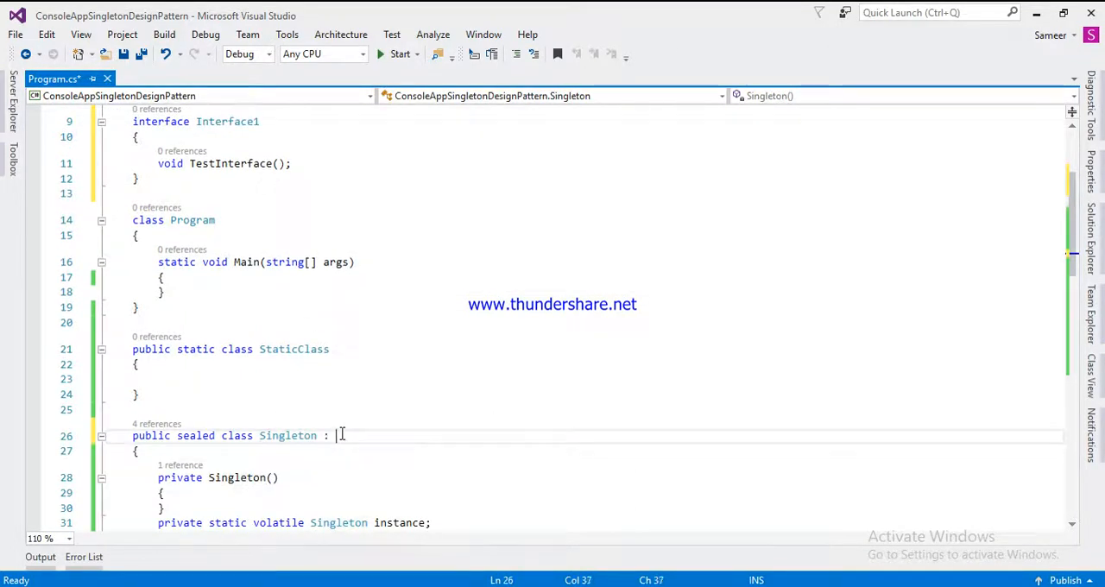
pyautogui.write('Interface1')
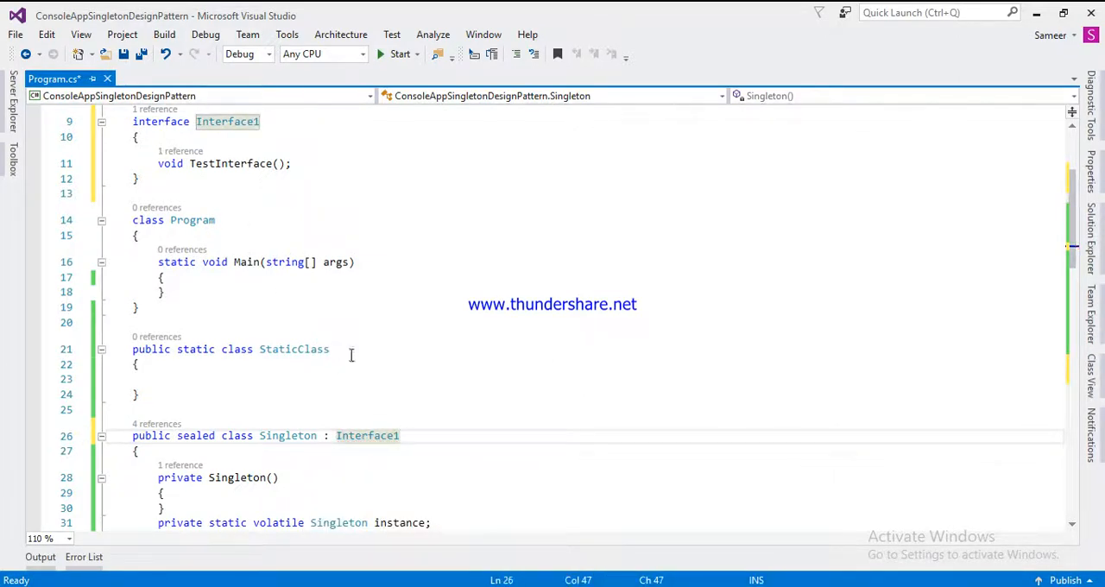
pyautogui.write(':')
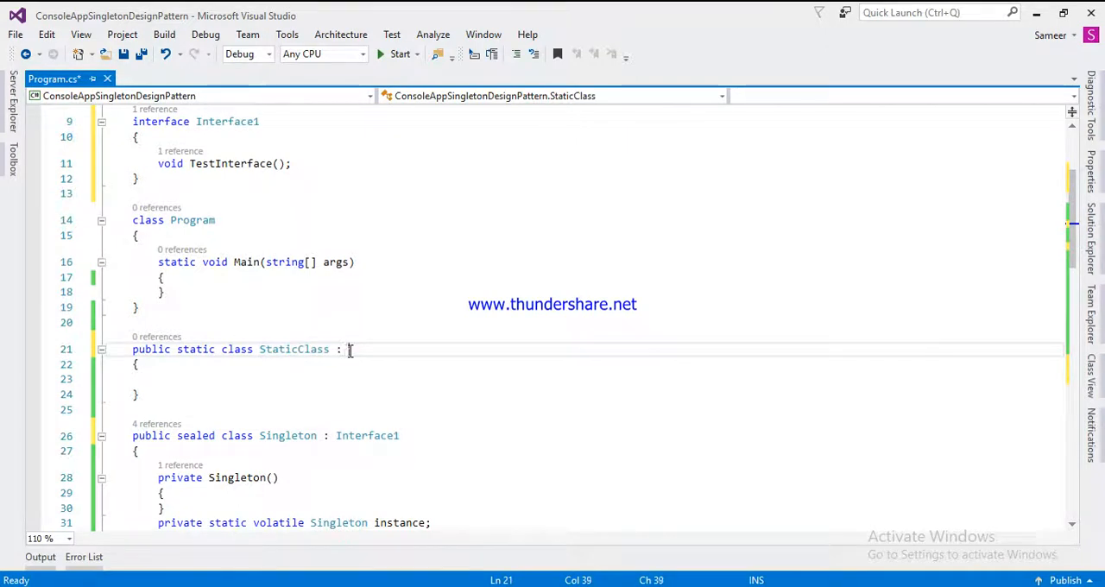
pyautogui.write('Interface1')
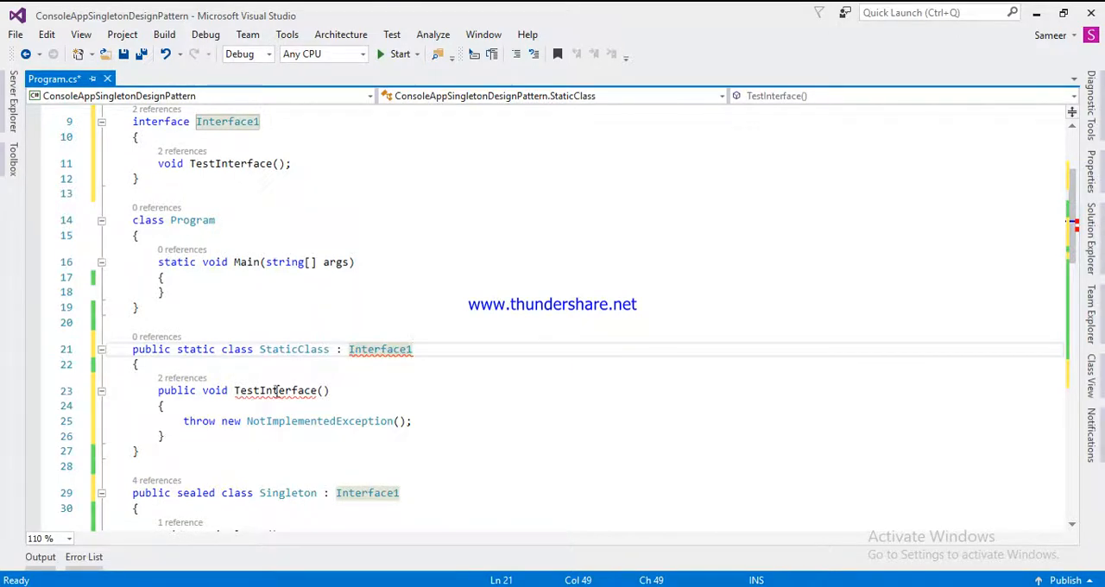
pyautogui.click(274, 390)
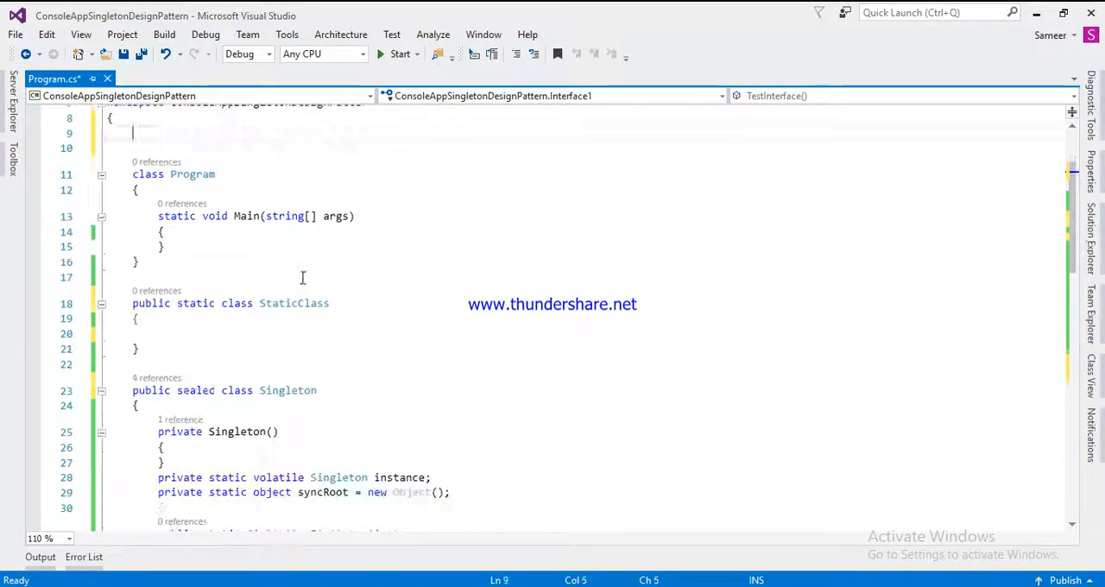
# Scroll down through Program.cs
pyautogui.scroll(-3)
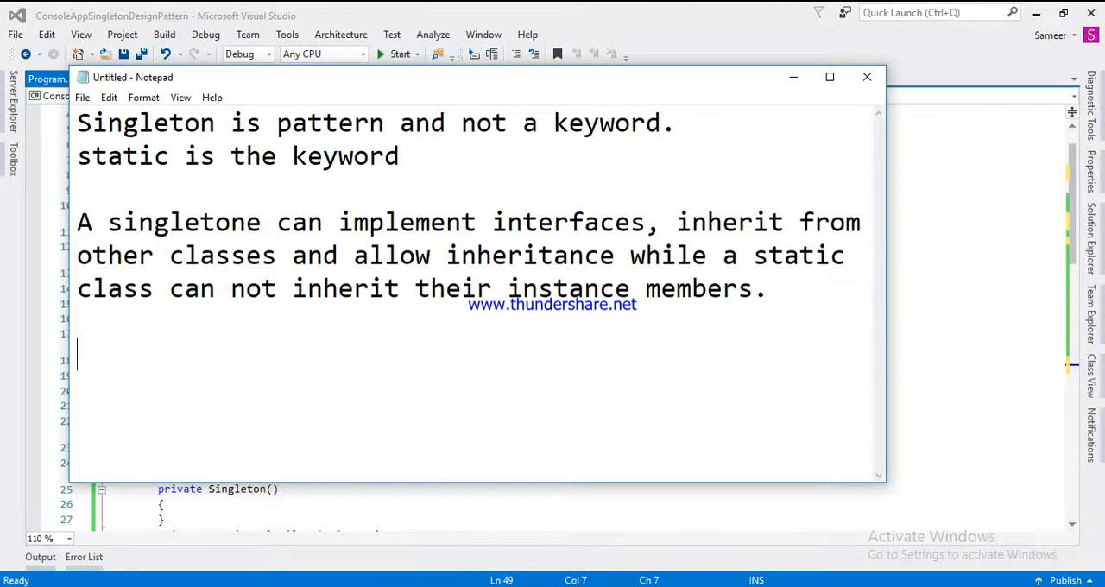
# Write 'A singleton can be initialized lazily or asynchronously'
pyautogui.write('A si')
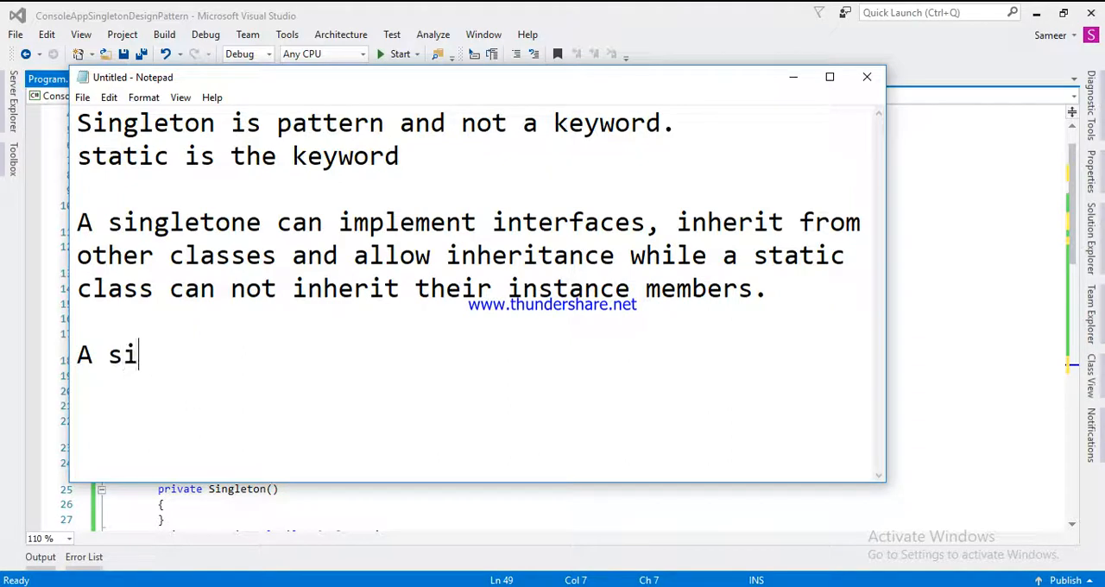
pyautogui.write('ngleto')
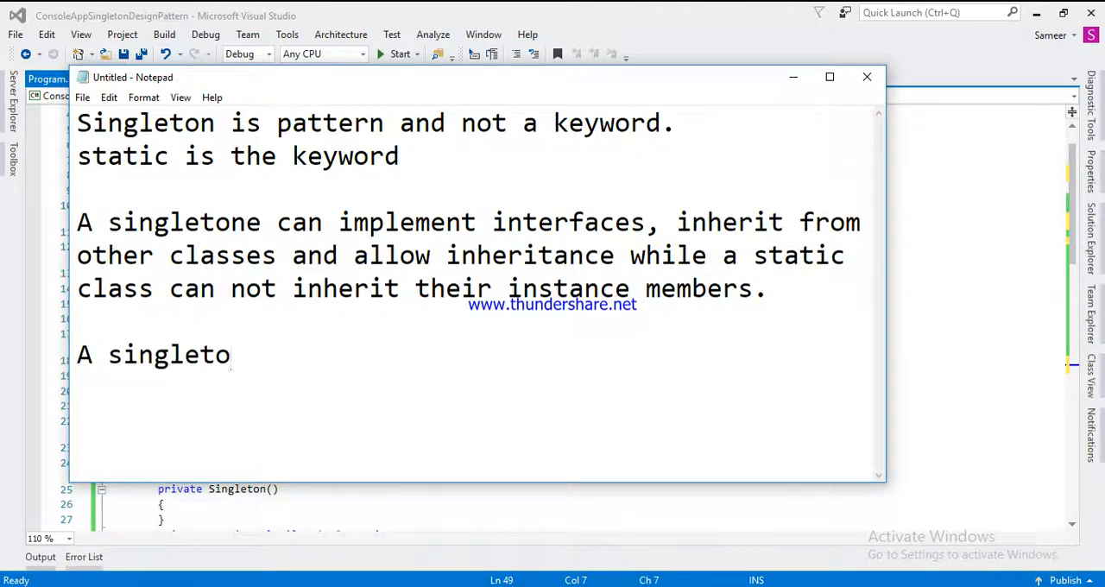
pyautogui.write('ne ca')
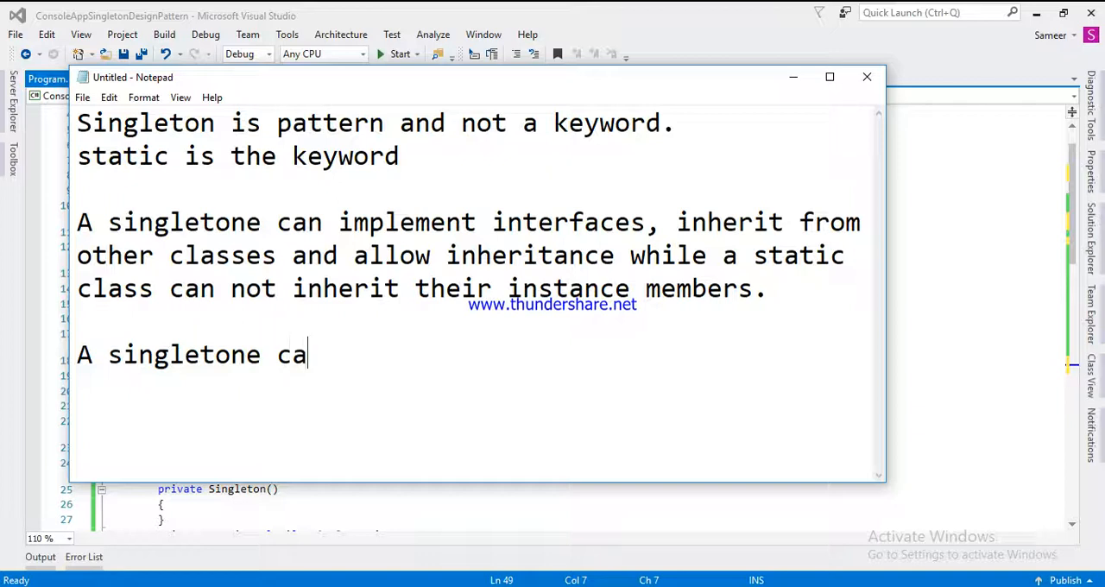
pyautogui.write('n be')
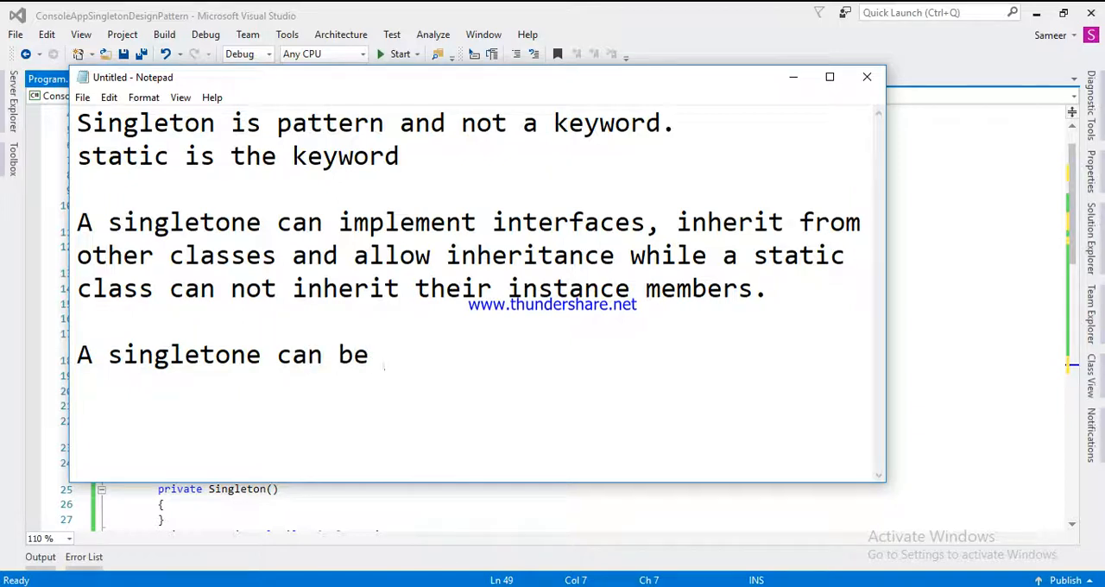
pyautogui.write('inti')
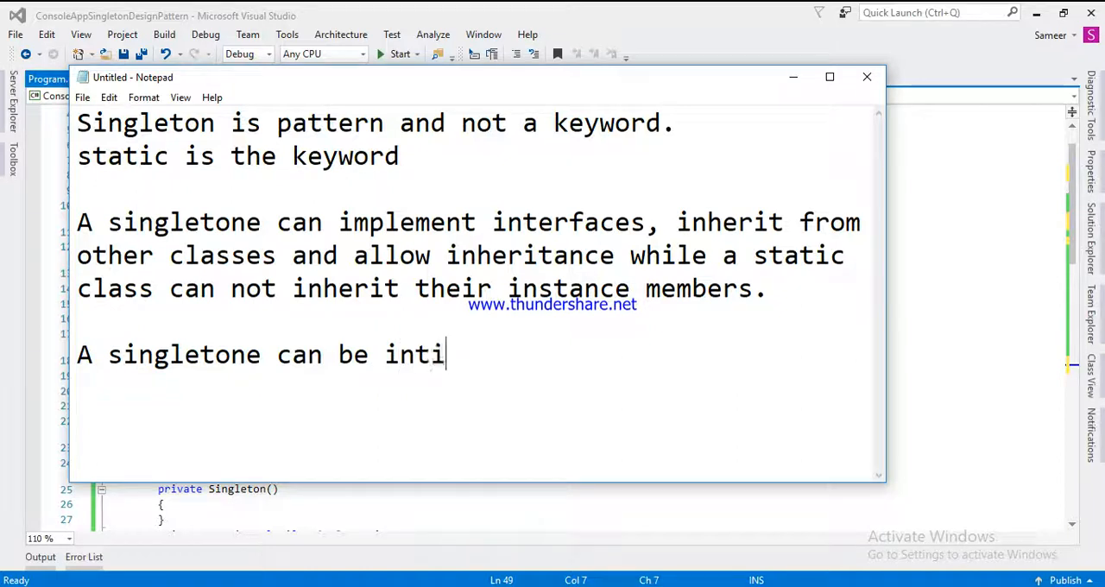
pyautogui.write('ali')
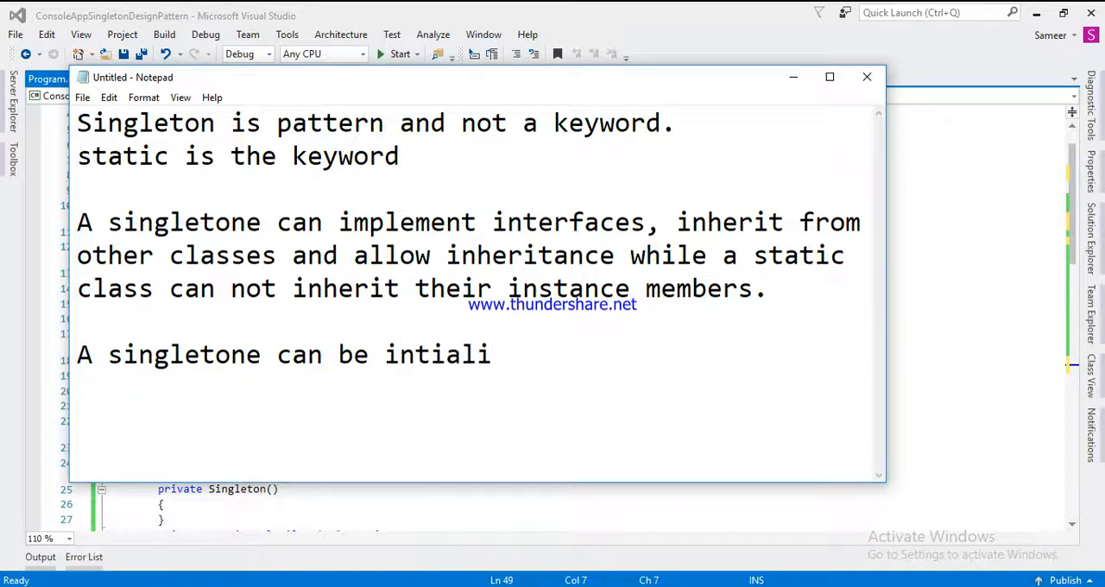
pyautogui.write('zed la')
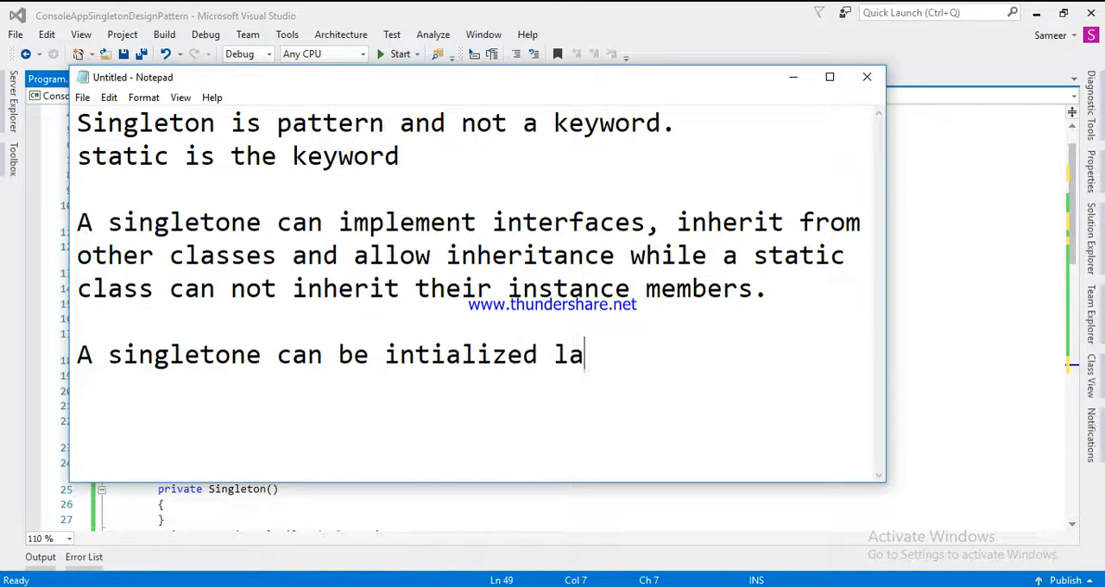
pyautogui.write('zily')
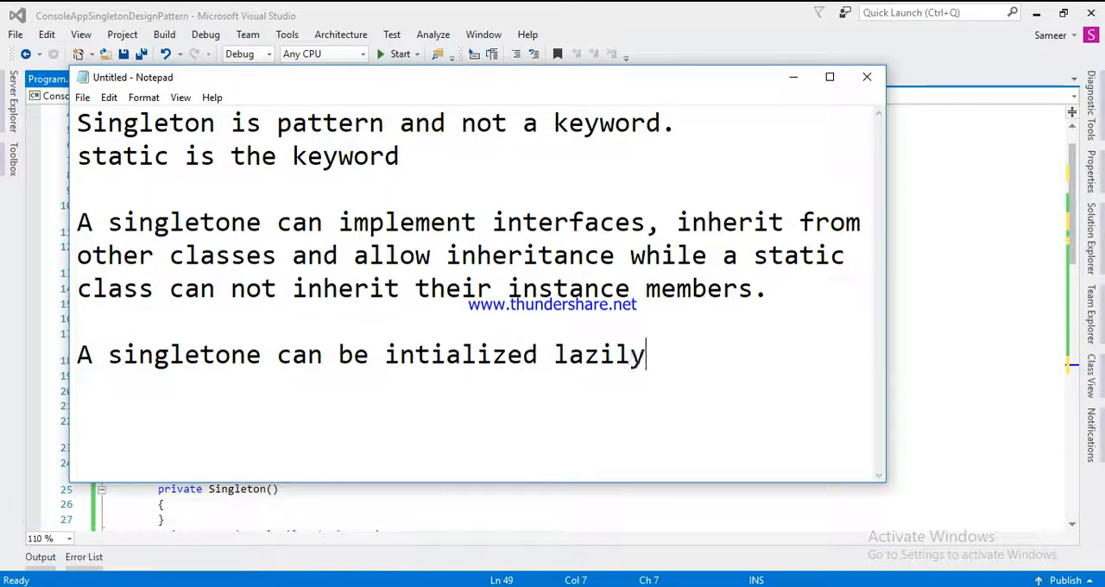
pyautogui.write('or a')
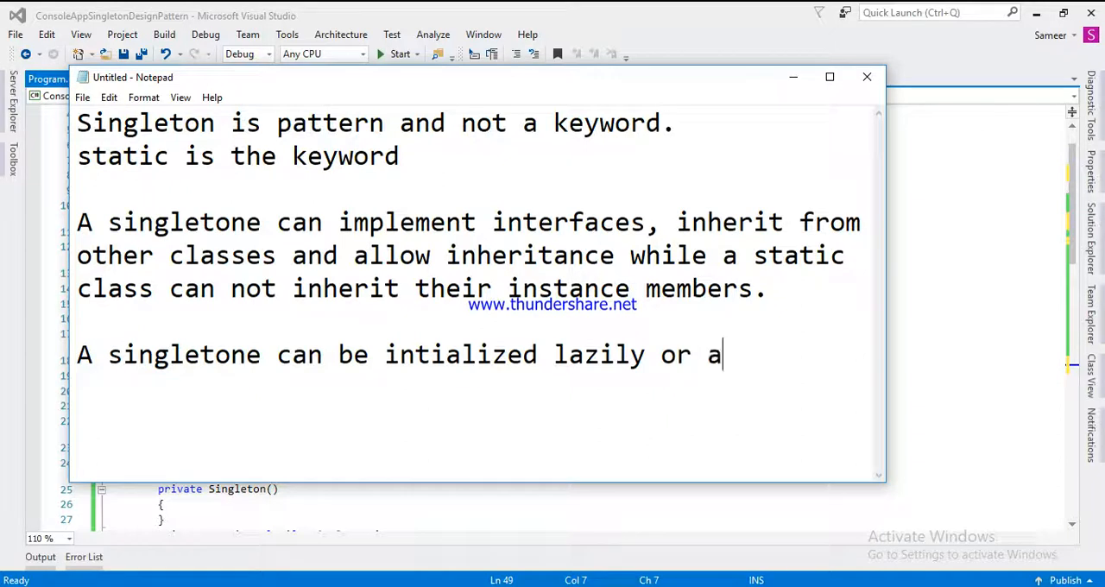
pyautogui.write('syn')
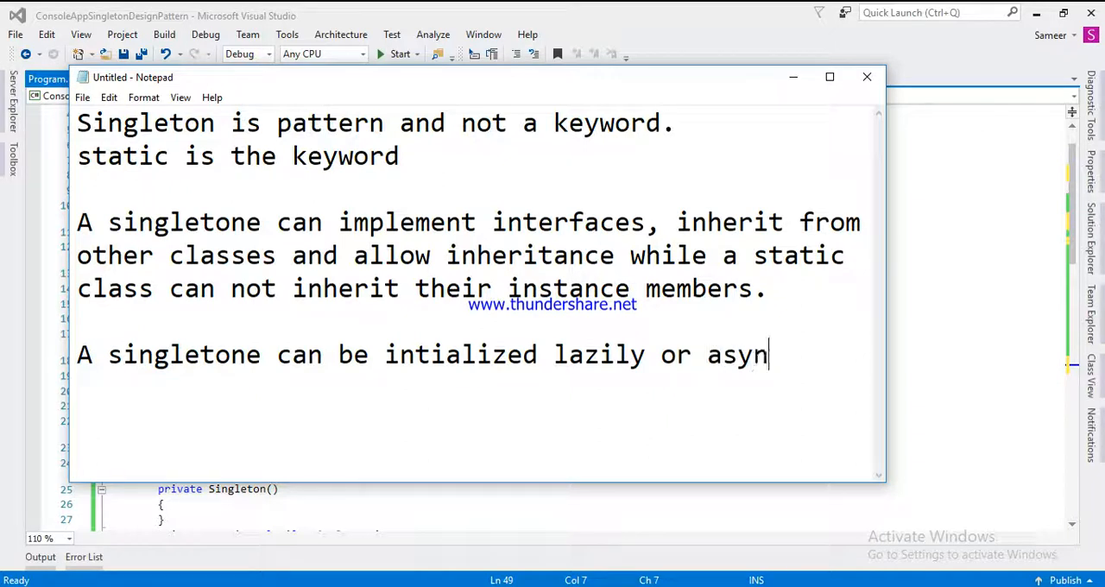
pyautogui.write('ch')
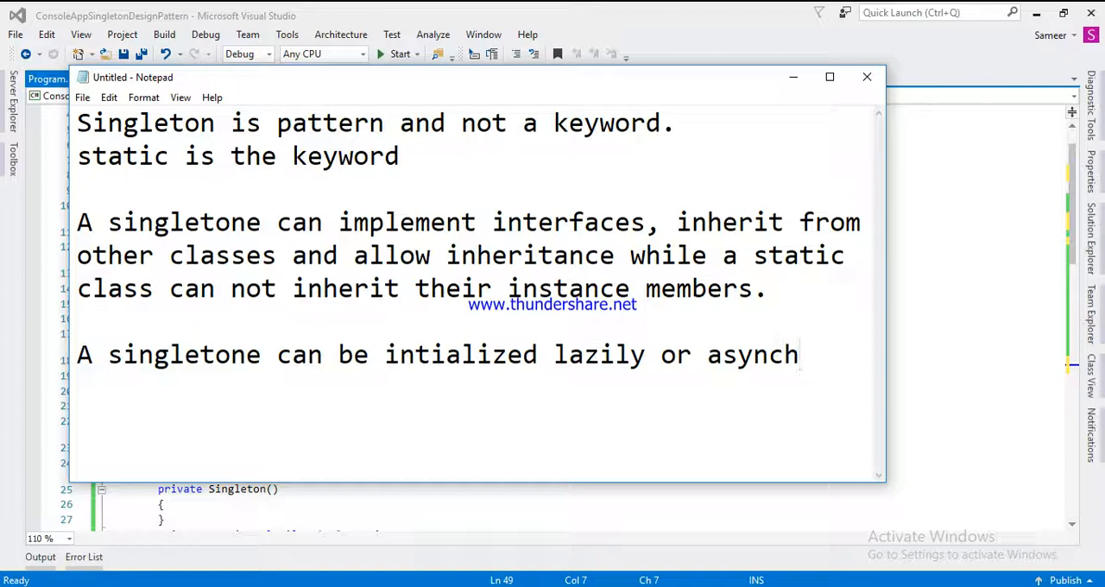
pyautogui.write('ron')
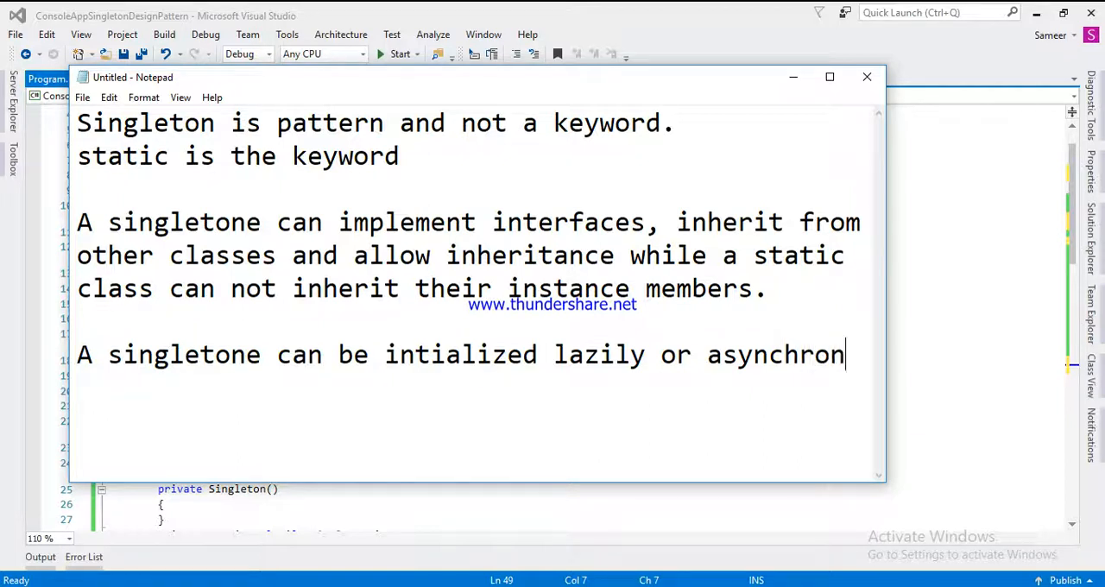
pyautogui.write('o')
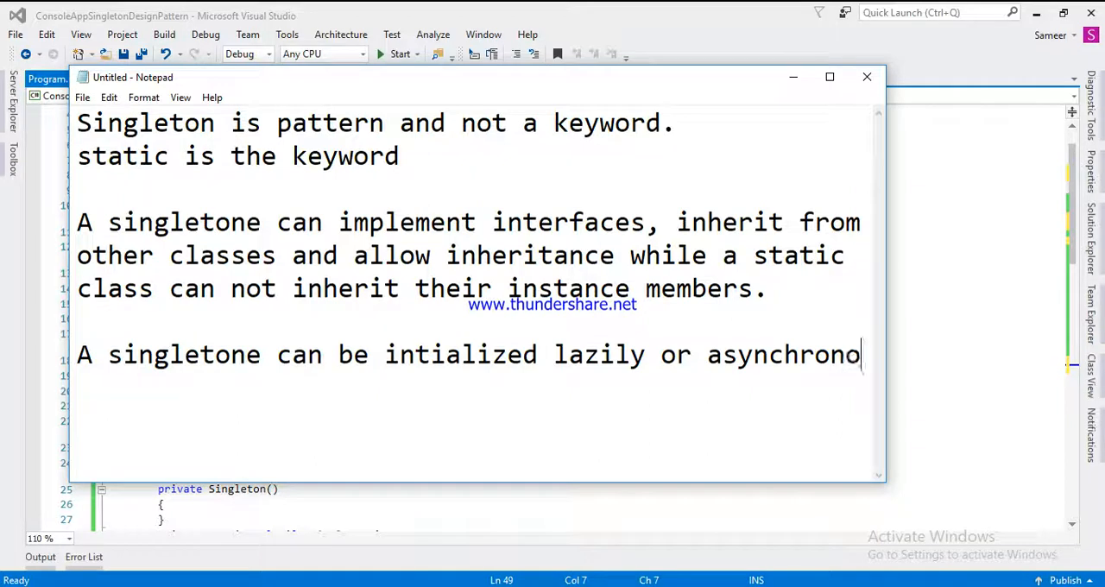
pyautogui.write('usly')
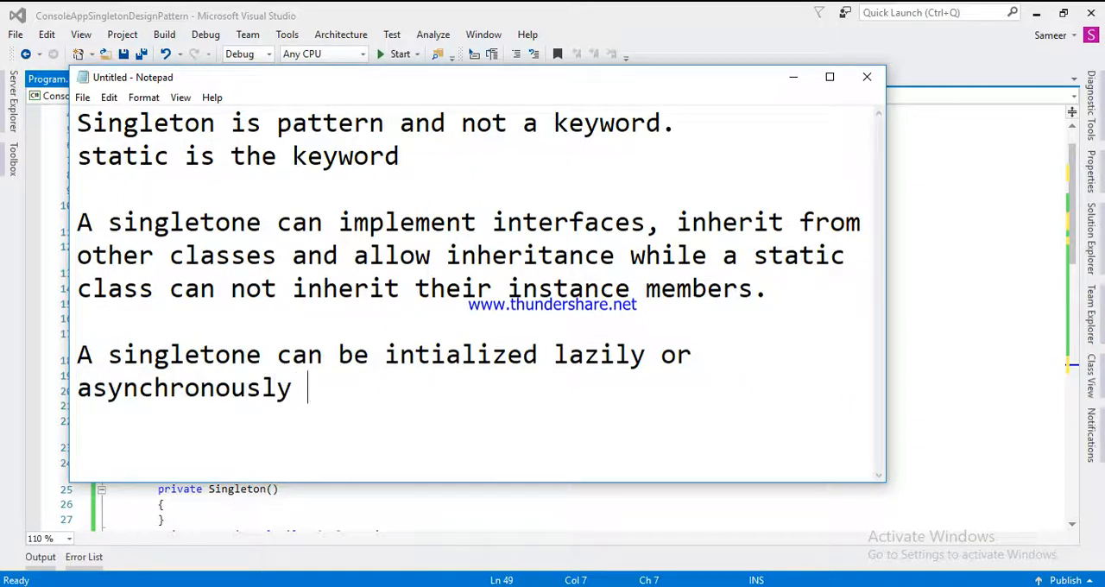
# Finish the sentence with 'and loaded automatically by .Net framework'
pyautogui.write('and')
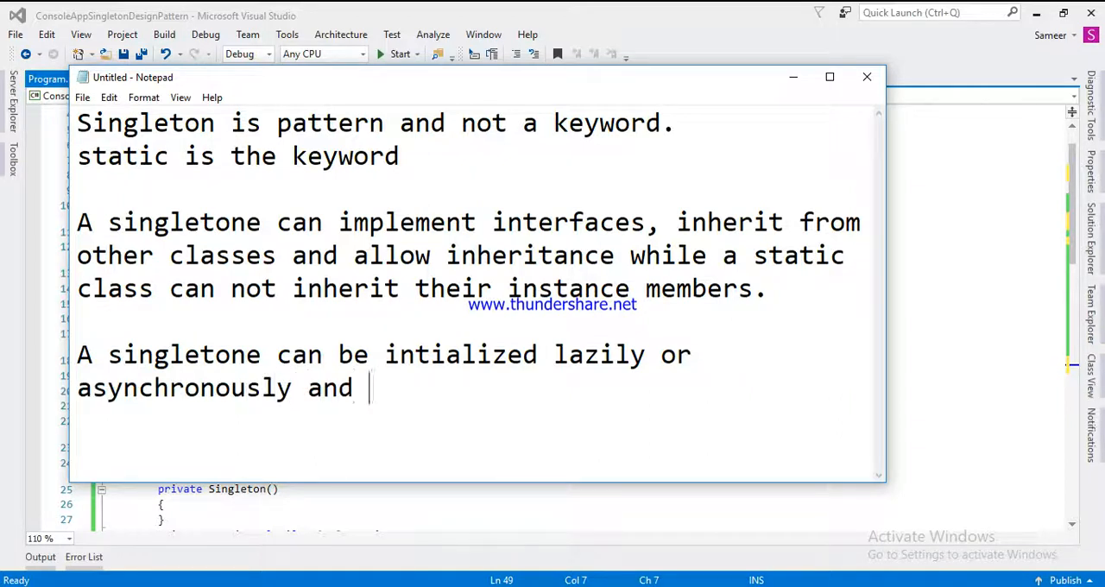
pyautogui.write('loaded a')
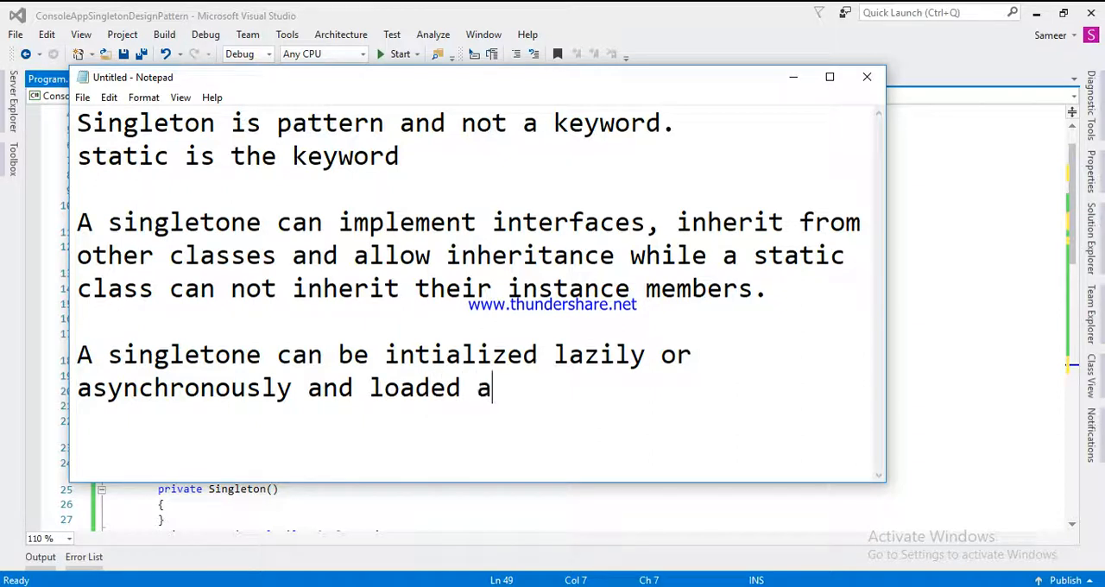
pyautogui.write('utomato')
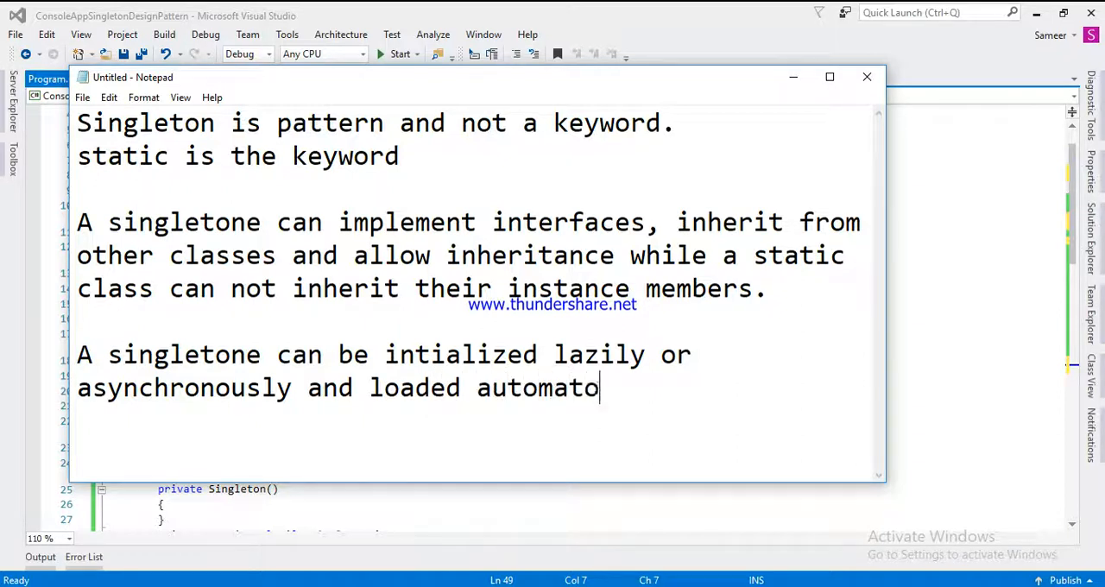
pyautogui.write('icall')
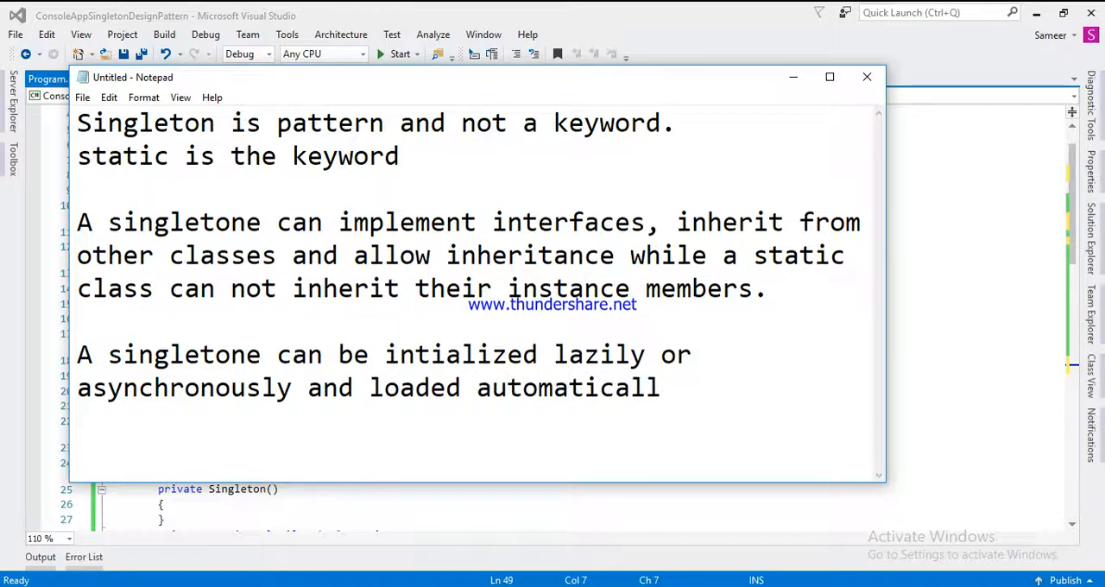
pyautogui.write('y by')
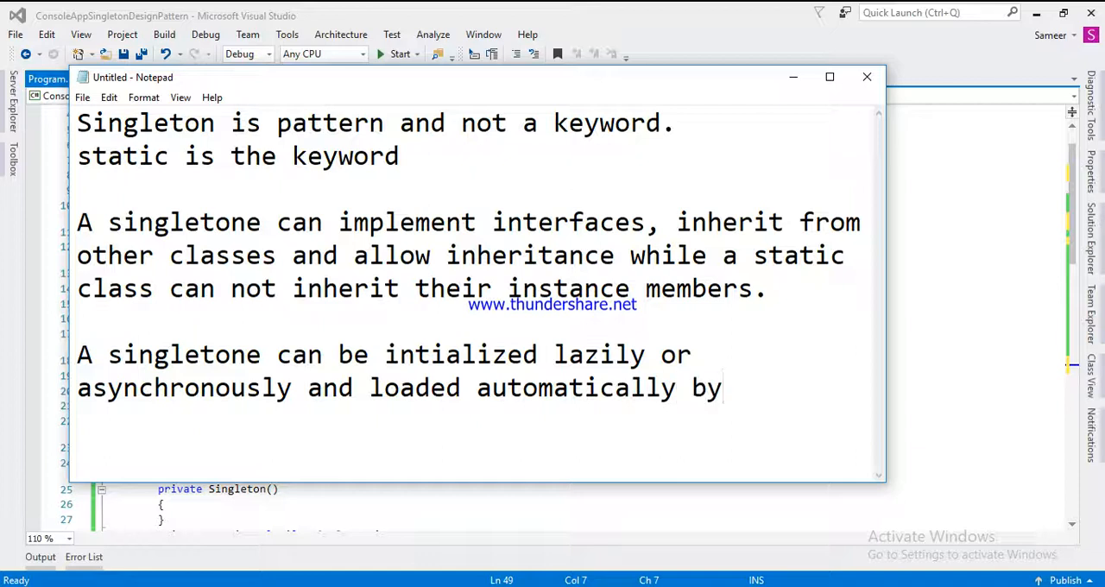
pyautogui.write('.Net')
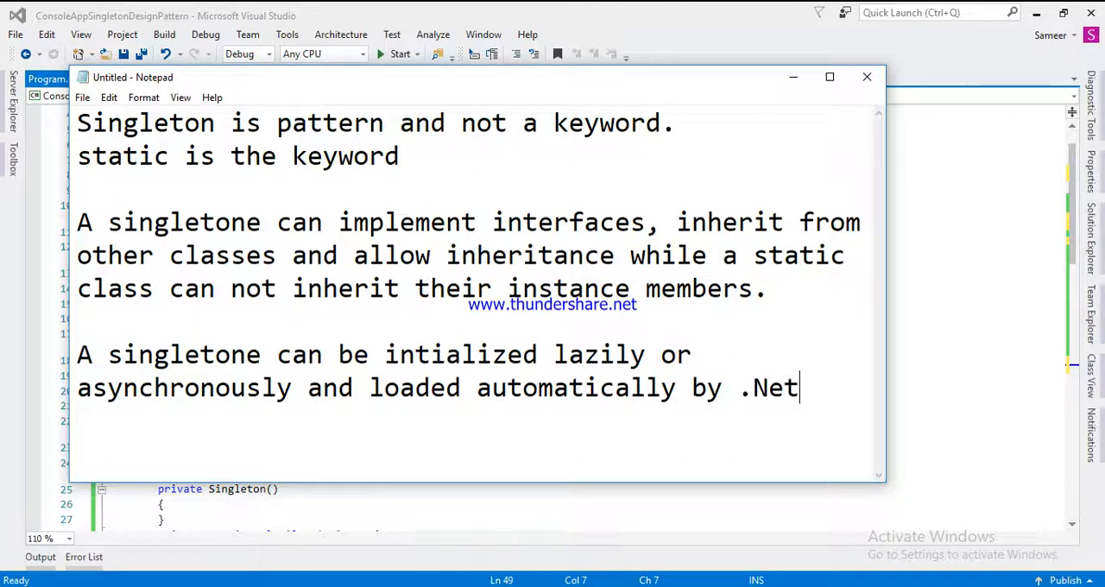
pyautogui.write('framewor')
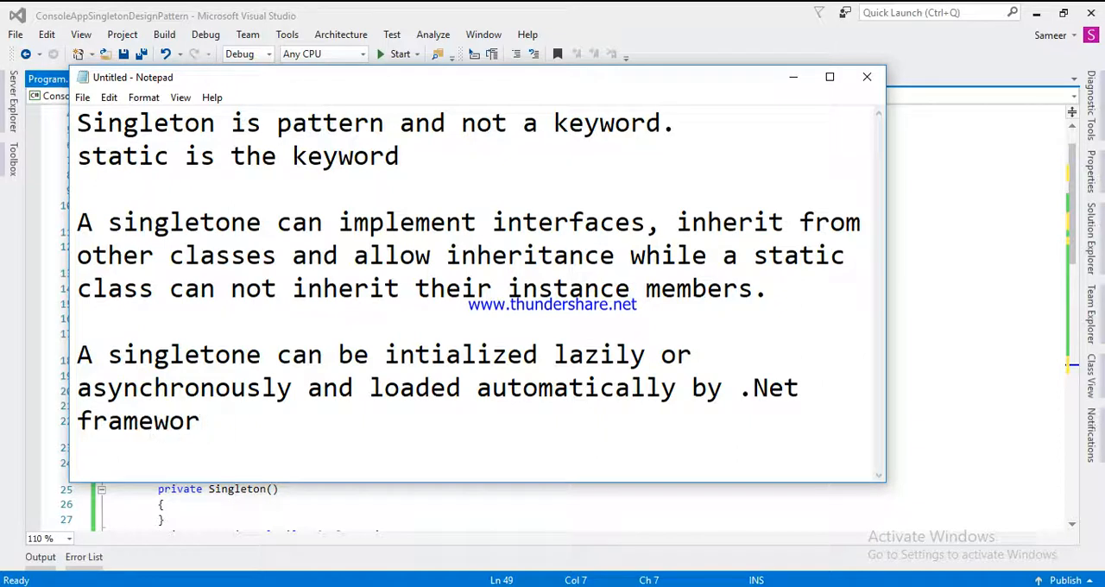
pyautogui.write('k')
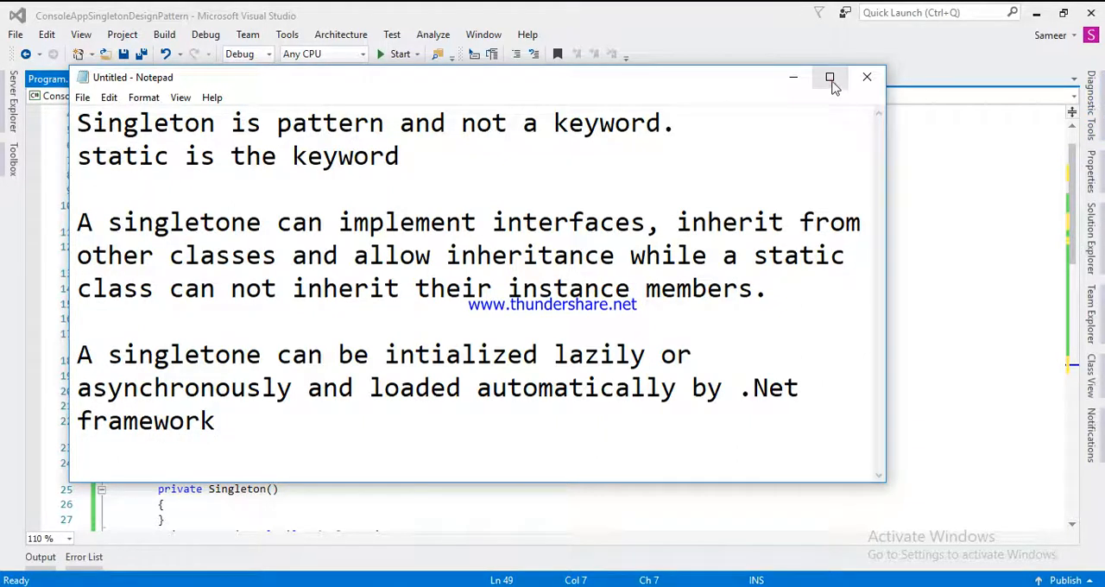
# Maximize Notepad and add 'While static class is generally initialized when first loaded.'
pyautogui.click(829, 77)
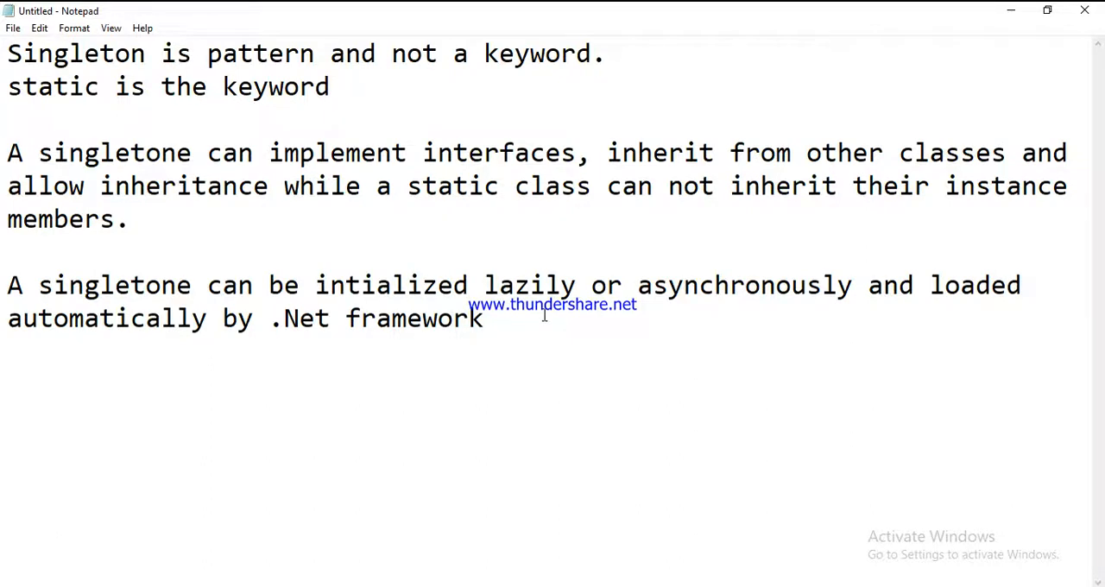
pyautogui.click(484, 317)
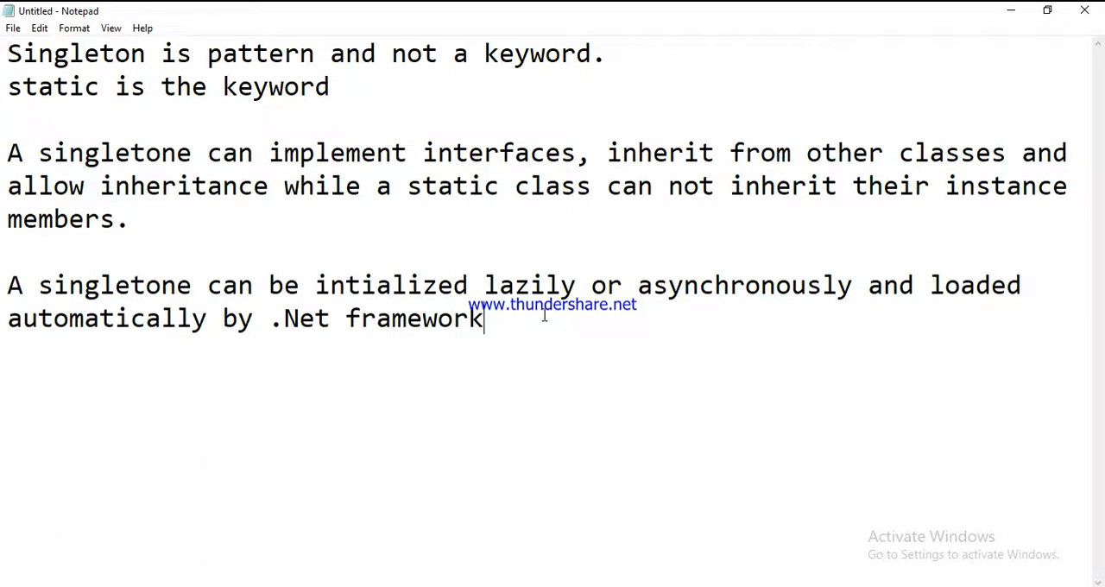
pyautogui.write('W')
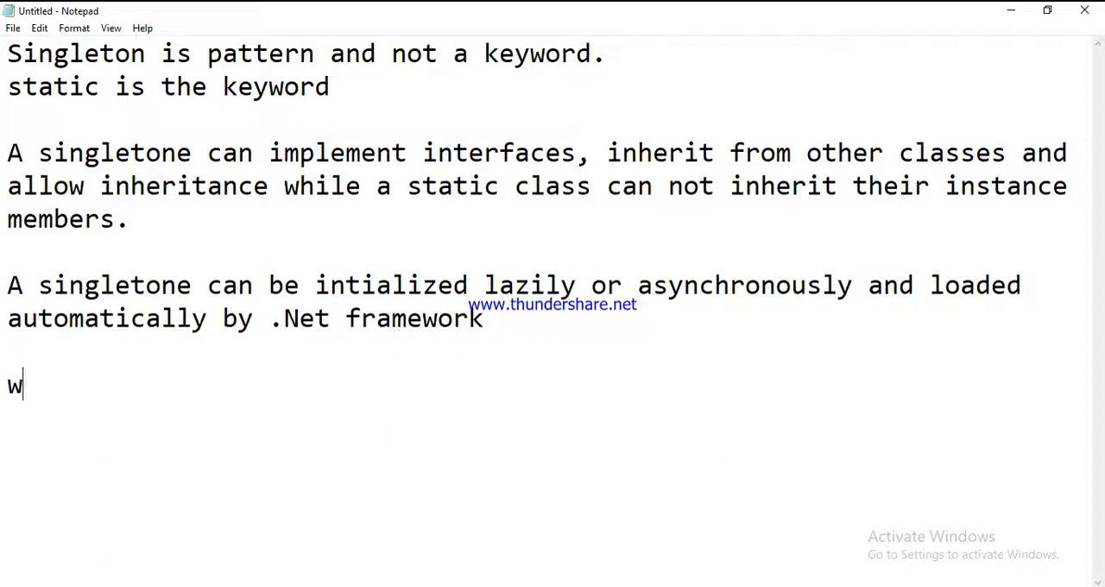
pyautogui.write('hile stat')
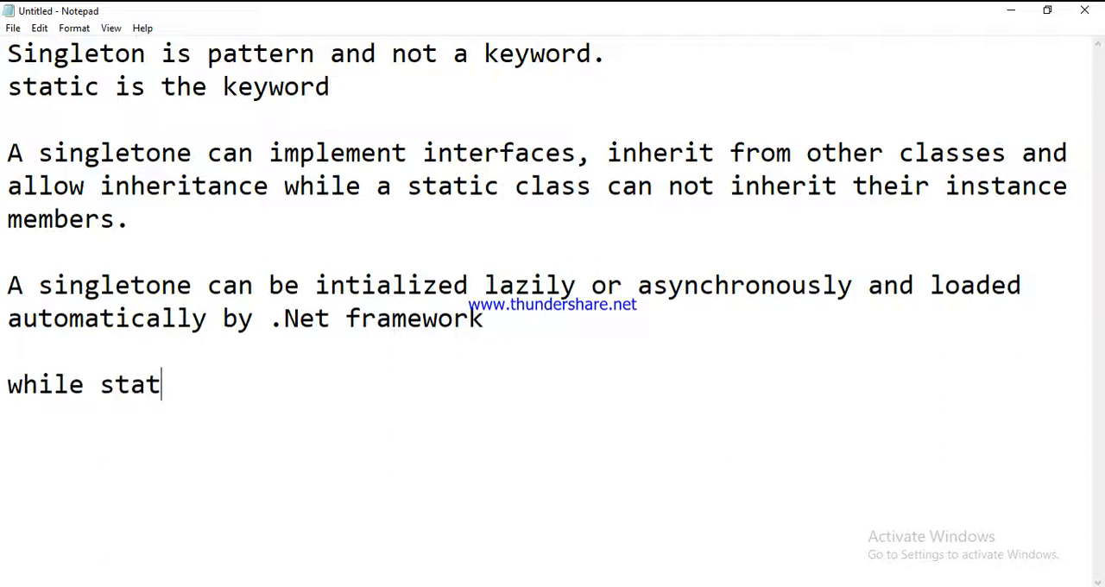
pyautogui.write('ic cla')
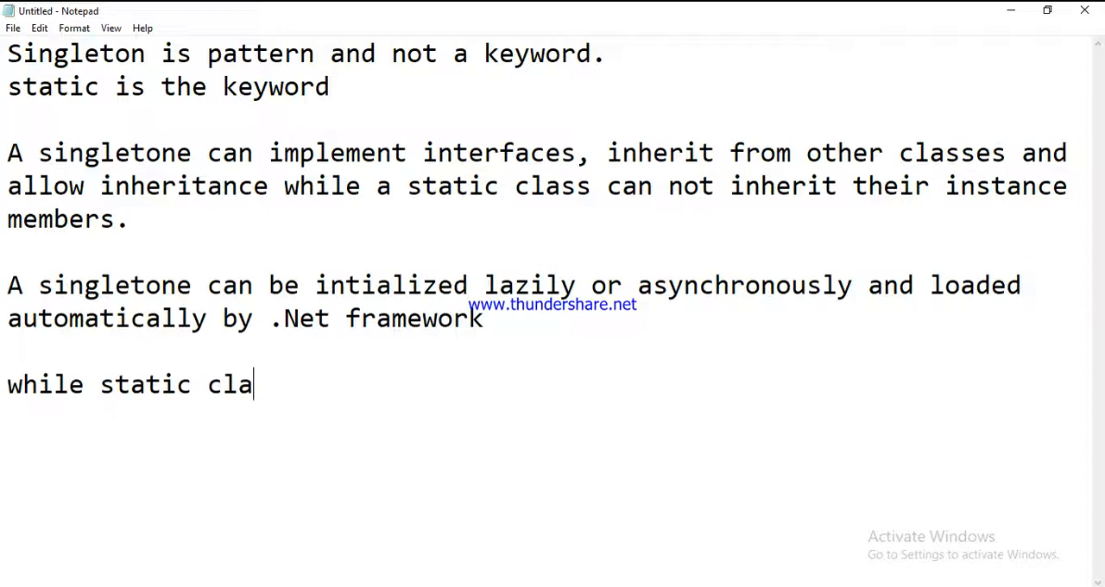
pyautogui.write('ss is g')
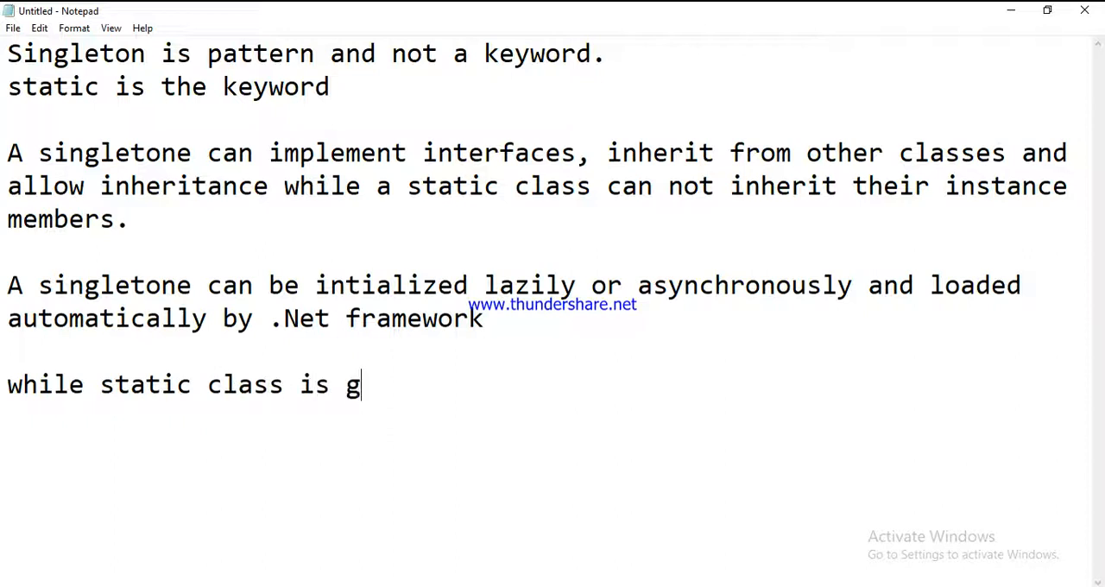
pyautogui.write('enrally')
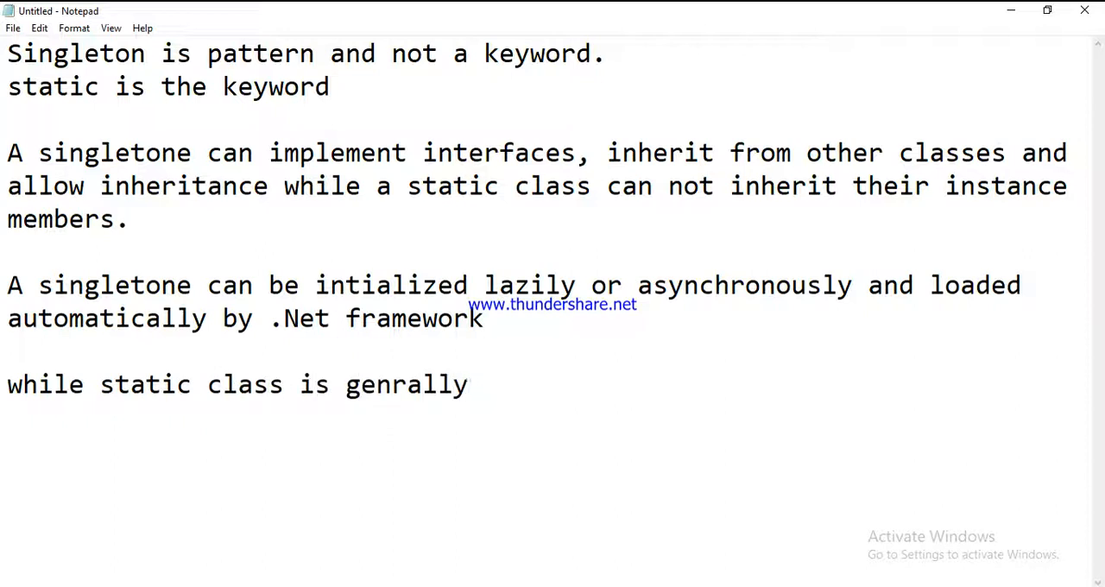
pyautogui.write('int')
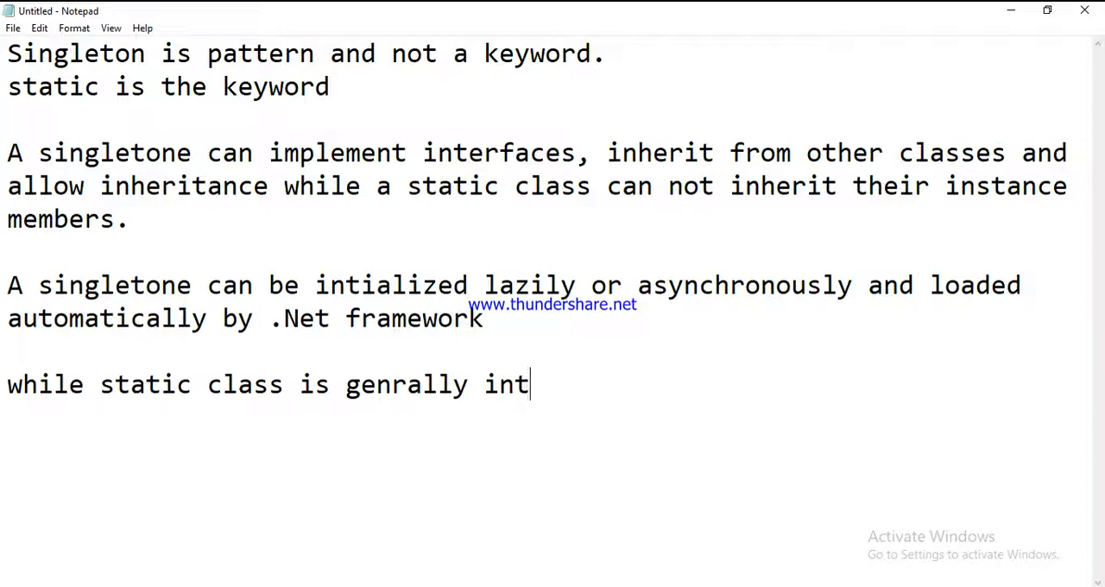
pyautogui.write('ialized')
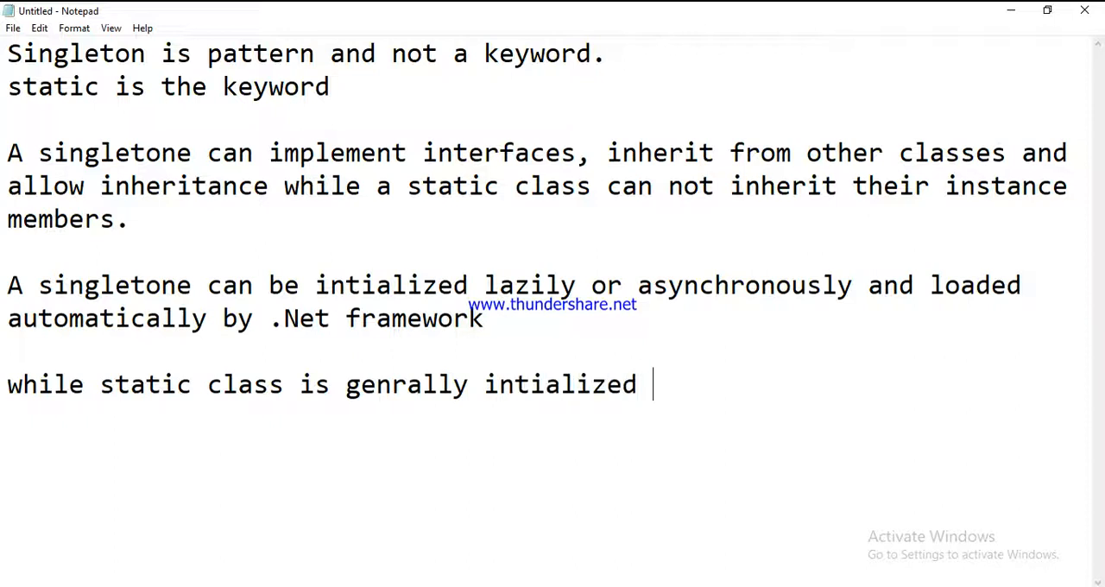
pyautogui.write('when it is')
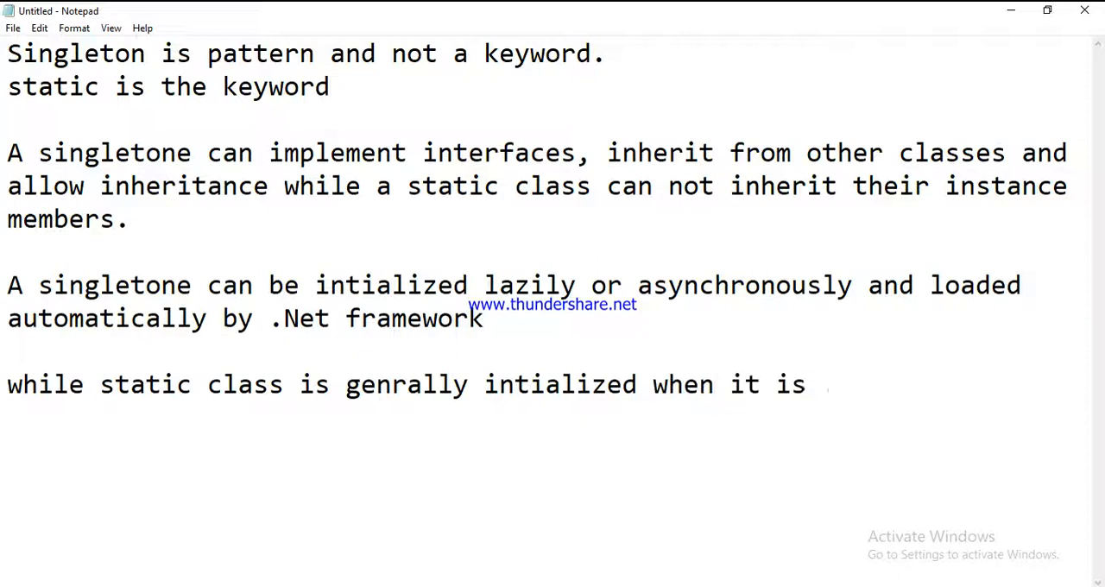
pyautogui.write('first loa')
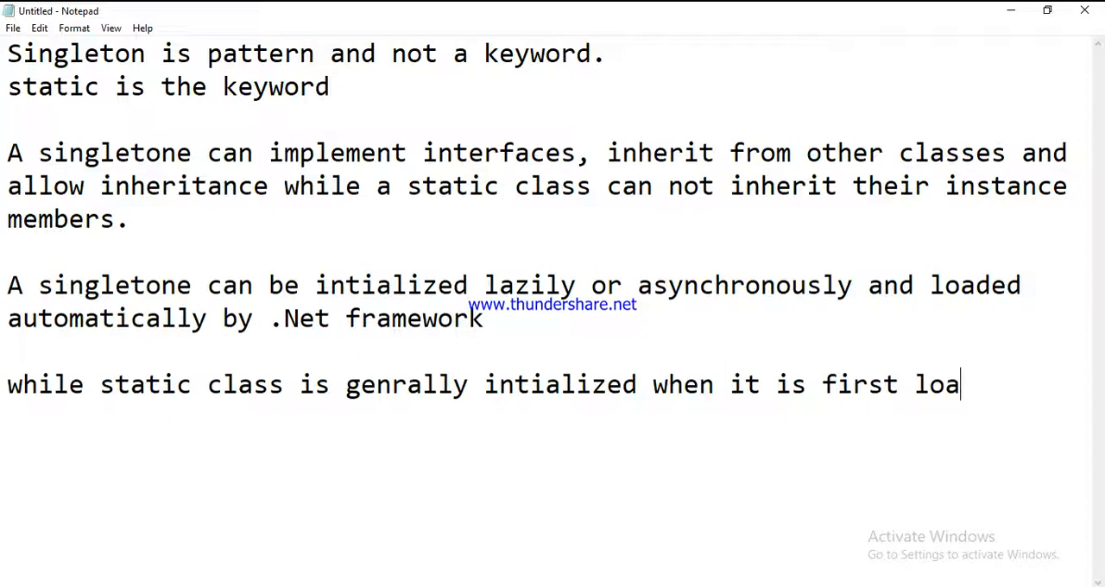
pyautogui.write('ded.')
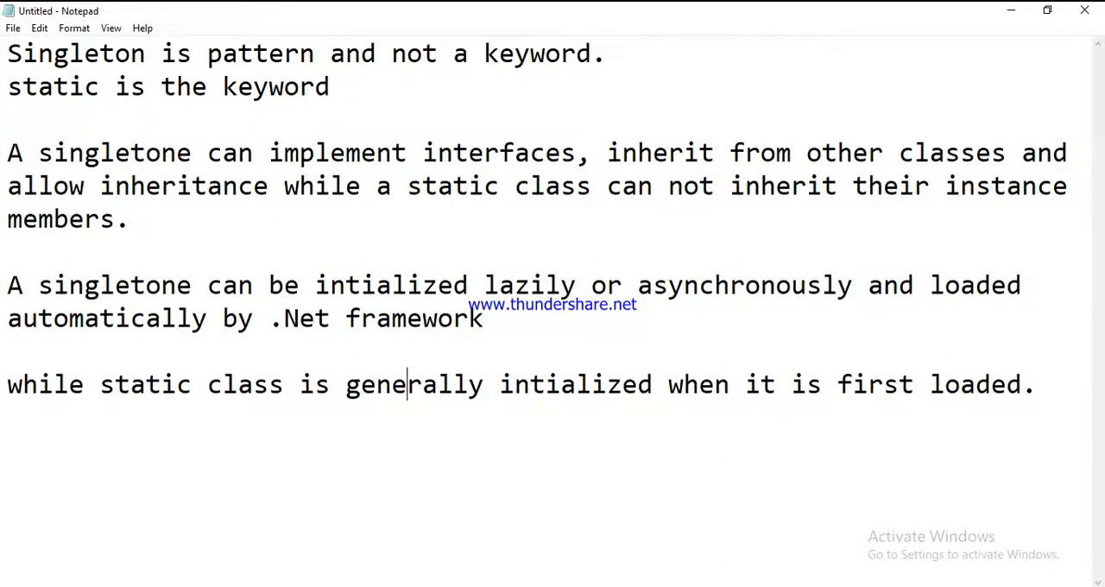
pyautogui.moveTo(826, 28)
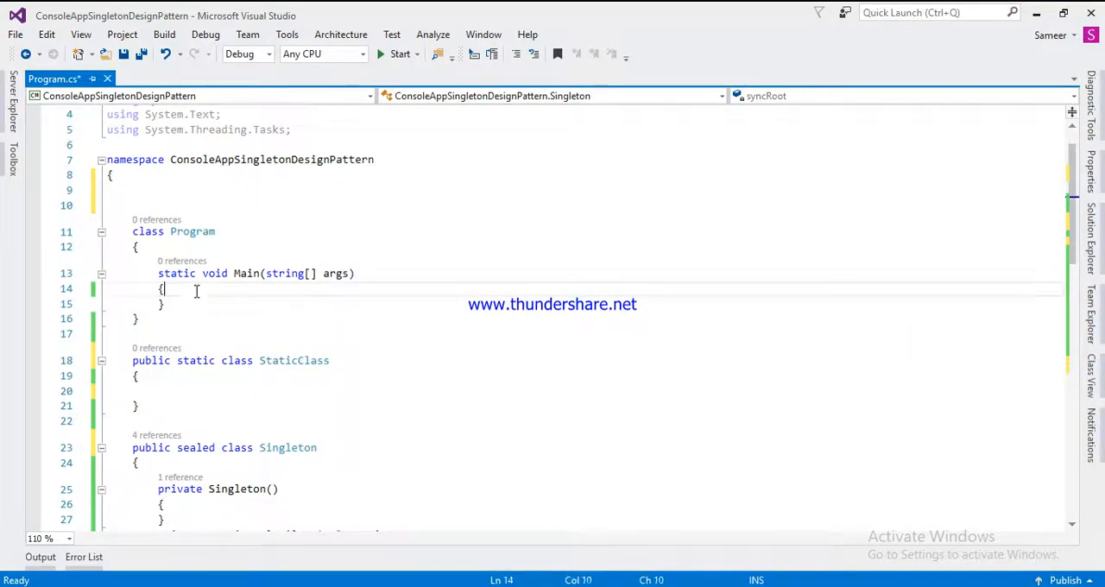
# Add the method signature 'public static void TestStaticAndSingleton' below Main
pyautogui.press('enter')
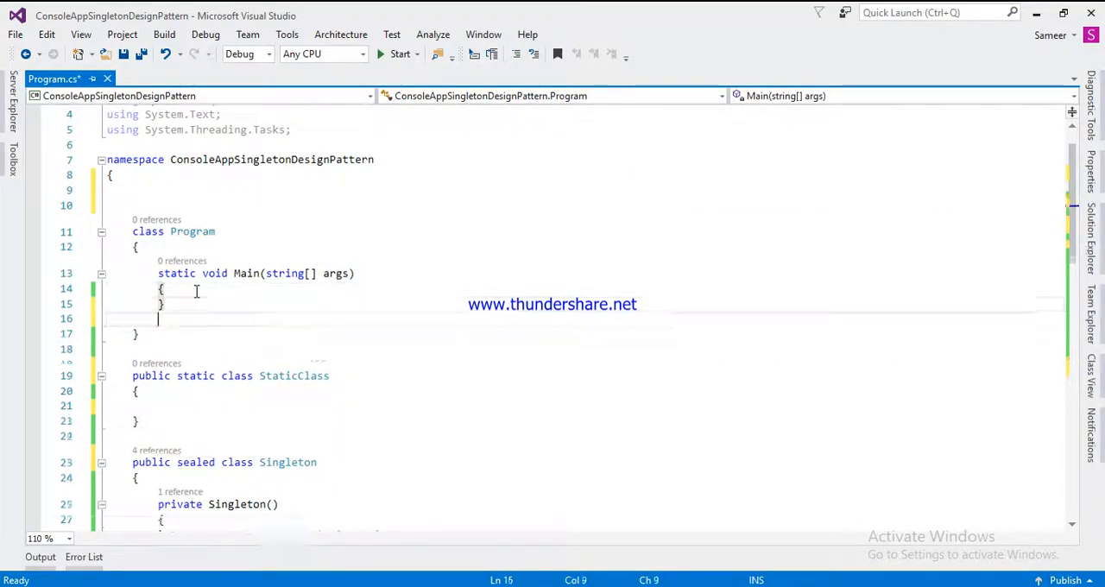
pyautogui.write('public')
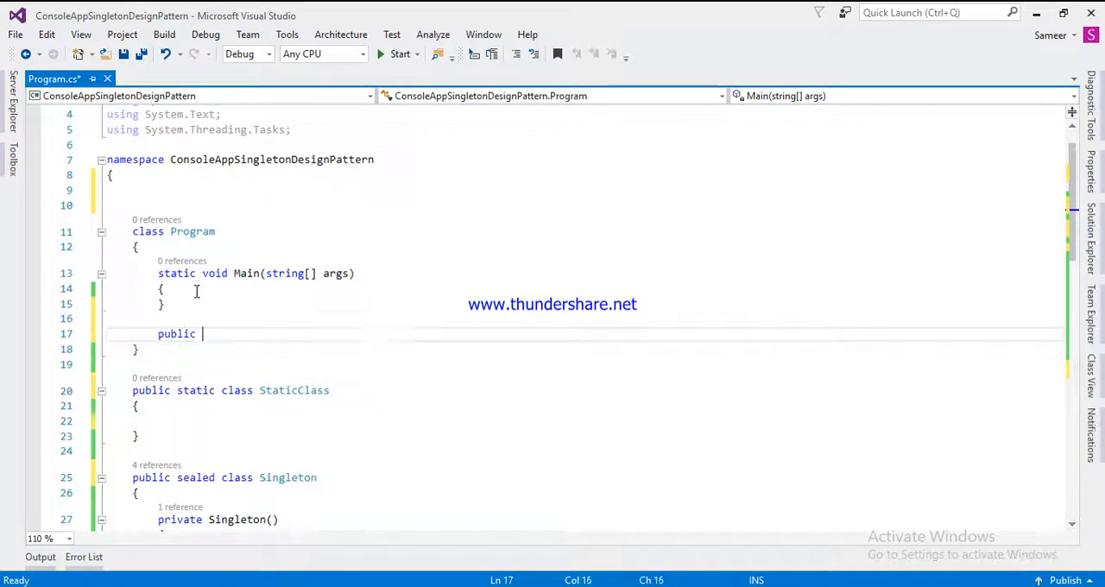
pyautogui.write('static')
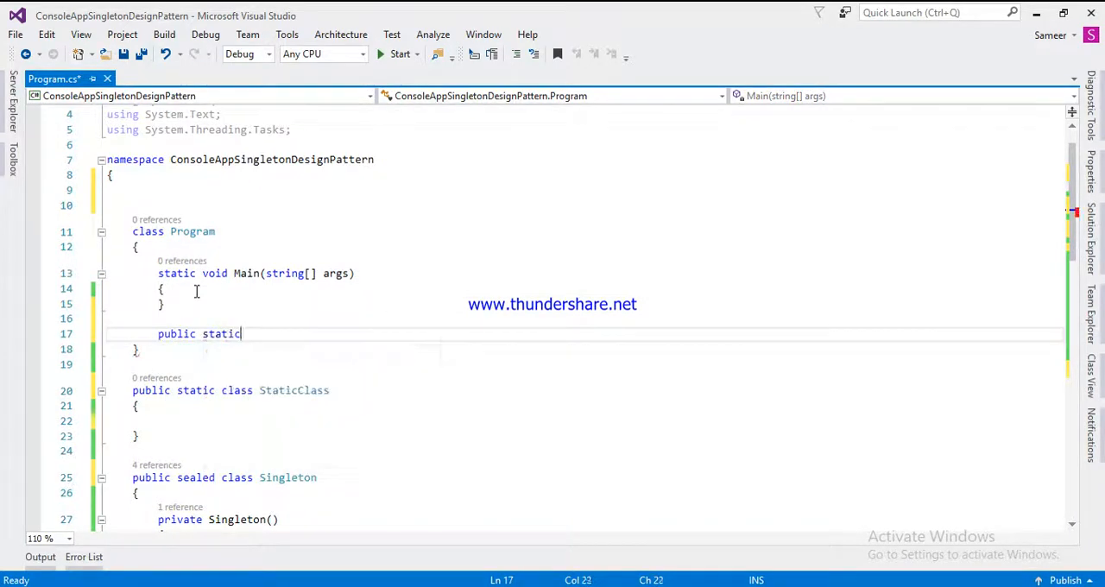
pyautogui.write('void')
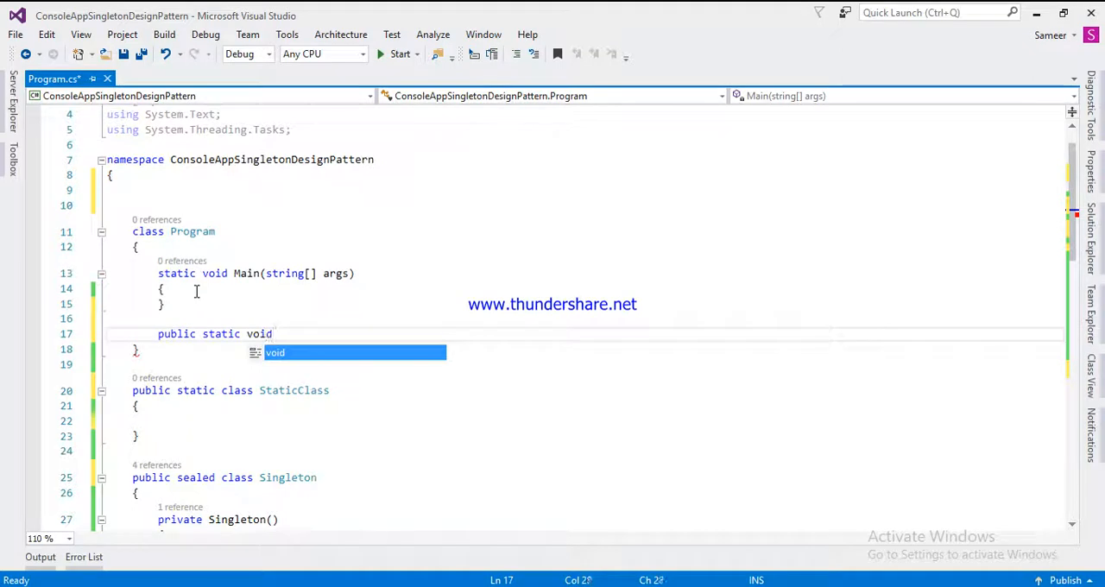
pyautogui.write('TestSta')
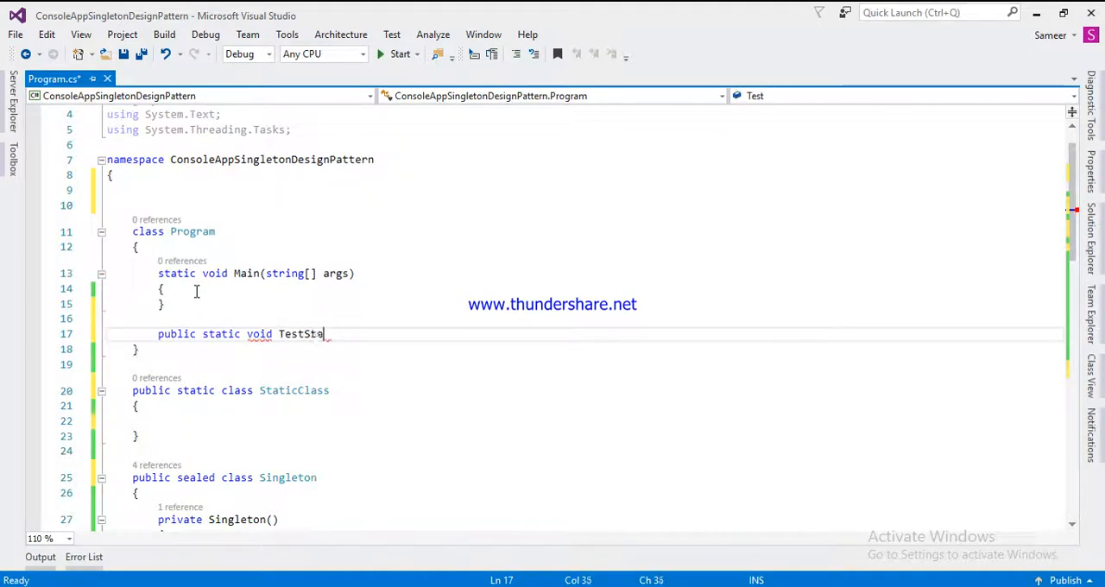
pyautogui.write('ticA')
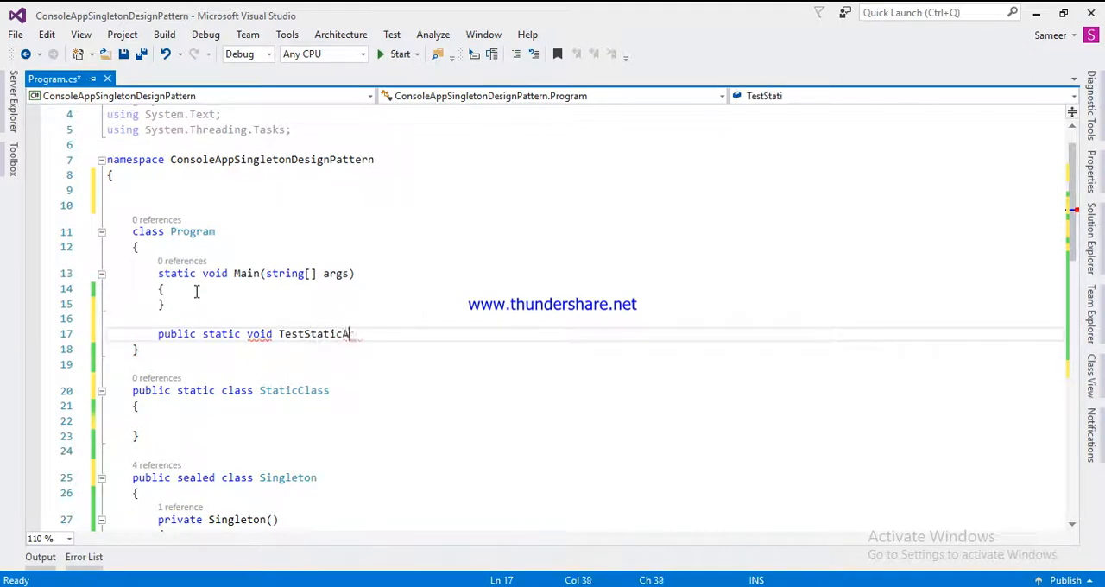
pyautogui.write('ndSingleton(')
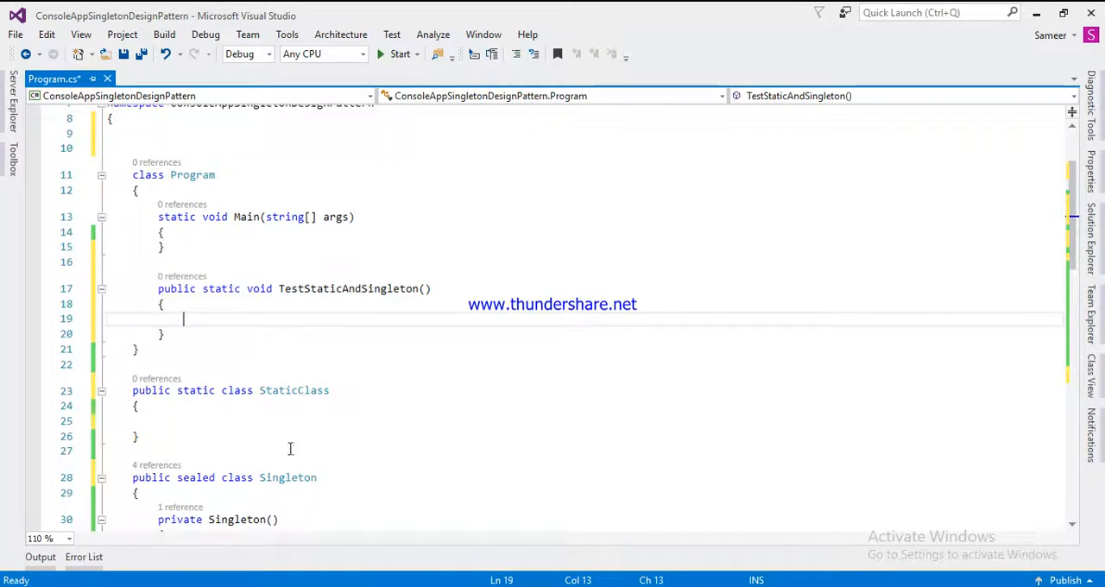
# Give TestStaticAndSingleton an objSingleton parameter typed StaticClass, which shows an error
pyautogui.click(424, 288)
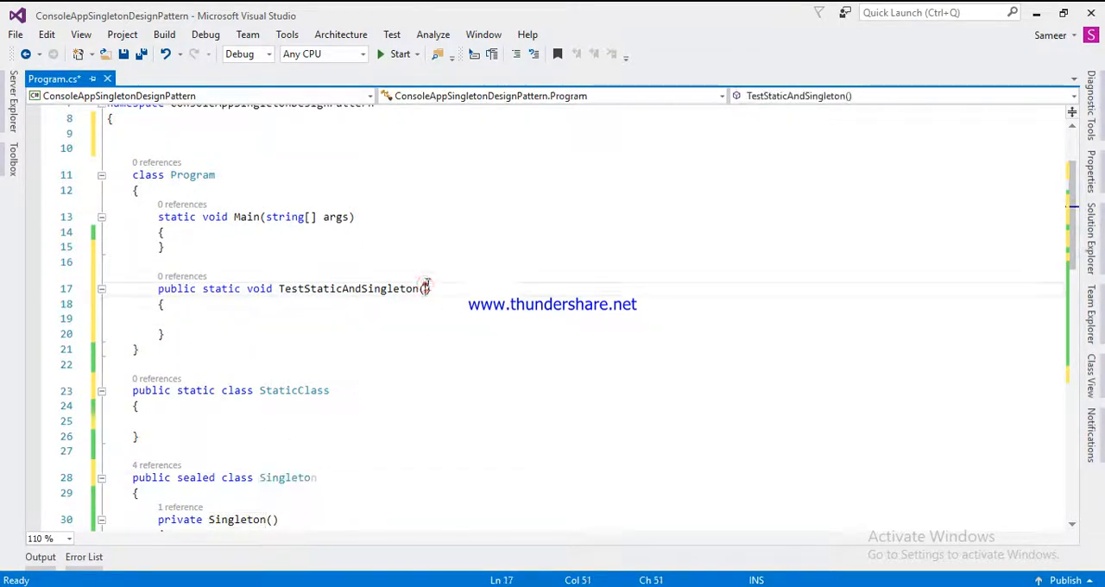
pyautogui.write('Singleton obj')
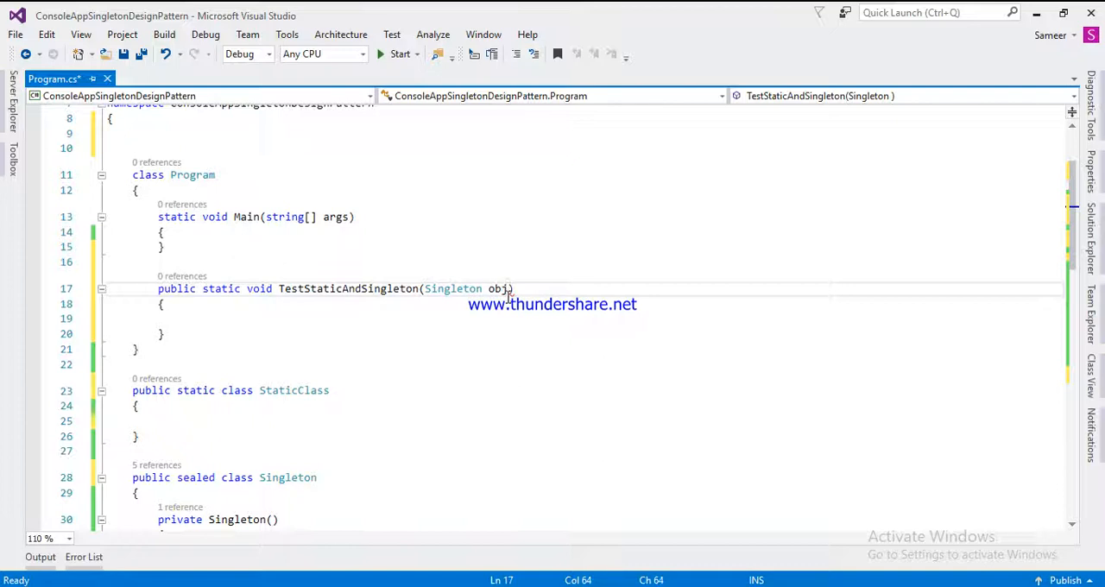
pyautogui.write('Singleton')
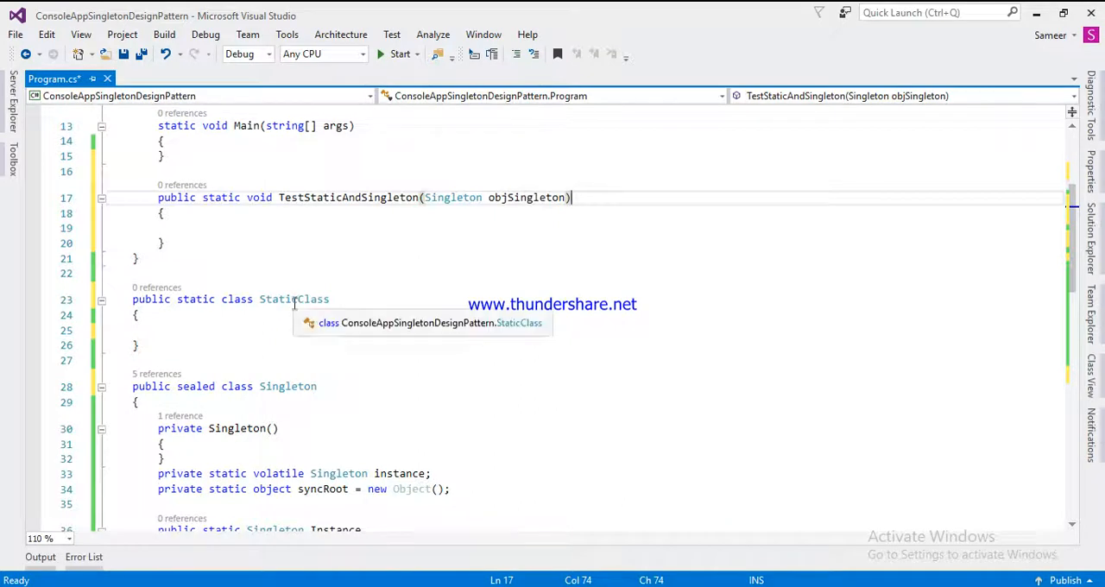
pyautogui.doubleClick(294, 299)
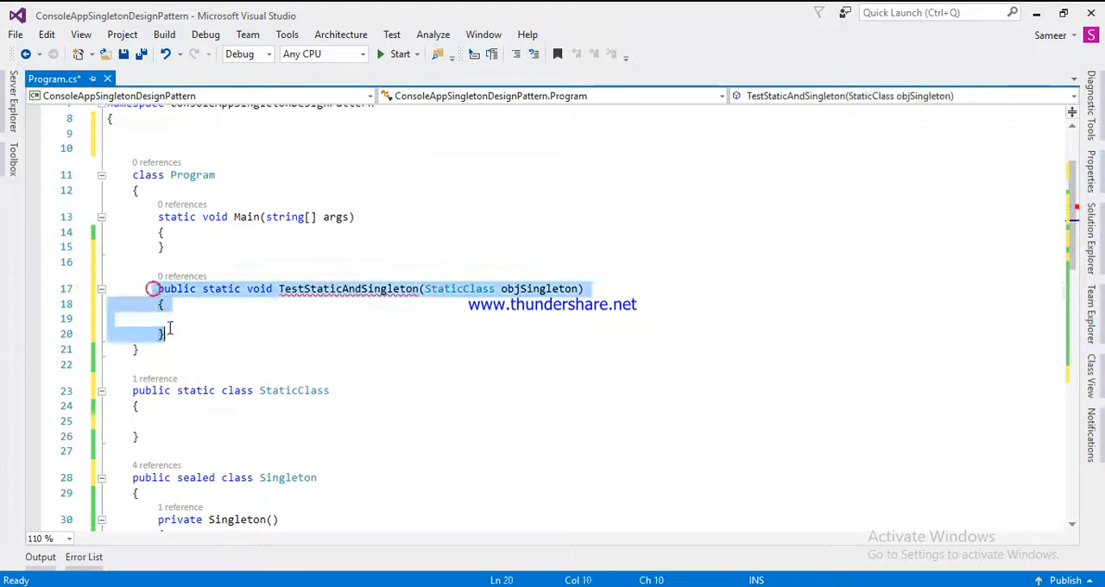
pyautogui.click(210, 319)
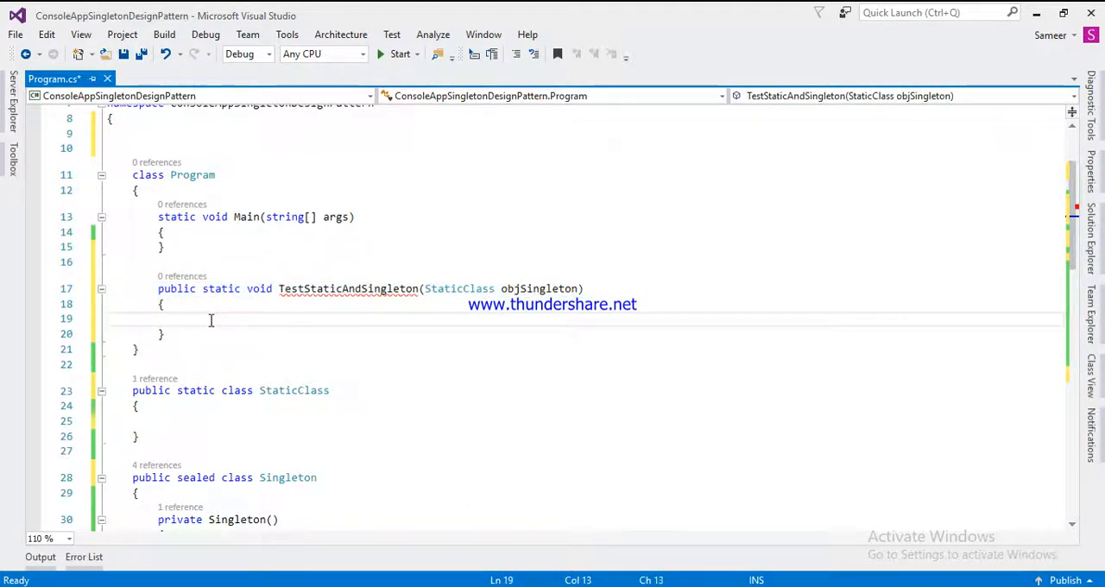
pyautogui.moveTo(574, 467)
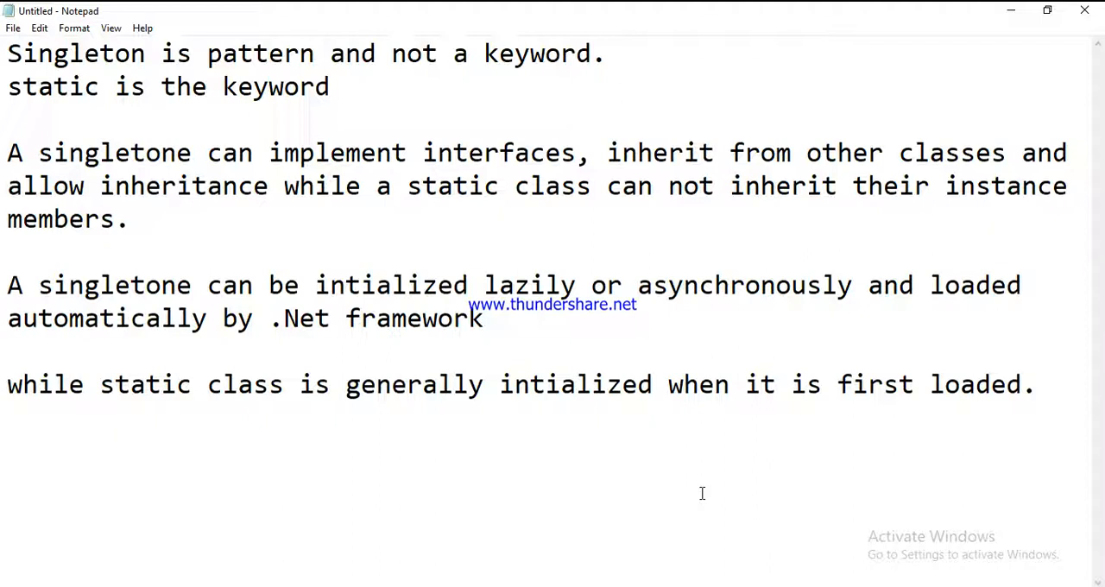
# Return to Notepad and click into the four singleton-versus-static notes
pyautogui.click(406, 384)
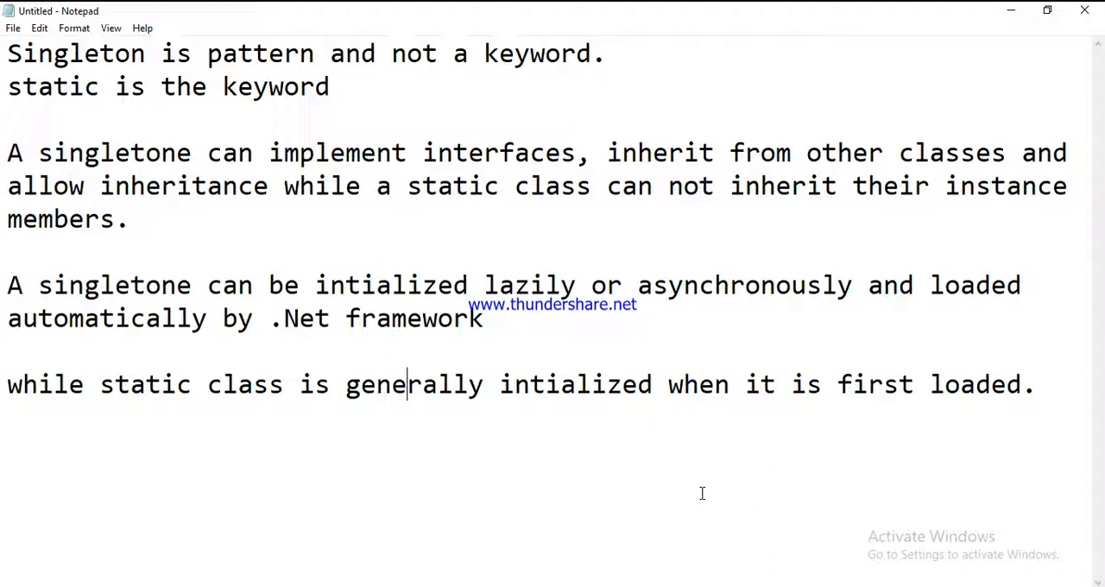